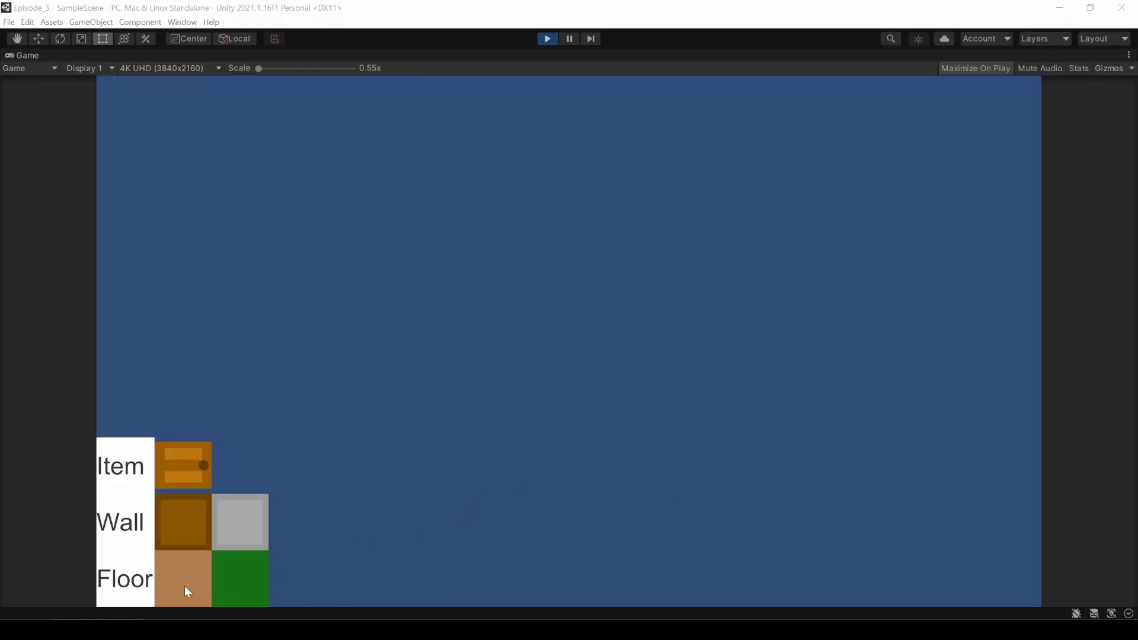
# Pick the wooden floor tile and paint a wooden floor area on the green map
pyautogui.click(240, 581)
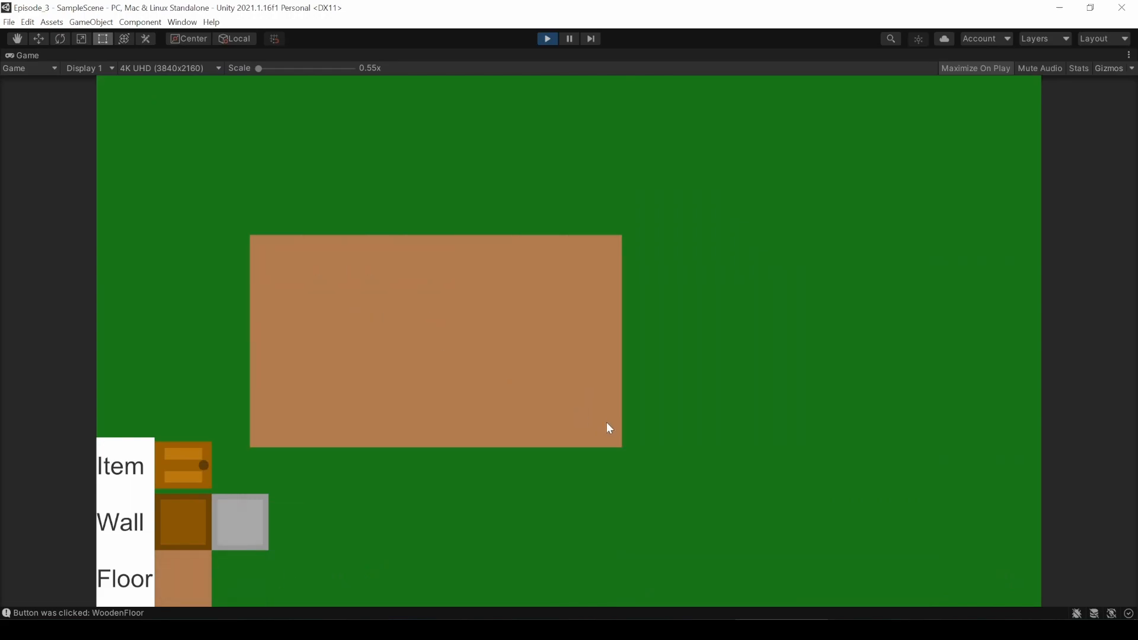
pyautogui.click(182, 523)
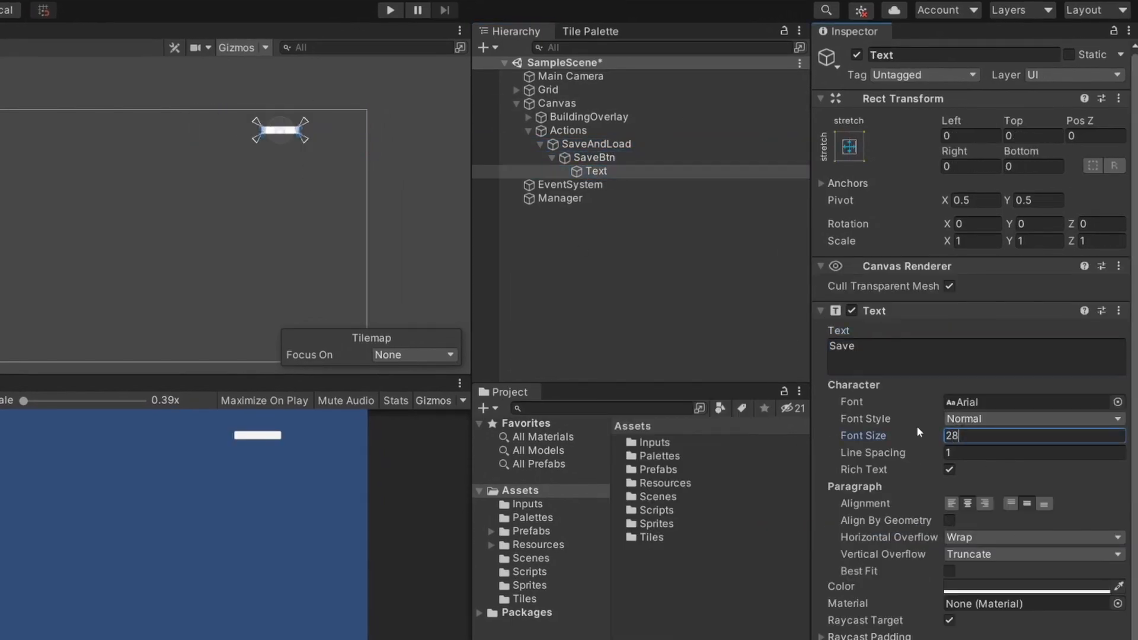
# Set button label font size to 28 and centre Save and Load with Middle Center alignment
pyautogui.click(592, 157)
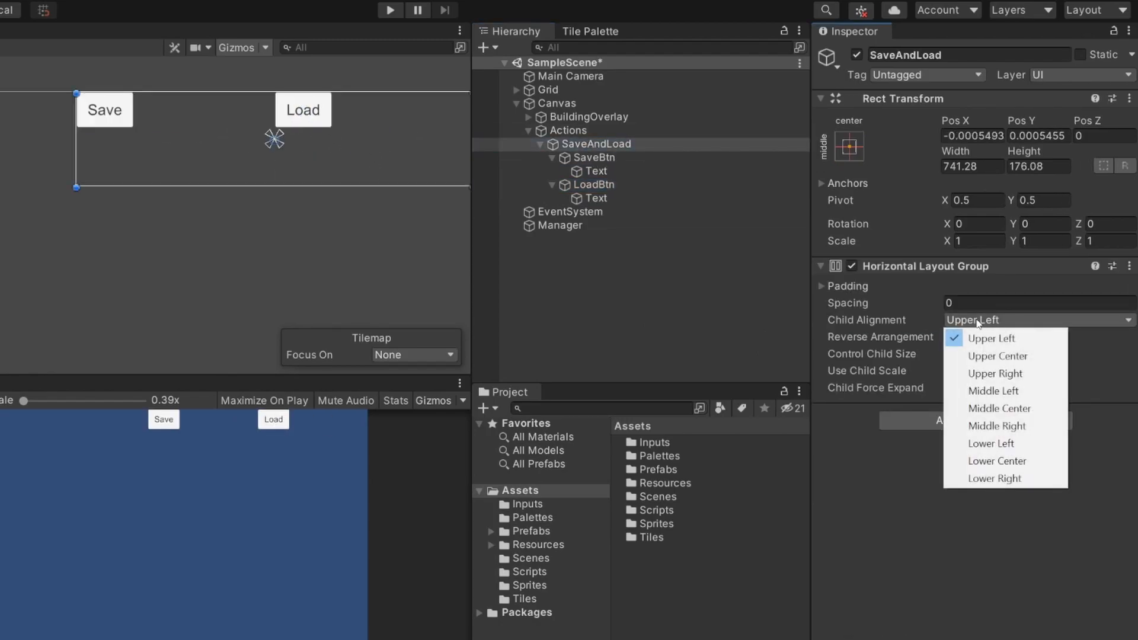
pyautogui.click(999, 408)
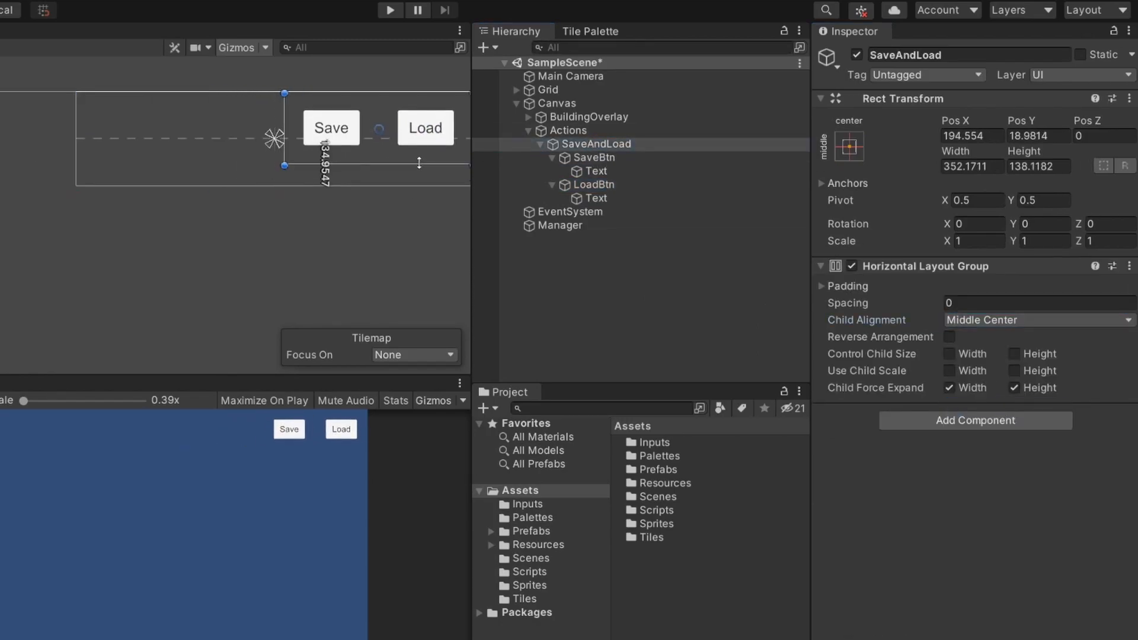
pyautogui.click(557, 104)
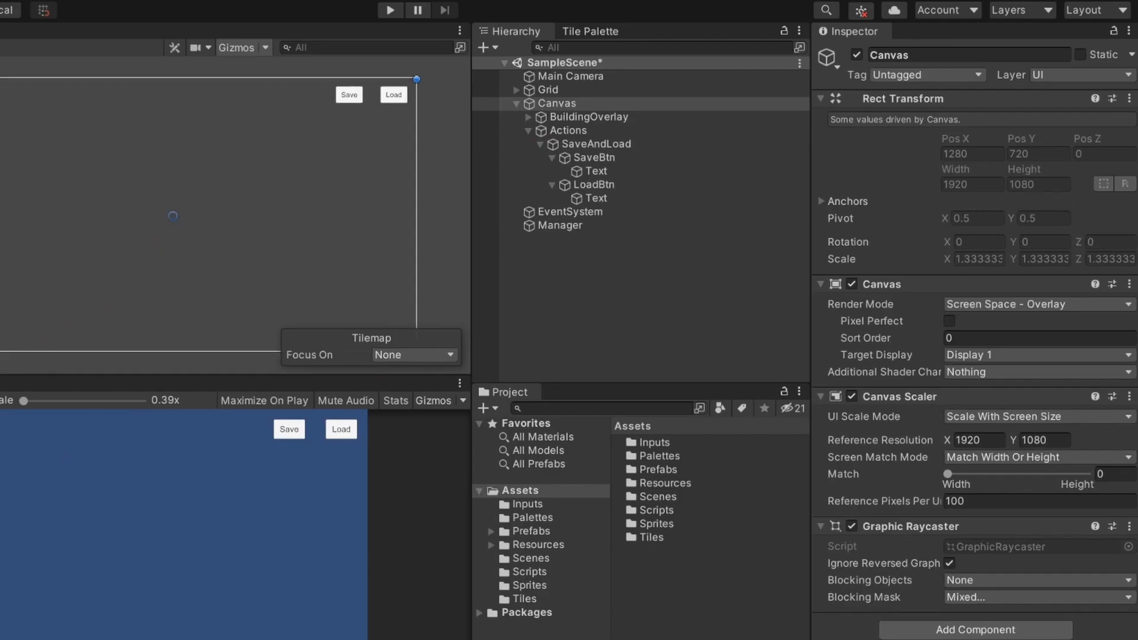
# Create a SaveHandler C# script in the Scripts folder and open it in the editor
pyautogui.rightClick(530, 572)
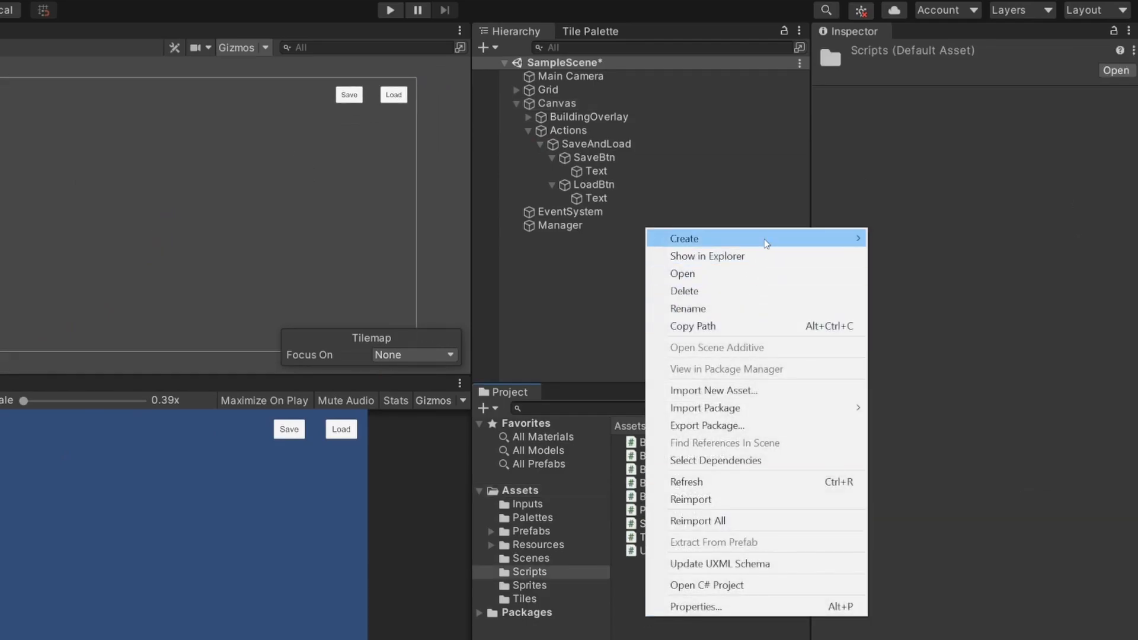
pyautogui.click(684, 238)
pyautogui.write('SaveHandler')
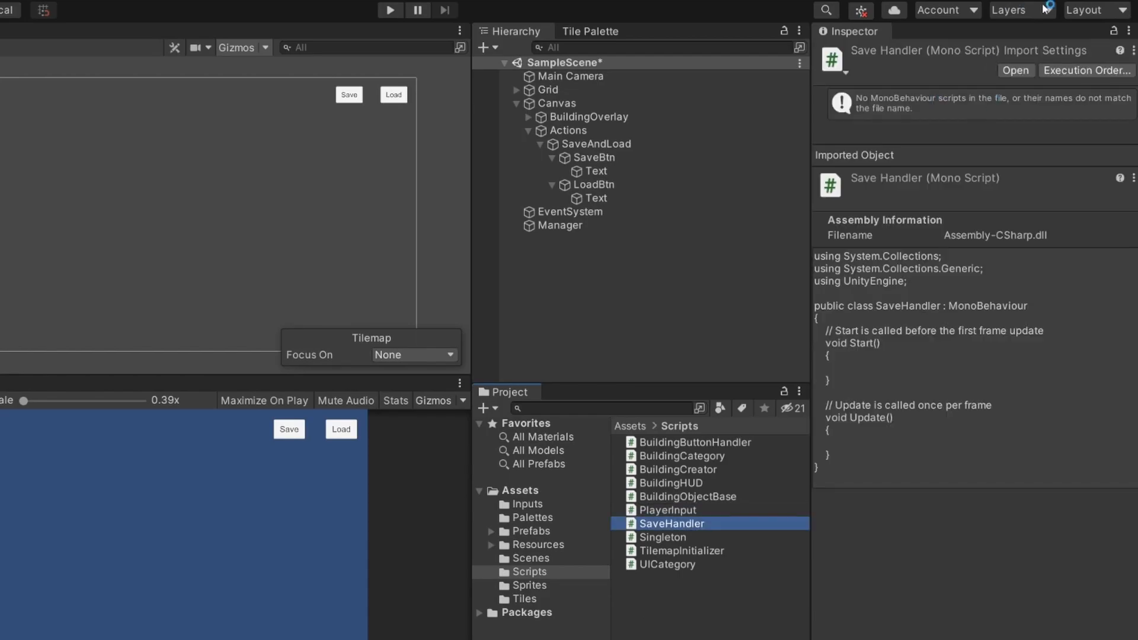
pyautogui.doubleClick(672, 523)
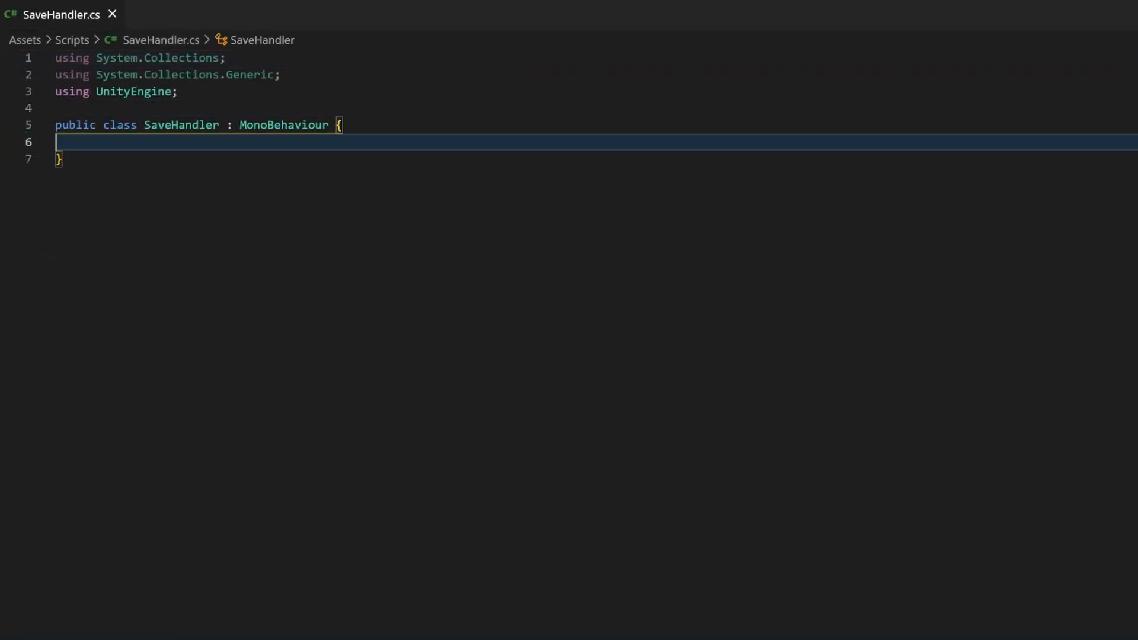
# Write empty public void onSave() and onLoad() methods and add using UnityEngine.Tilemaps
pyautogui.write('pub')
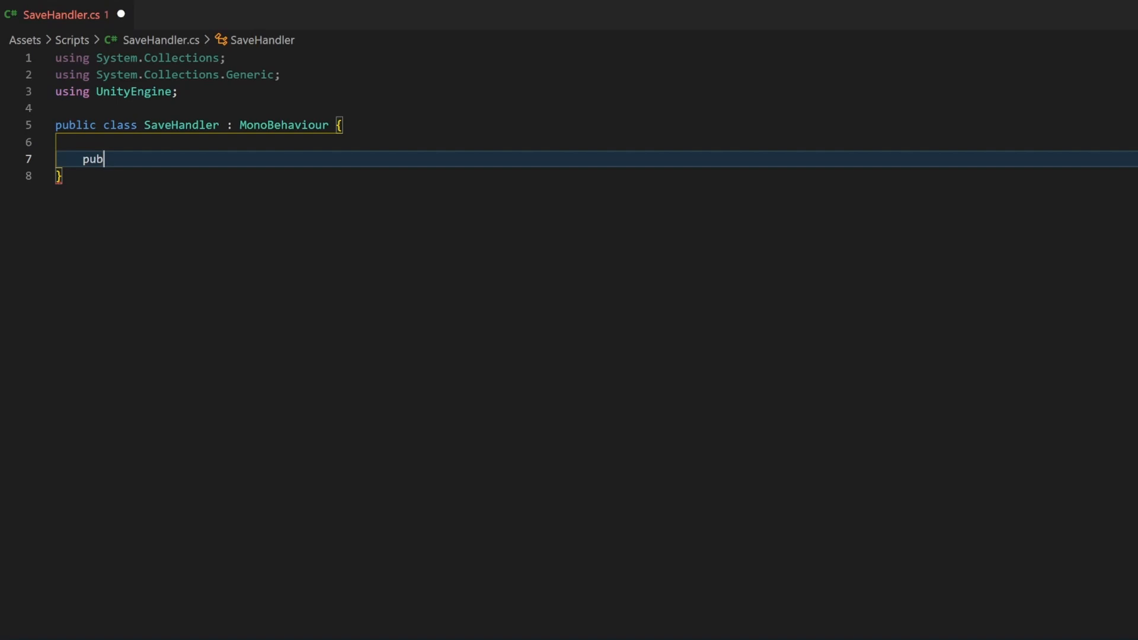
pyautogui.write('lic void')
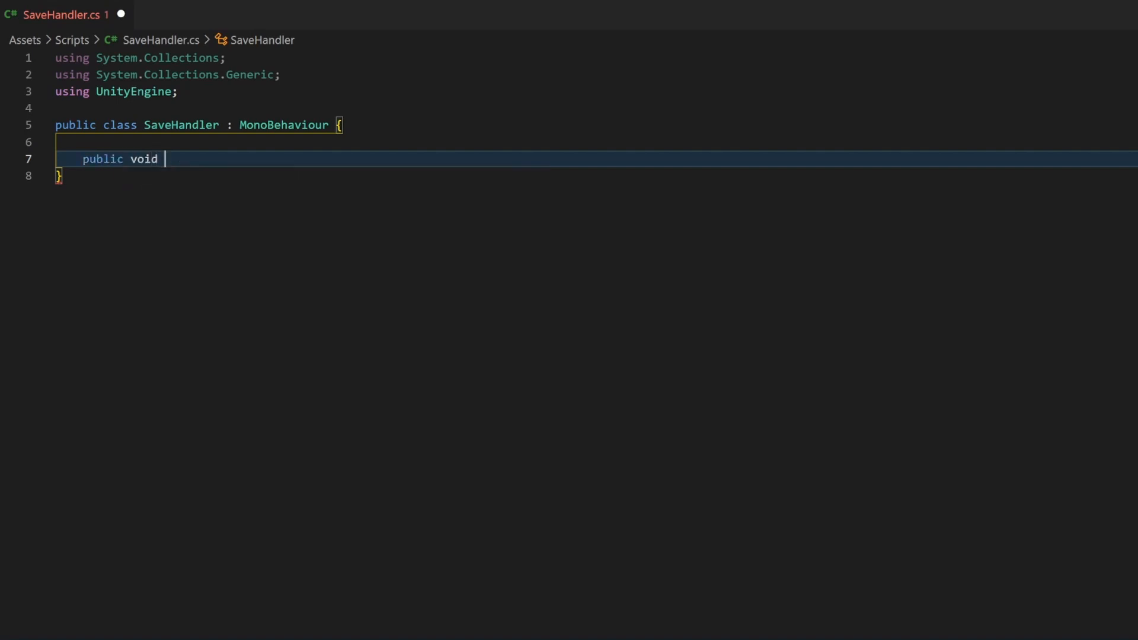
pyautogui.write('onSave () {')
pyautogui.write('p')
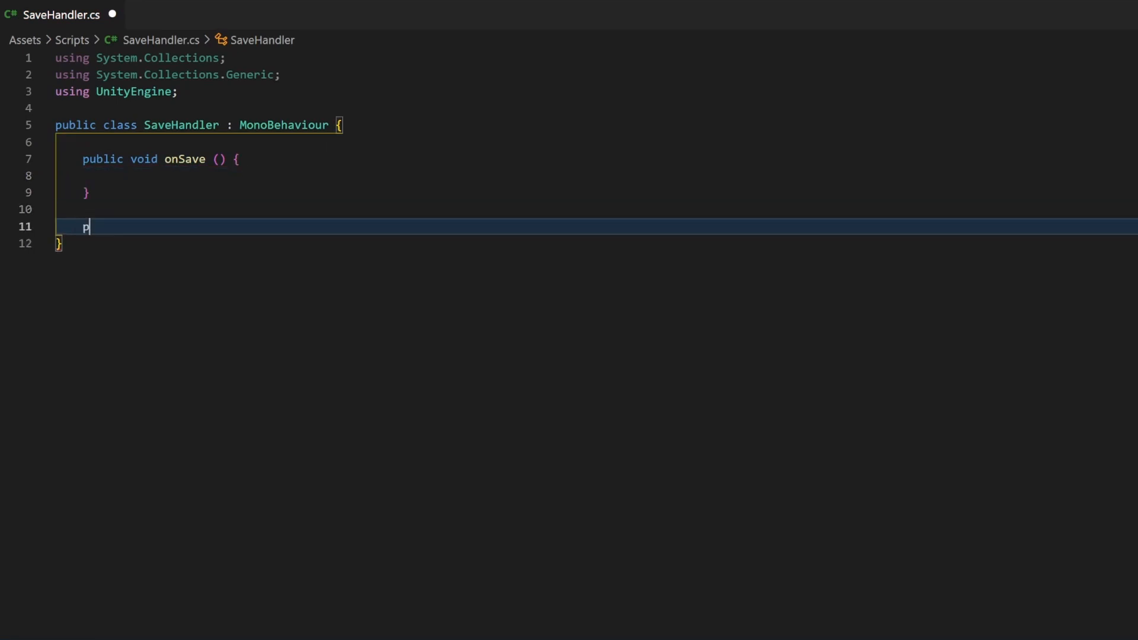
pyautogui.write('ublic void')
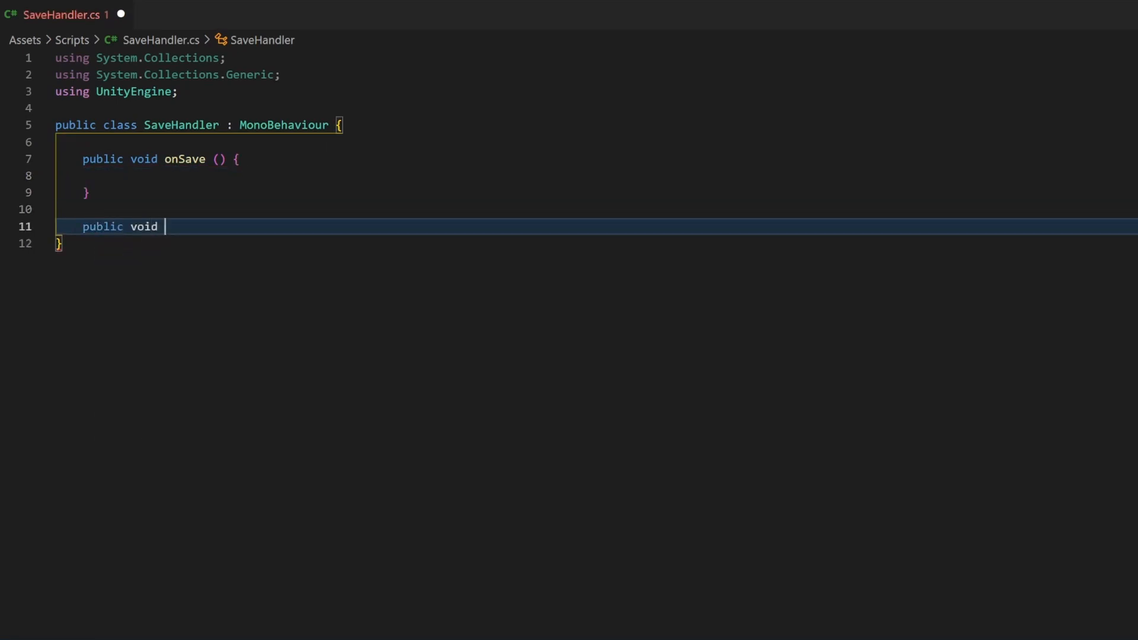
pyautogui.write('onLoad() {')
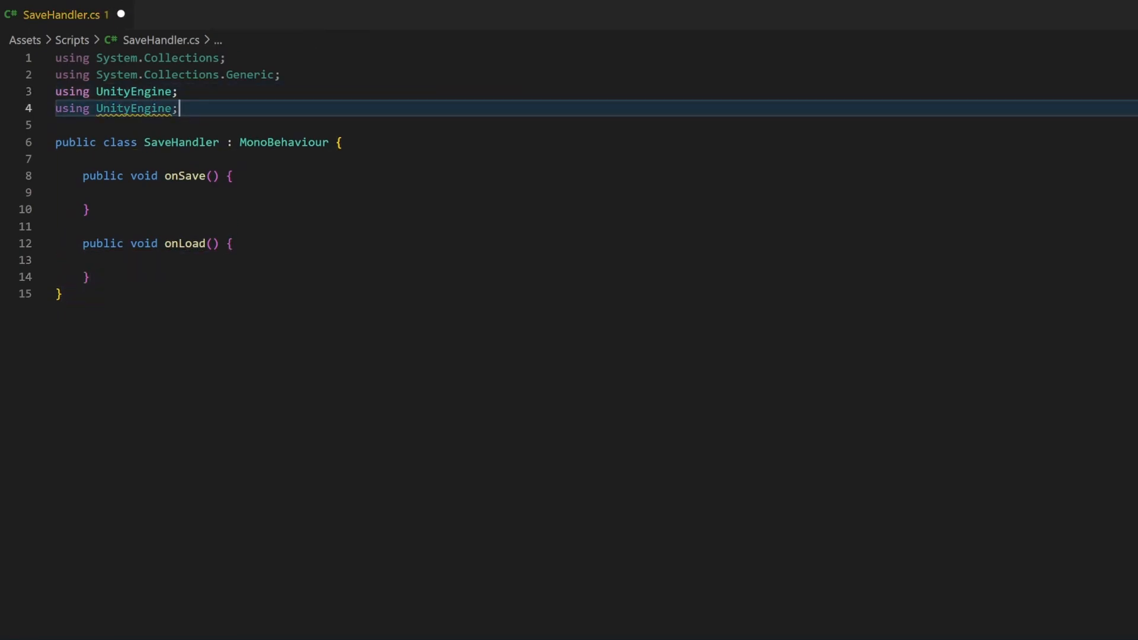
pyautogui.write('.Tilemaps')
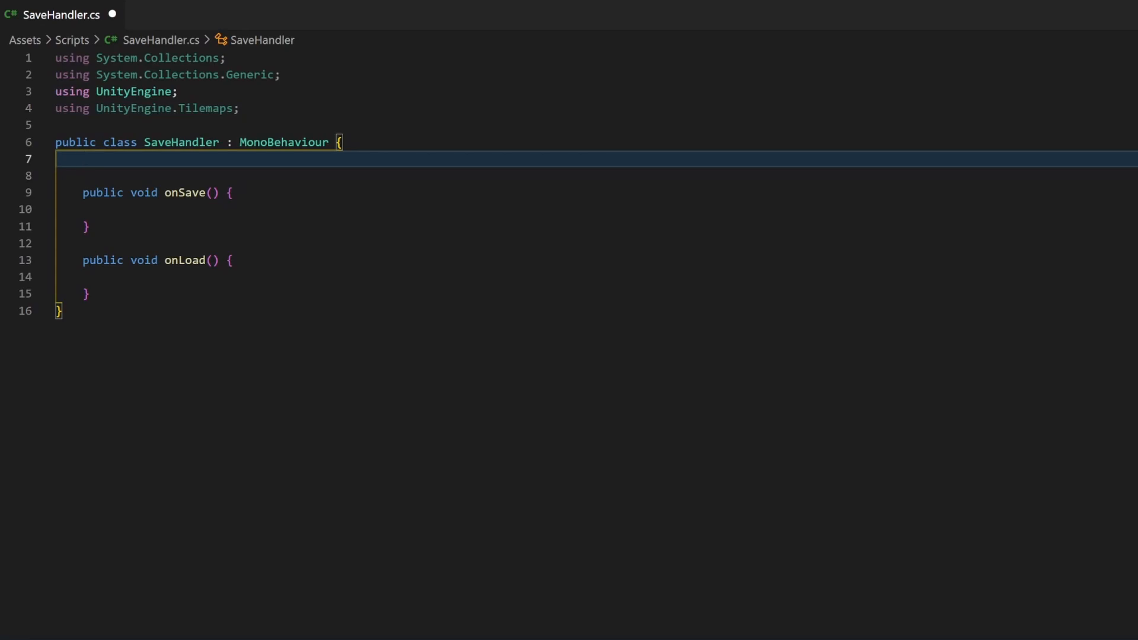
# Declare a Dictionary<string, Tilemap> tilemaps field initialised with a new dictionary
pyautogui.write('Dictionary')
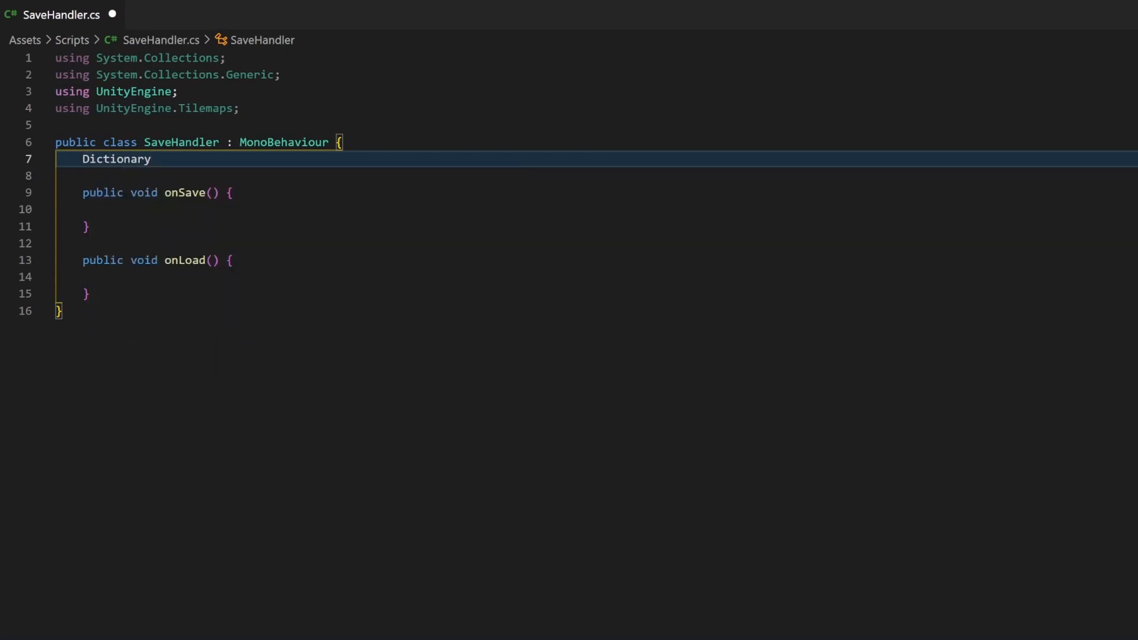
pyautogui.write('<string, Tilemap>')
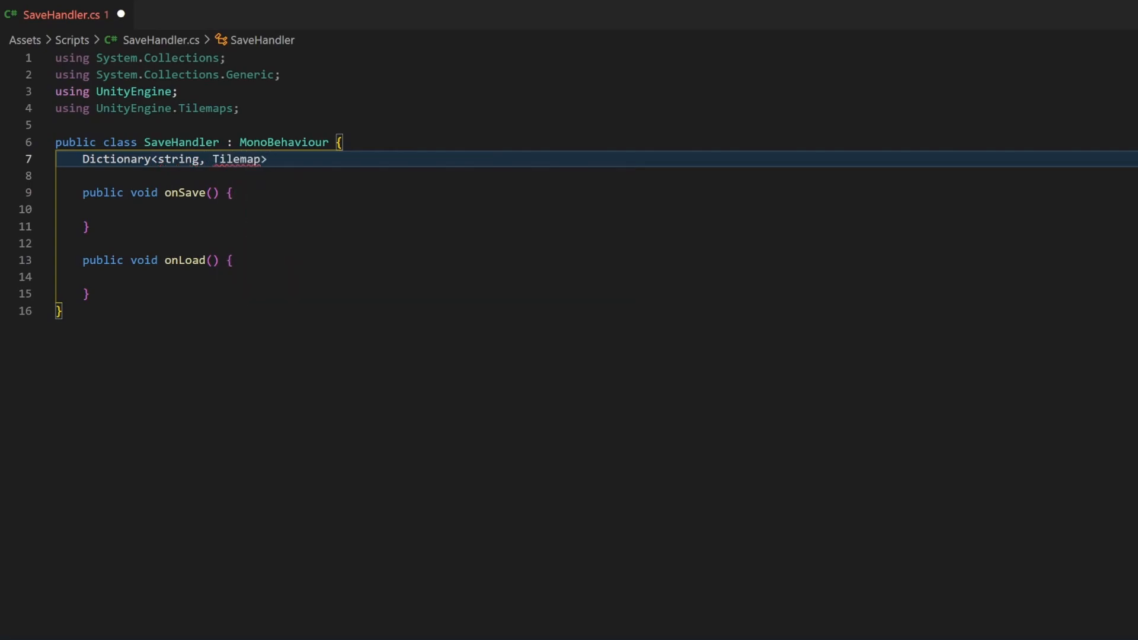
pyautogui.write('tilemaps')
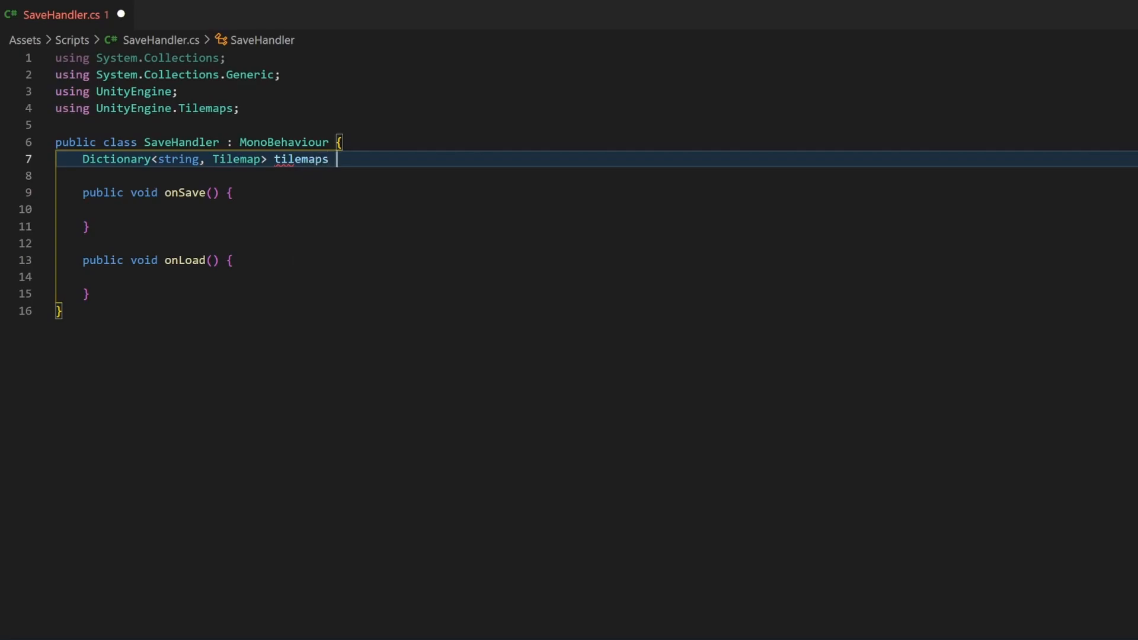
pyautogui.write('= new Dic')
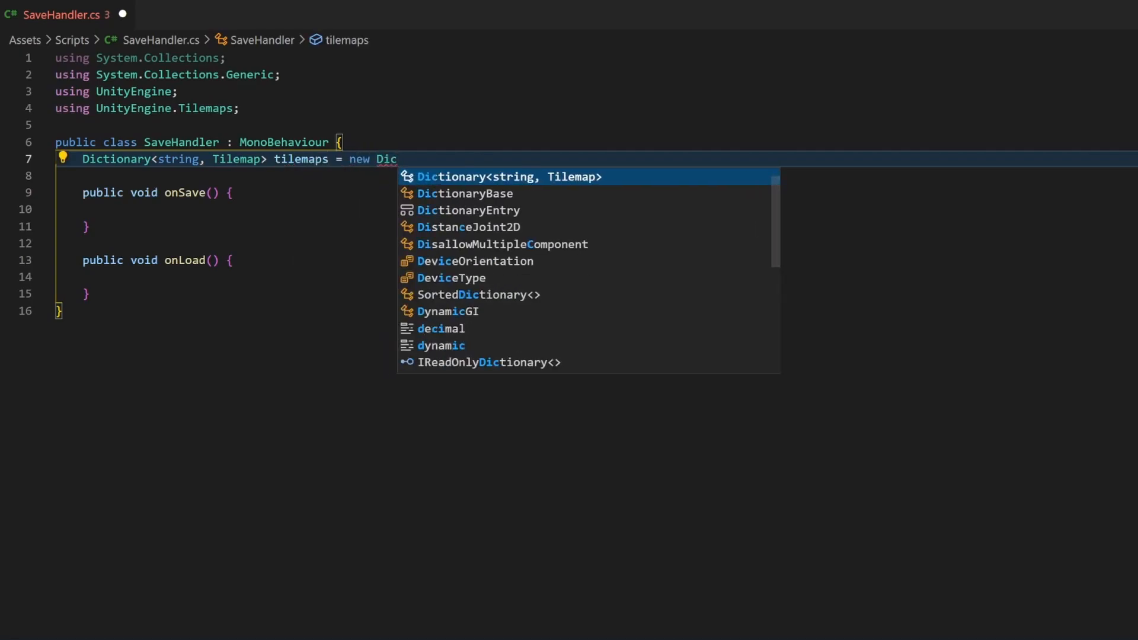
pyautogui.press('Tab')
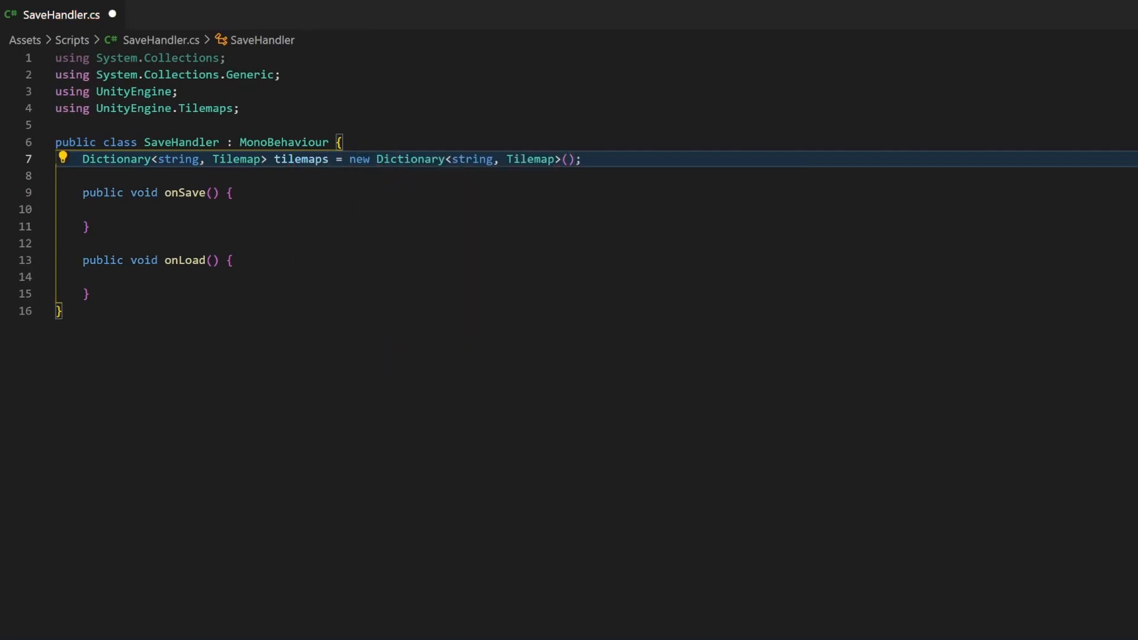
# Add [SerializeField] BoundsInt bounds and string filename = "tilemapData.json" fields
pyautogui.write('[s')
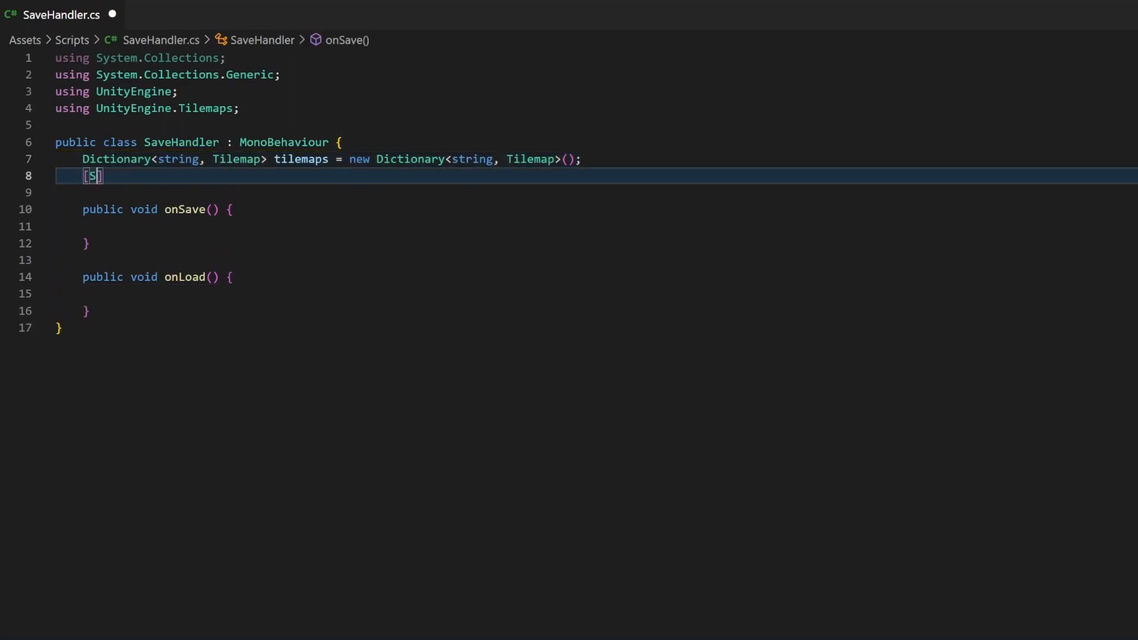
pyautogui.write('erializeField]')
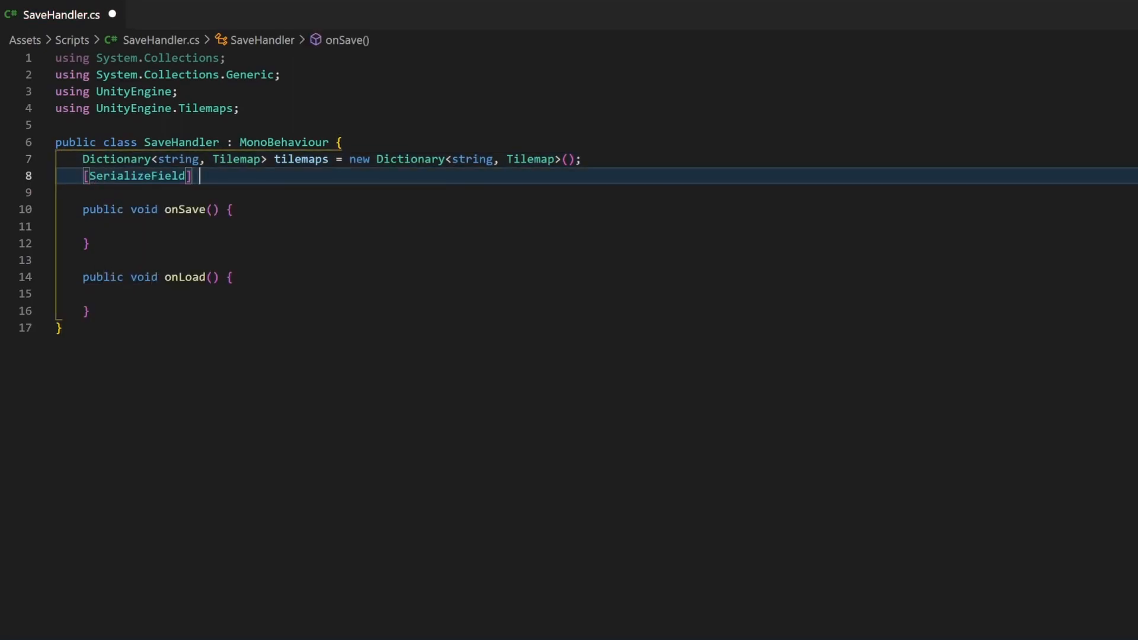
pyautogui.write('BoundsInt')
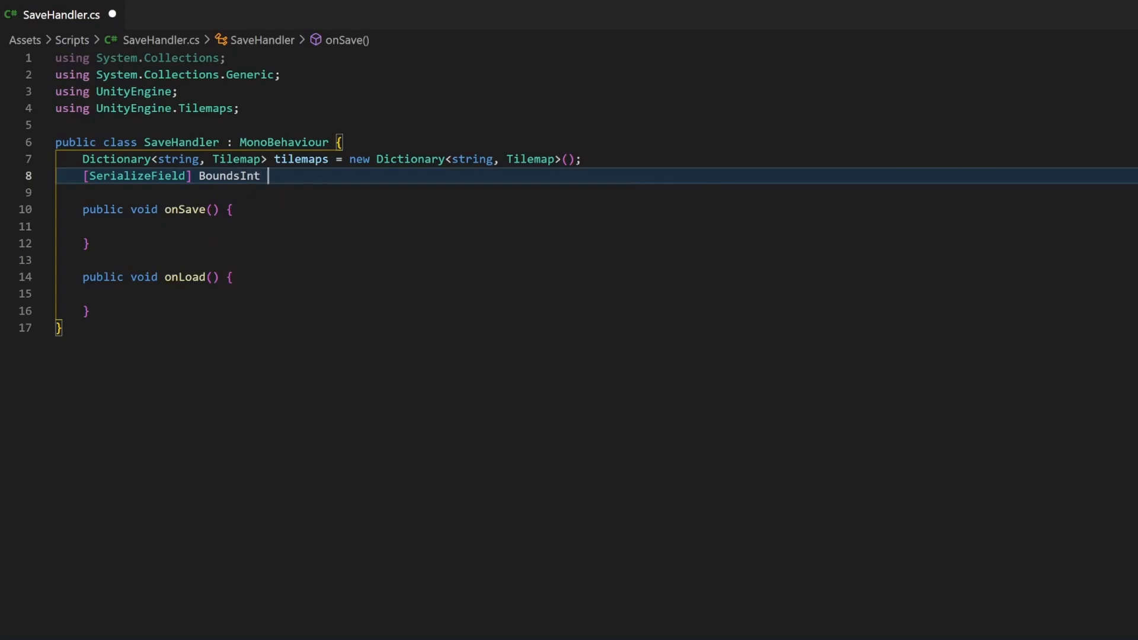
pyautogui.write('bounds;')
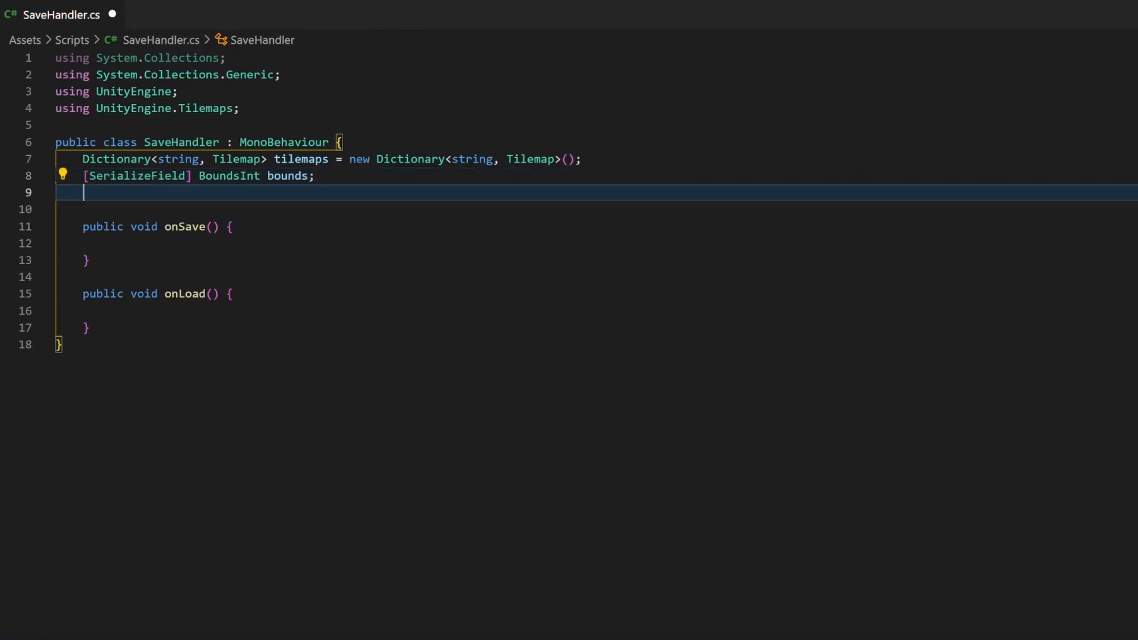
pyautogui.write('[SerializeField]')
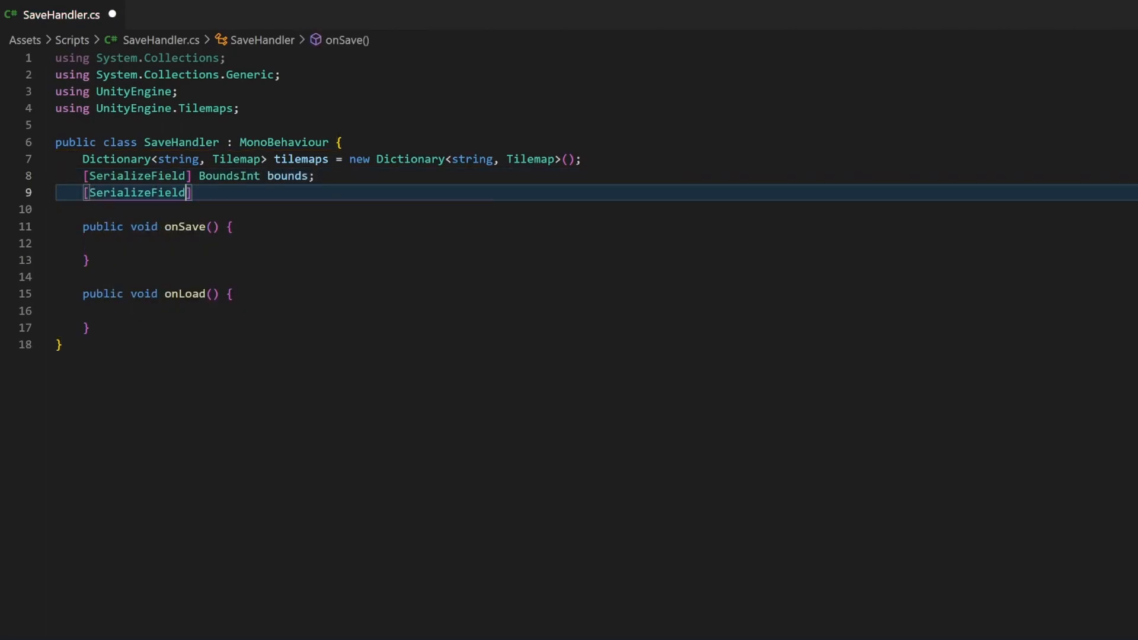
pyautogui.write('string filename =')
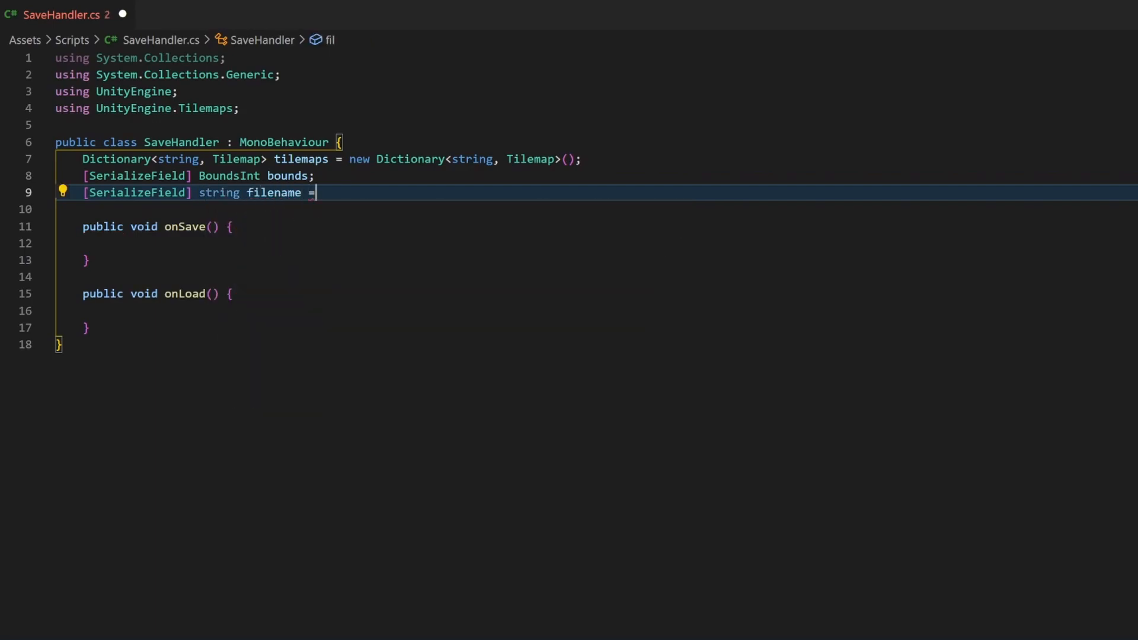
pyautogui.write('"tilema"')
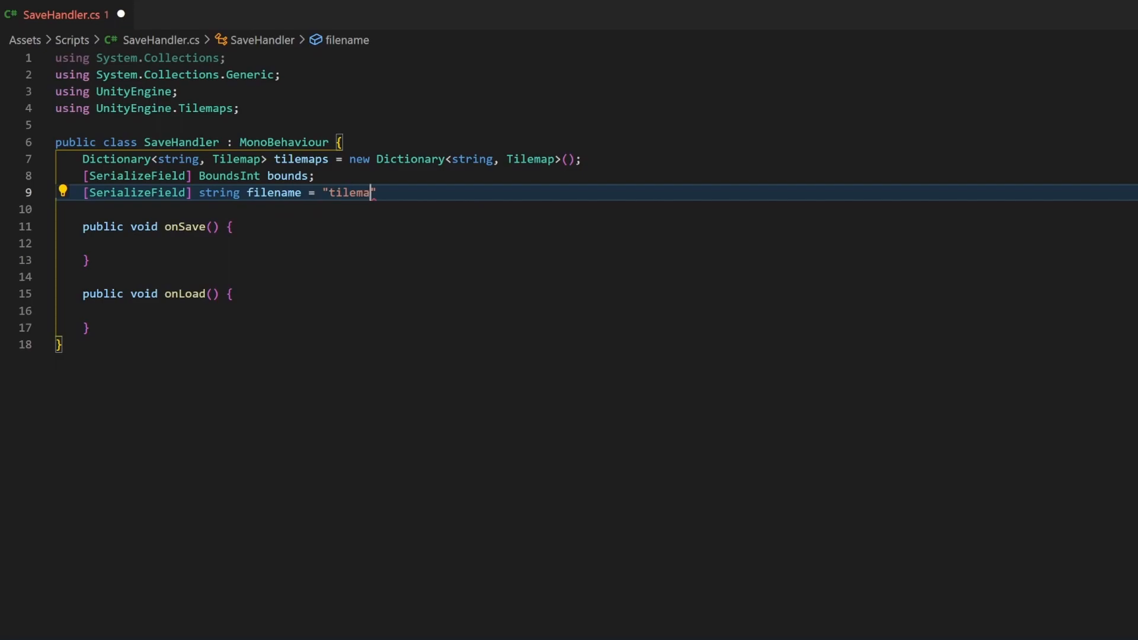
pyautogui.write('pData.json')
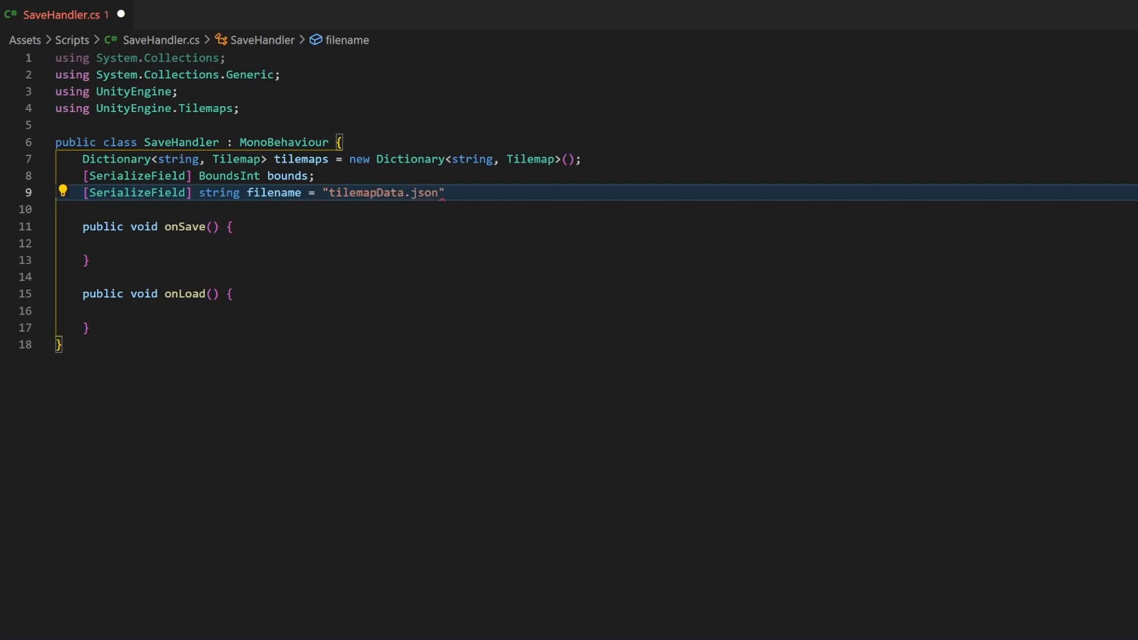
pyautogui.write(';')
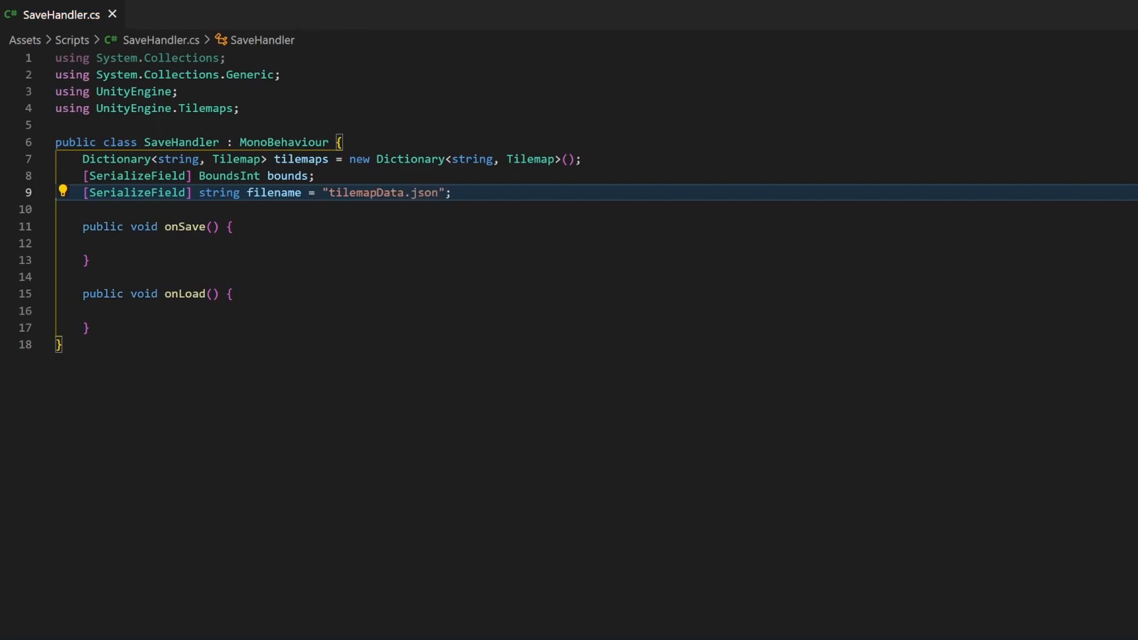
pyautogui.write('private void Start() {')
pyautogui.click(596, 243)
pyautogui.write('initTilemaps();')
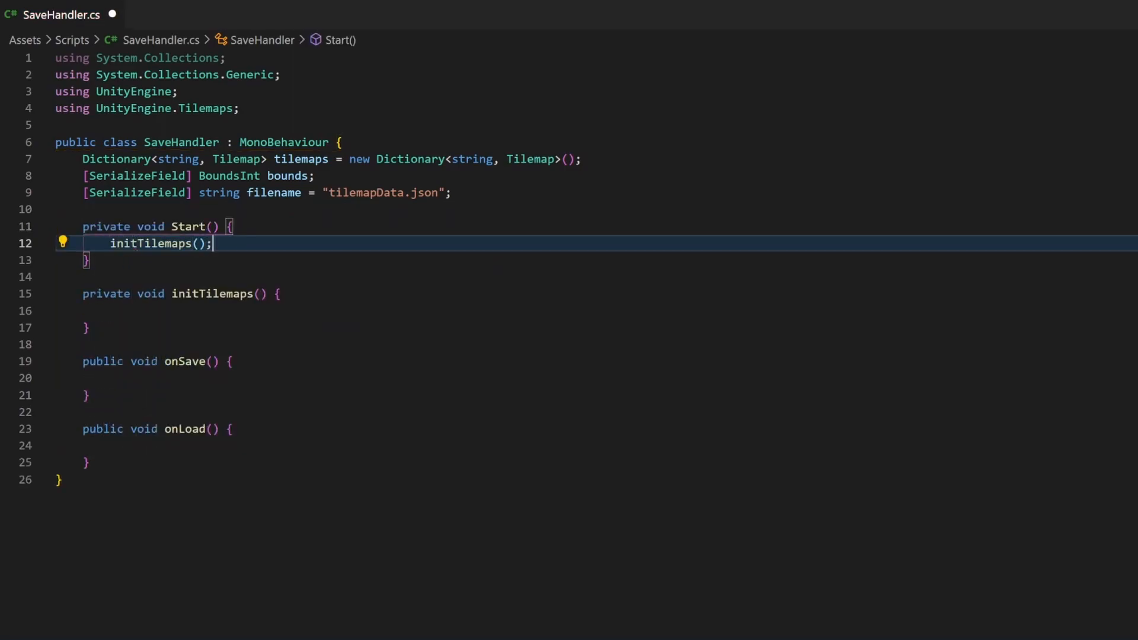
# Comment initTilemaps and assign Tilemap[] maps = FindObjectsOfType<Tilemap>()
pyautogui.click(109, 310)
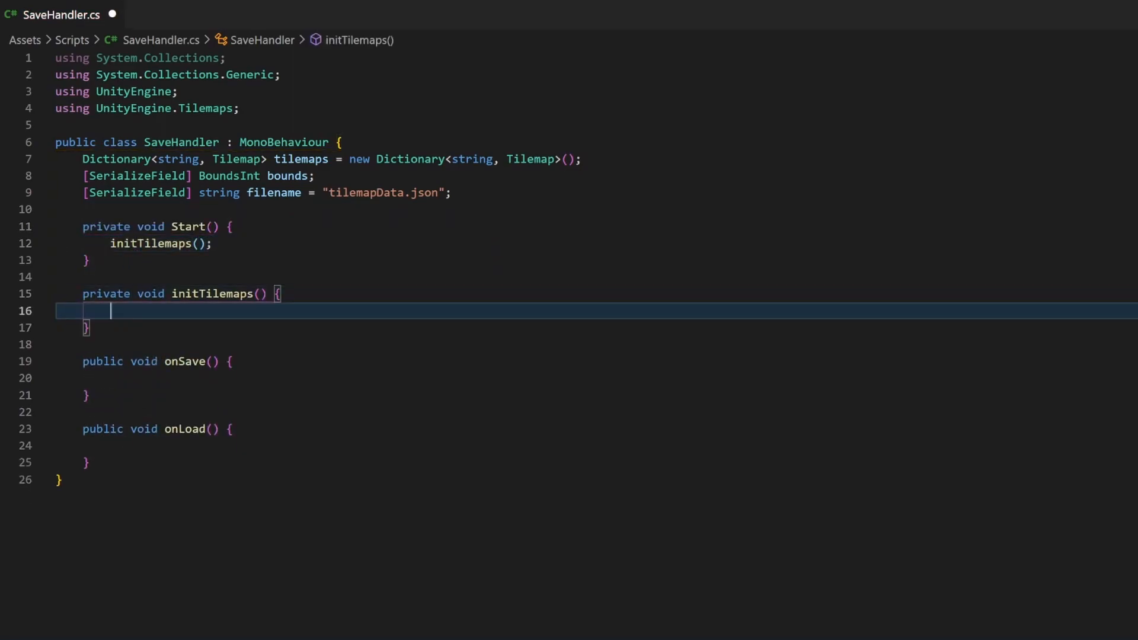
pyautogui.write('// get all tilemaps from')
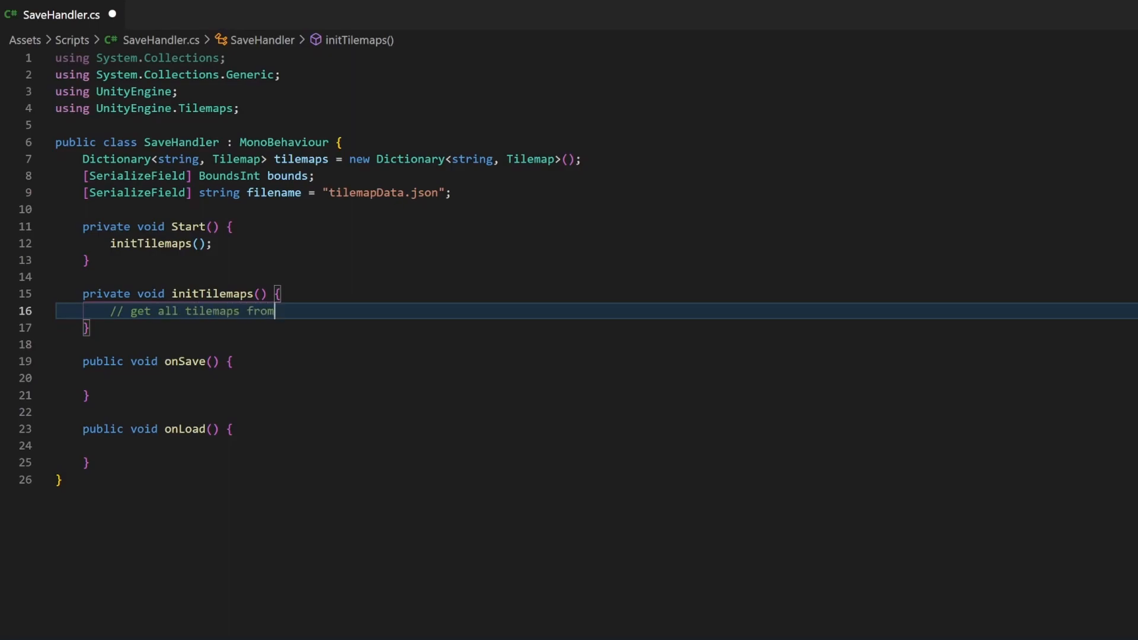
pyautogui.write('scene')
pyautogui.write('Tile')
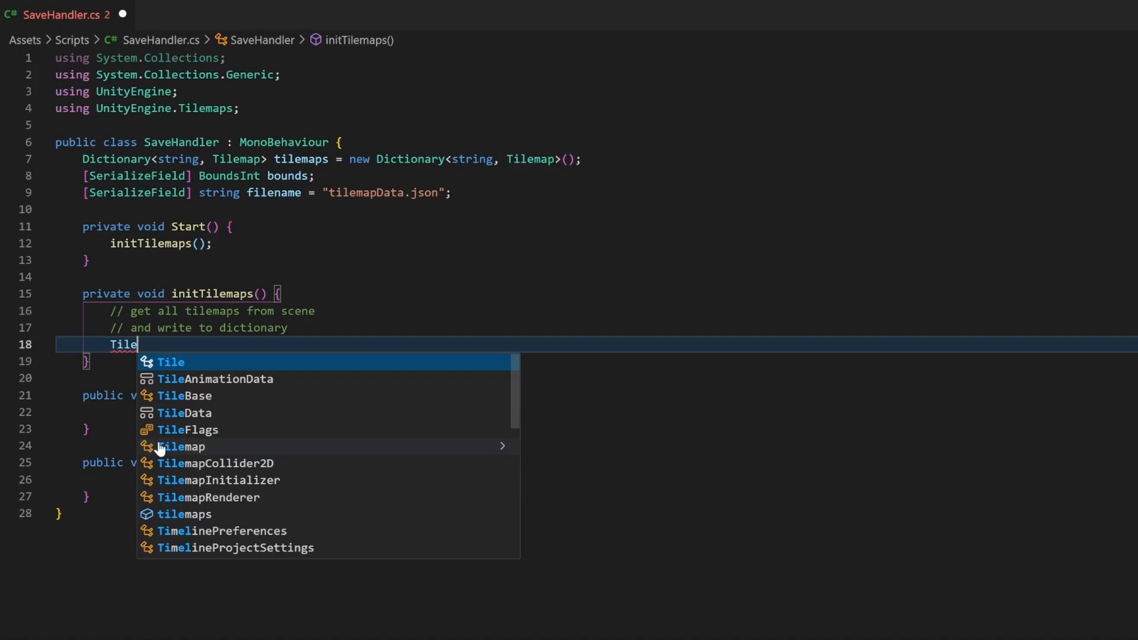
pyautogui.write('map[] maps =')
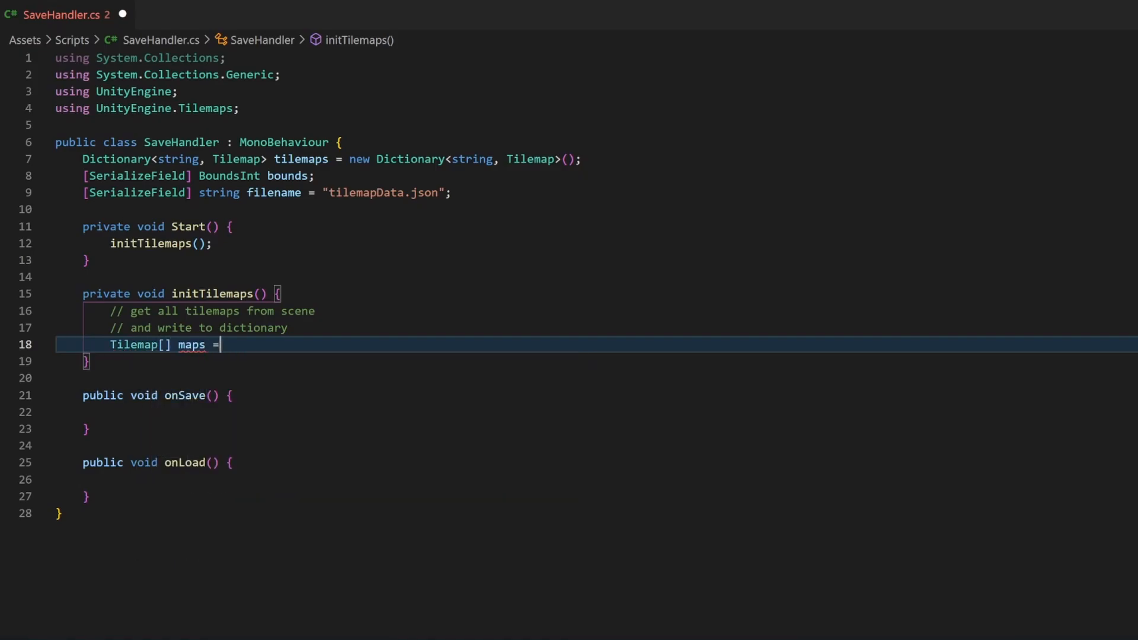
pyautogui.write('FindObjectsOfType')
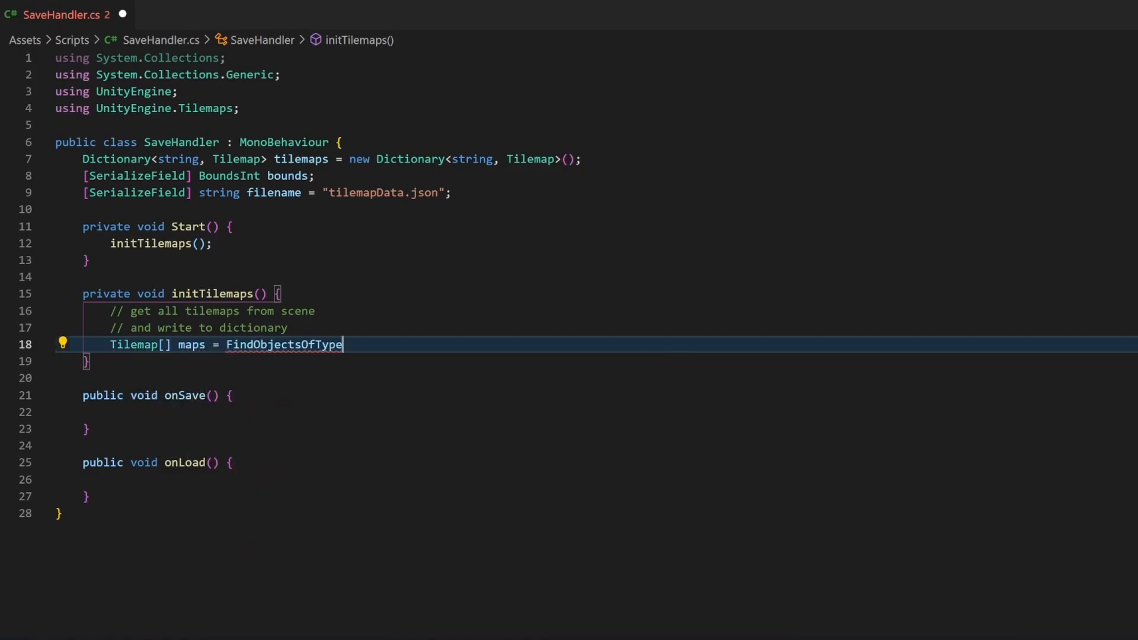
pyautogui.write('<Tilemap>();')
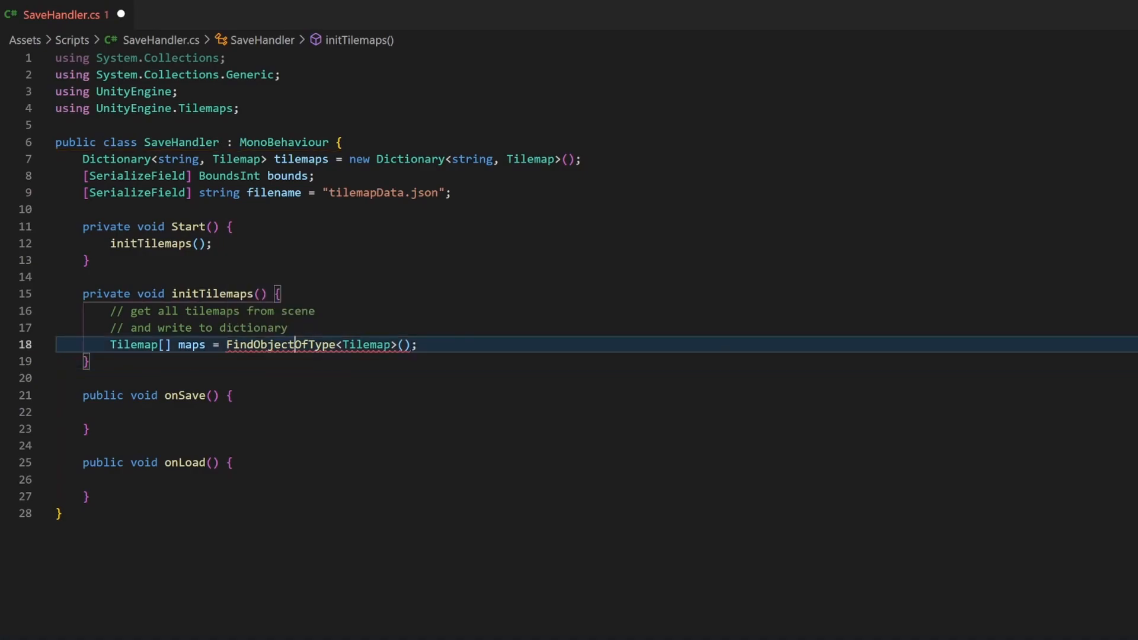
pyautogui.write('foreach(var map')
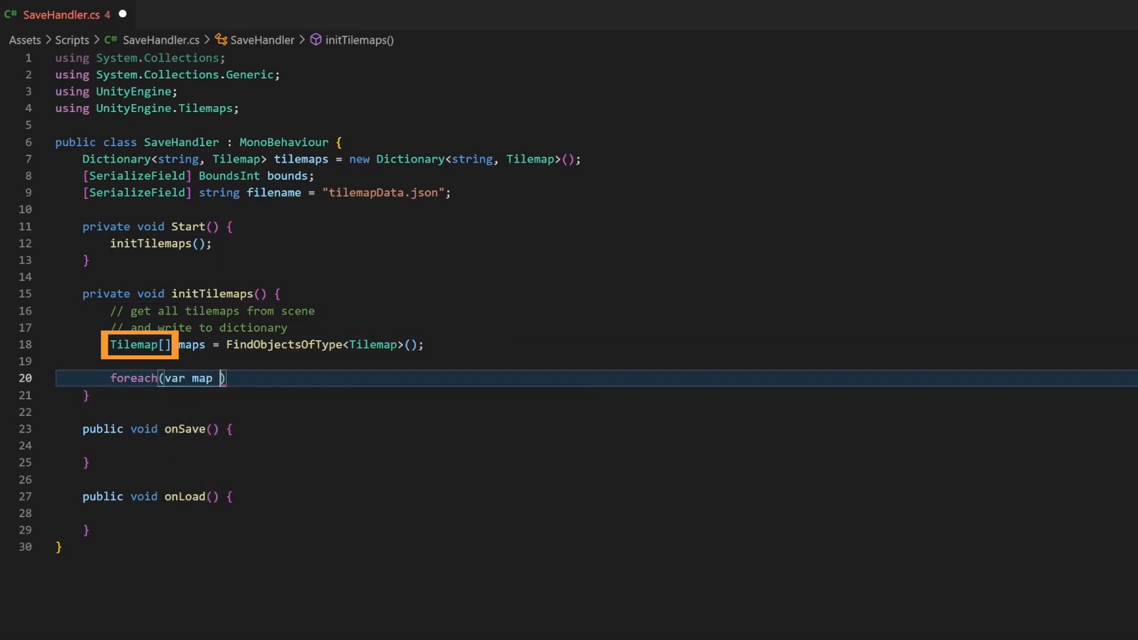
# Complete foreach (var map in maps) calling tilemaps.Add(map.name, map)
pyautogui.write('in map')
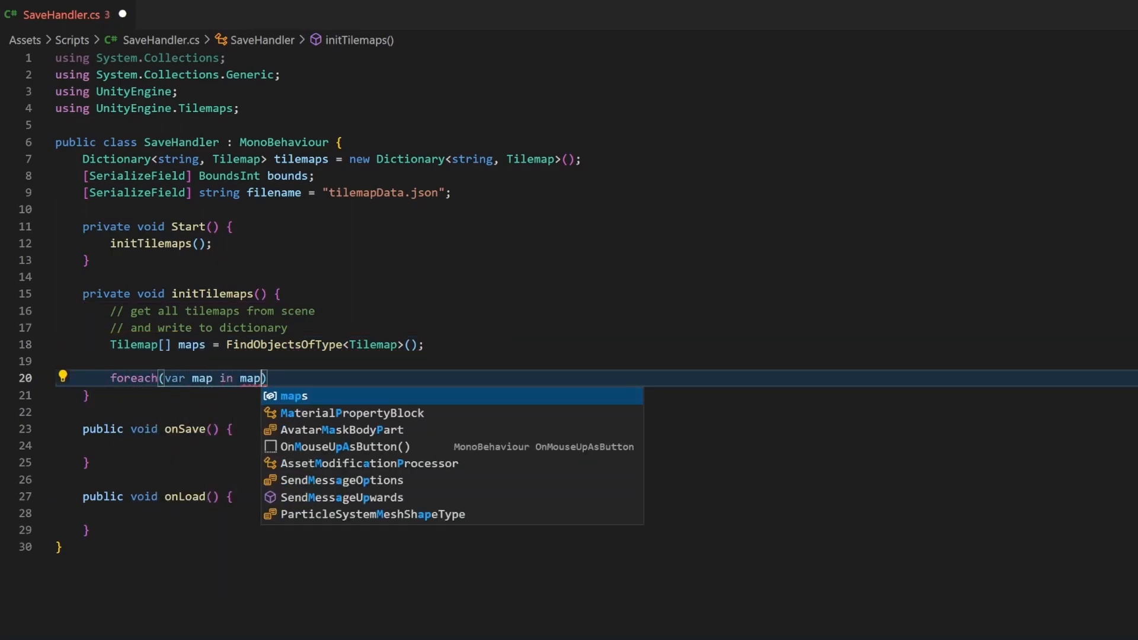
pyautogui.write('s')
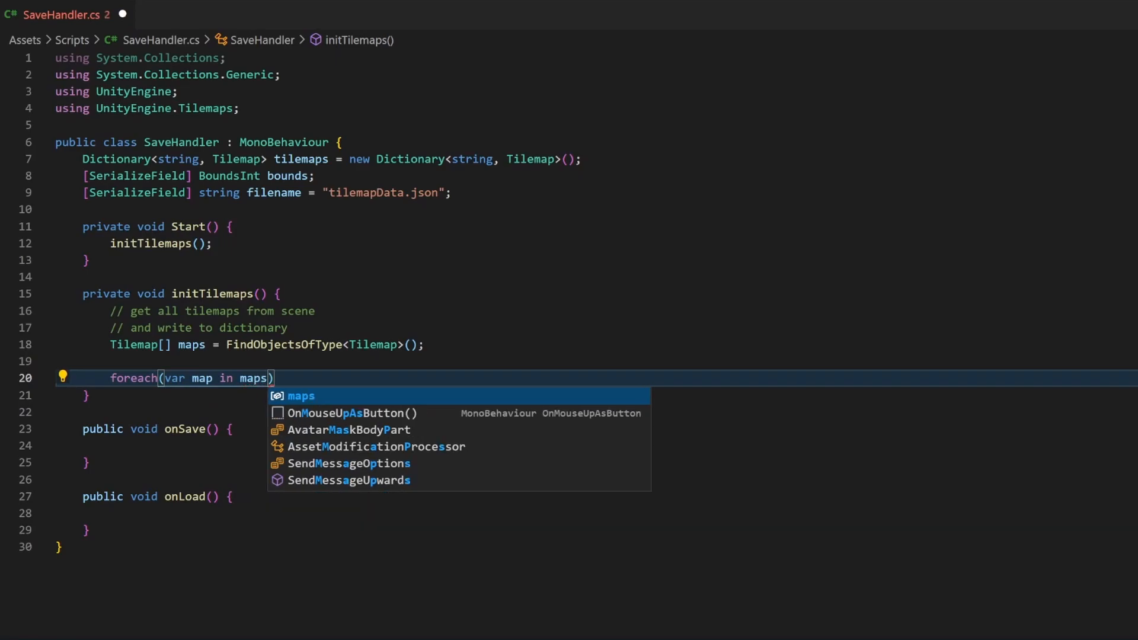
pyautogui.write('{')
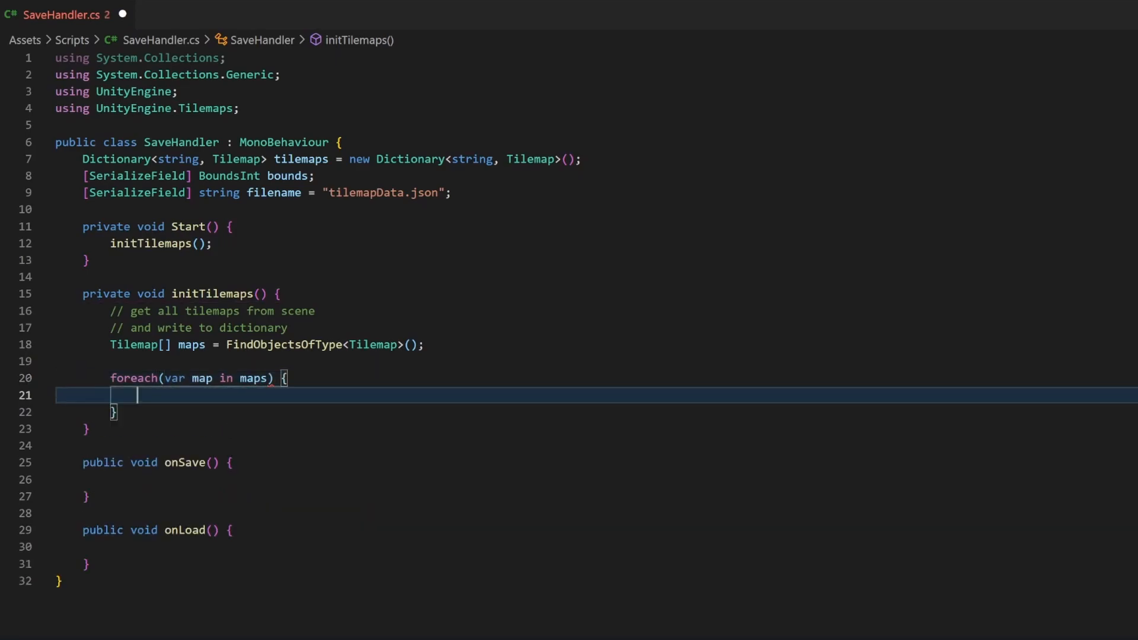
pyautogui.write('tilemaps')
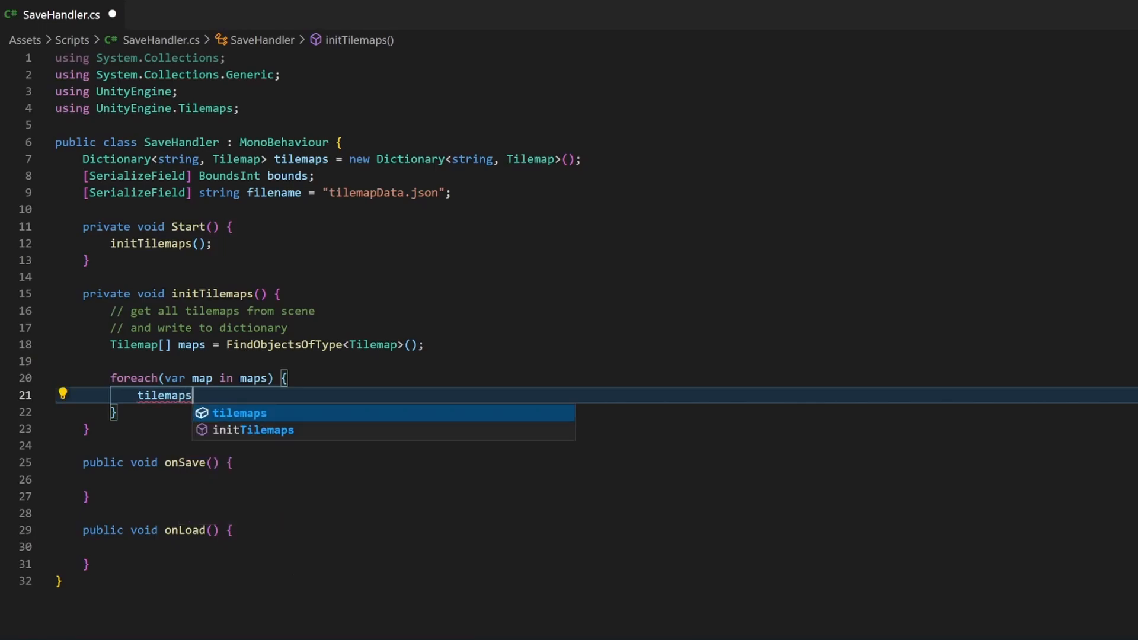
pyautogui.write('.Add(map.')
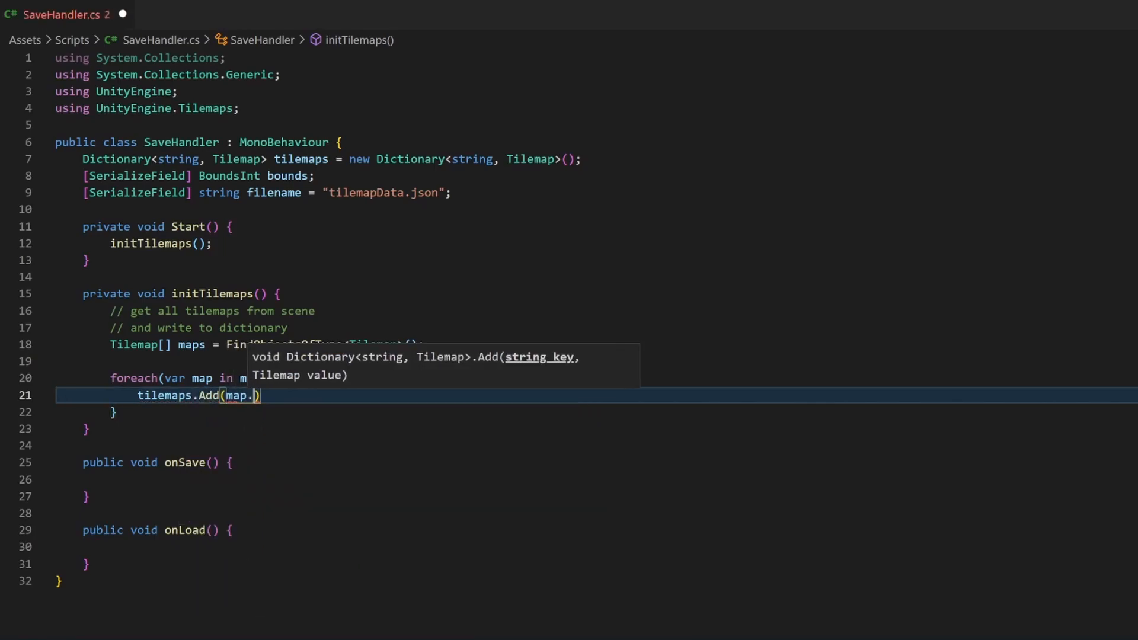
pyautogui.write('name, map')
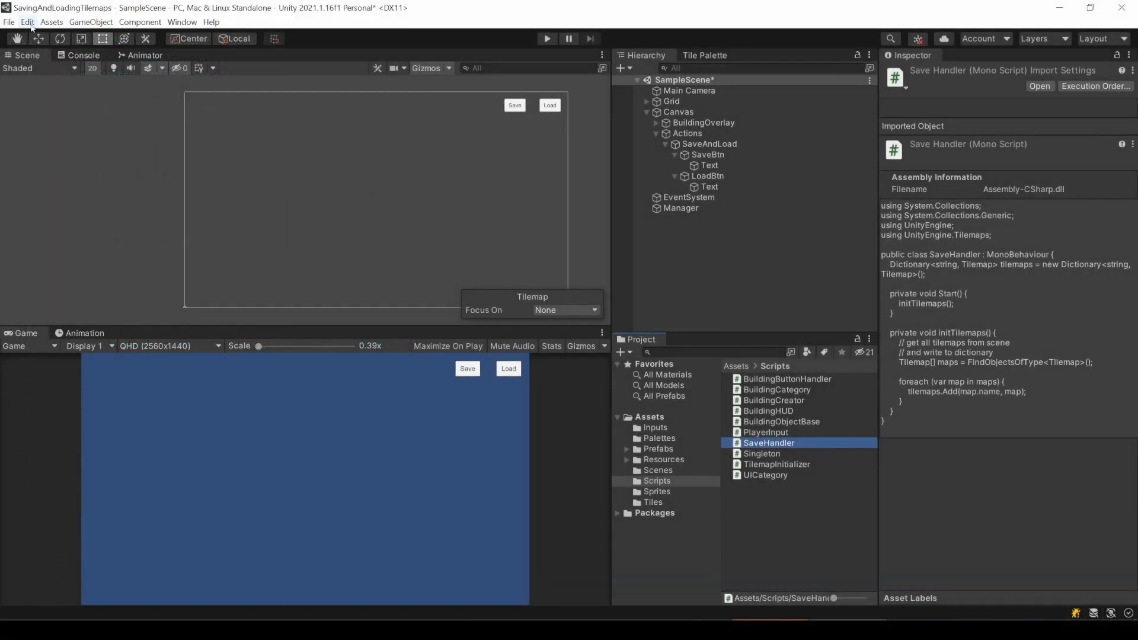
# Add SaveHandler to Script Execution Order in Project Settings with order 100
pyautogui.click(28, 22)
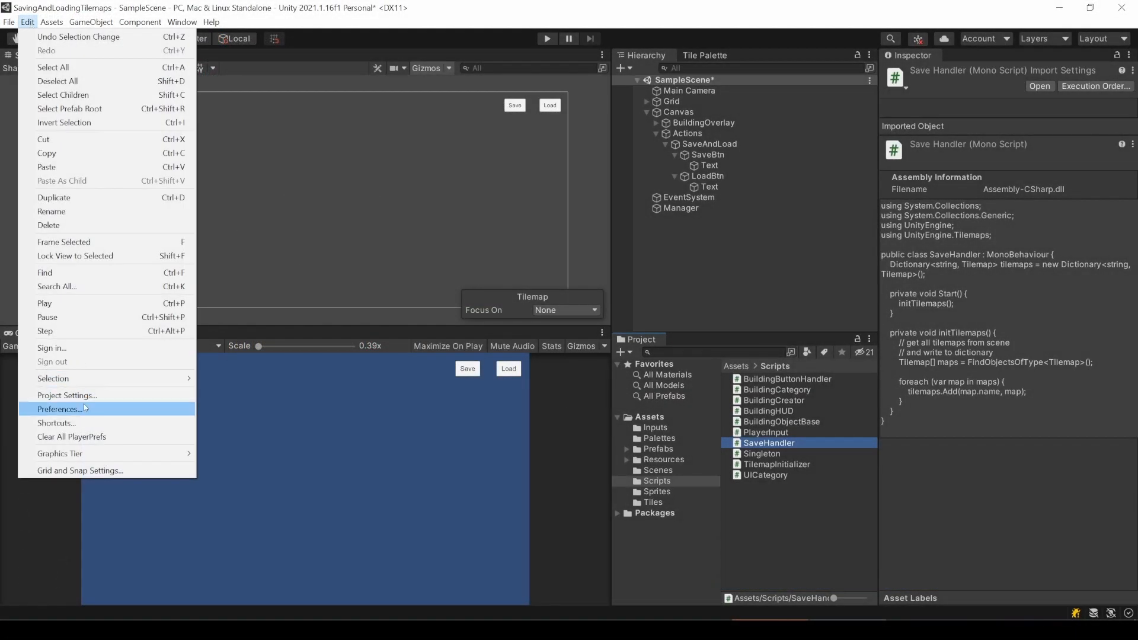
pyautogui.click(67, 395)
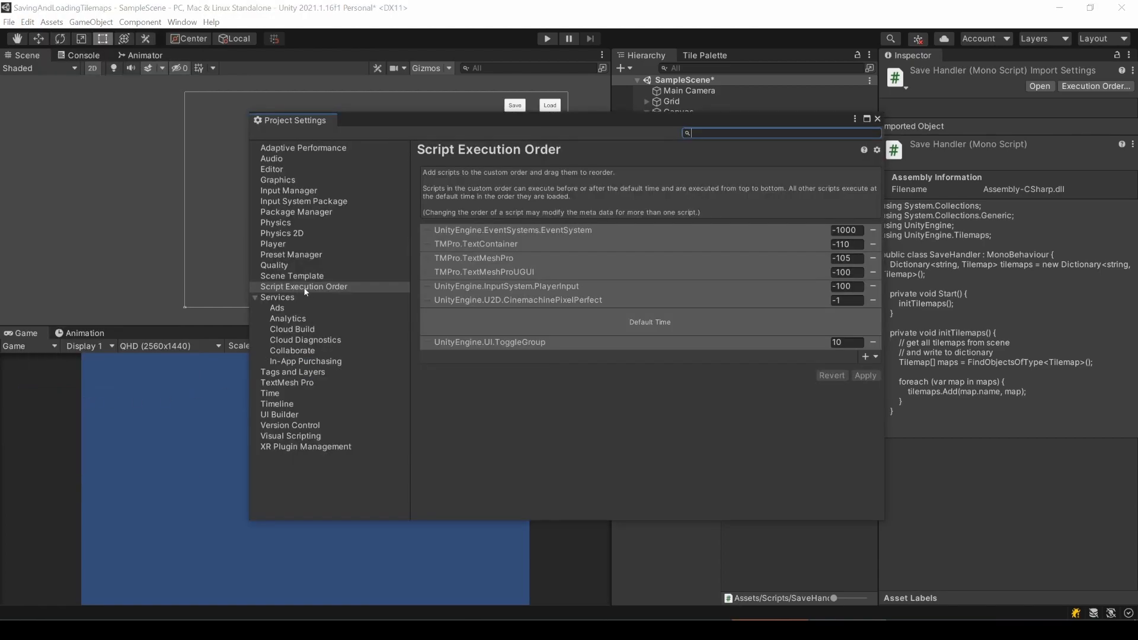
pyautogui.click(303, 286)
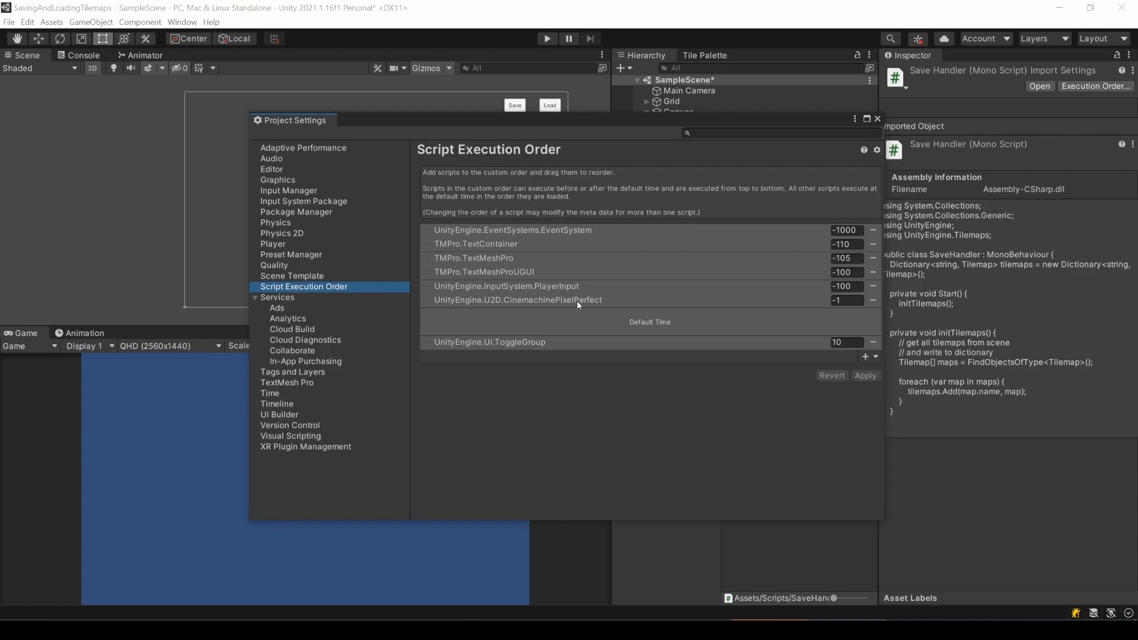
pyautogui.moveTo(682, 326)
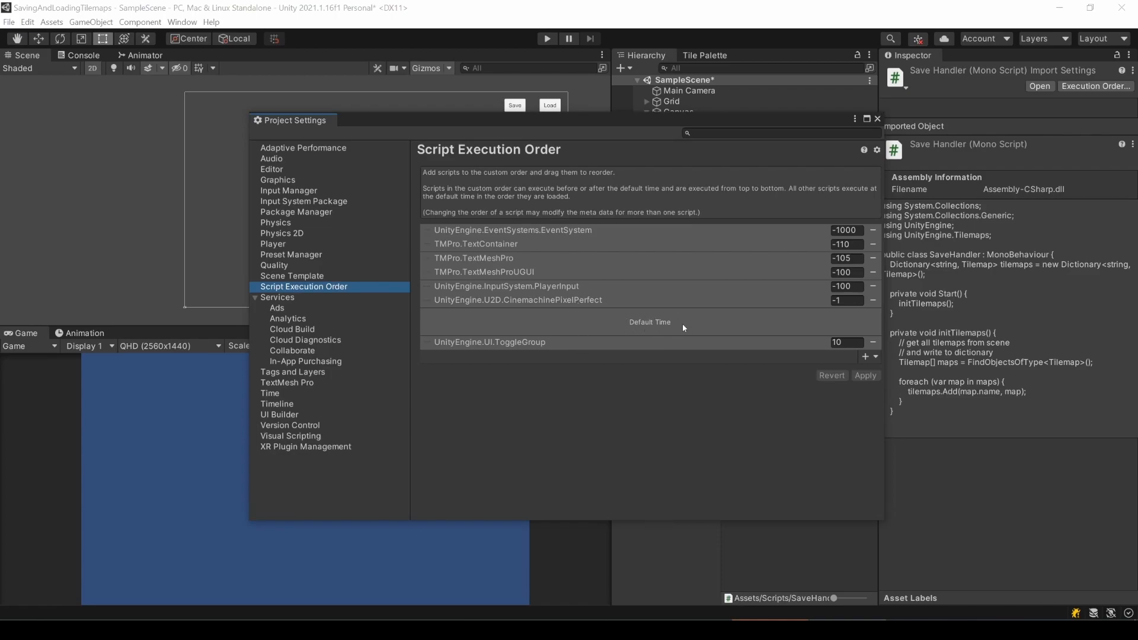
pyautogui.moveTo(857, 337)
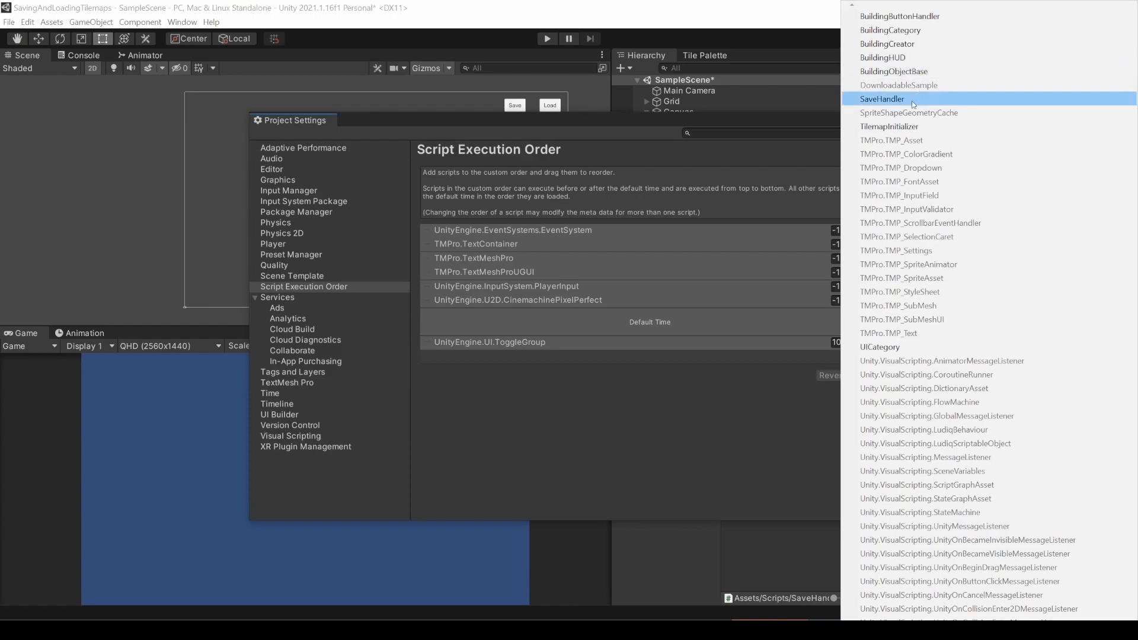
pyautogui.click(882, 99)
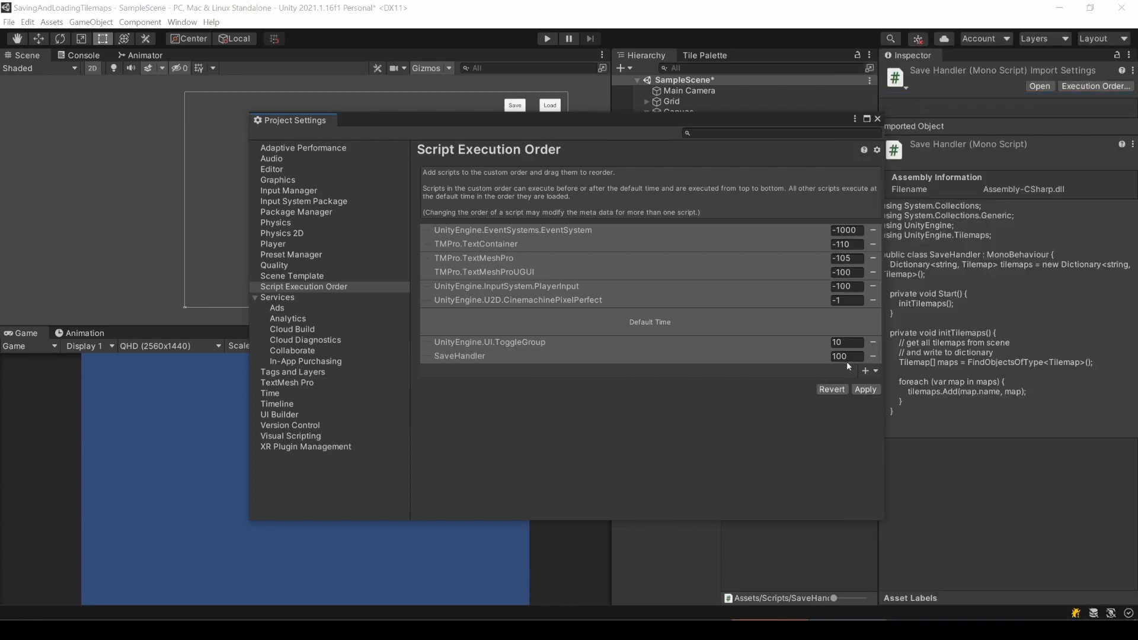
pyautogui.moveTo(599, 325)
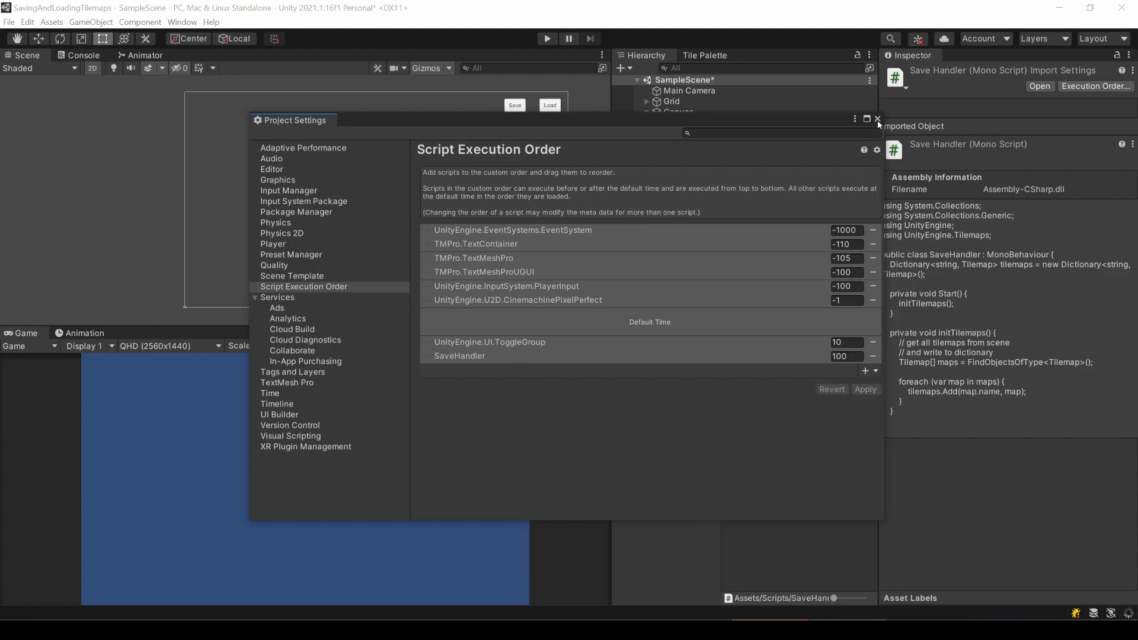
# Close Project Settings and select Manager to view its Save Handler component
pyautogui.click(875, 119)
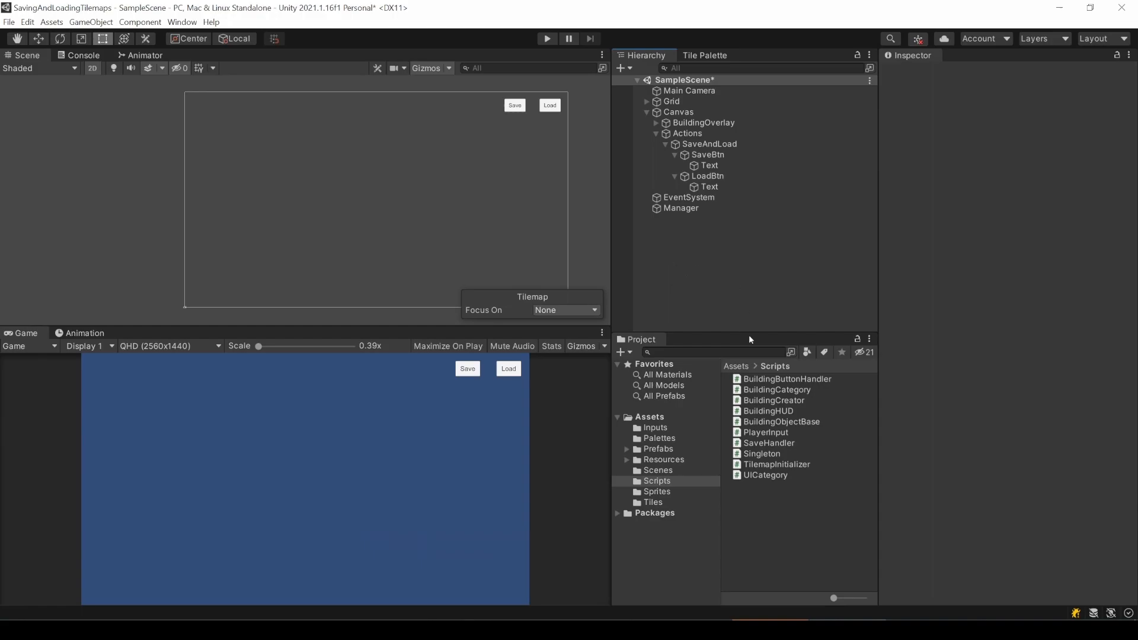
pyautogui.click(679, 208)
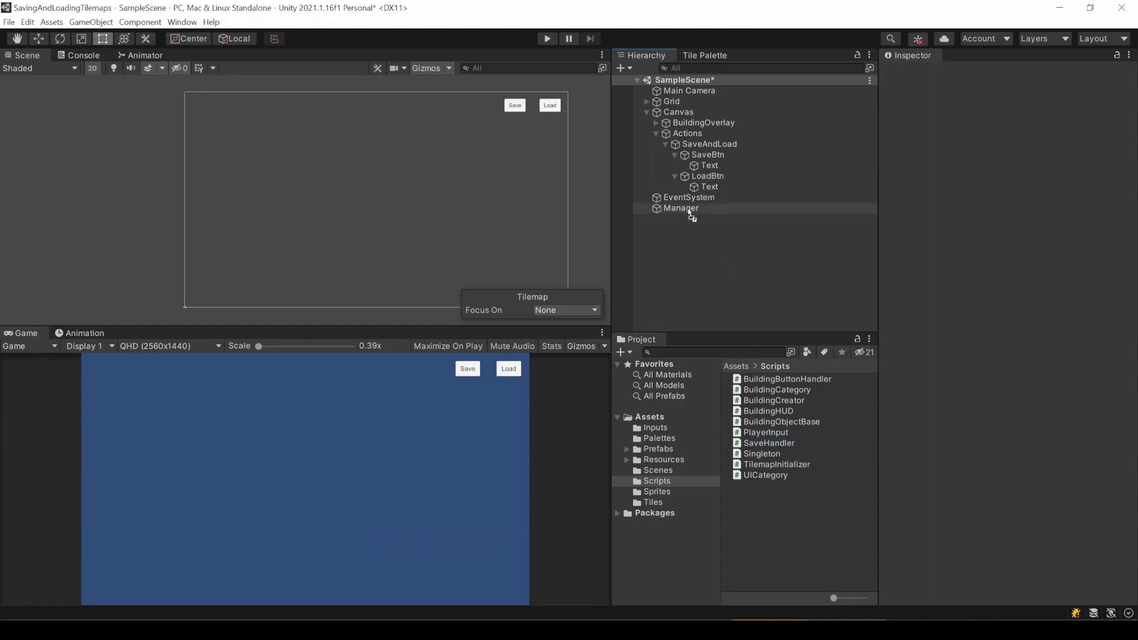
pyautogui.click(679, 208)
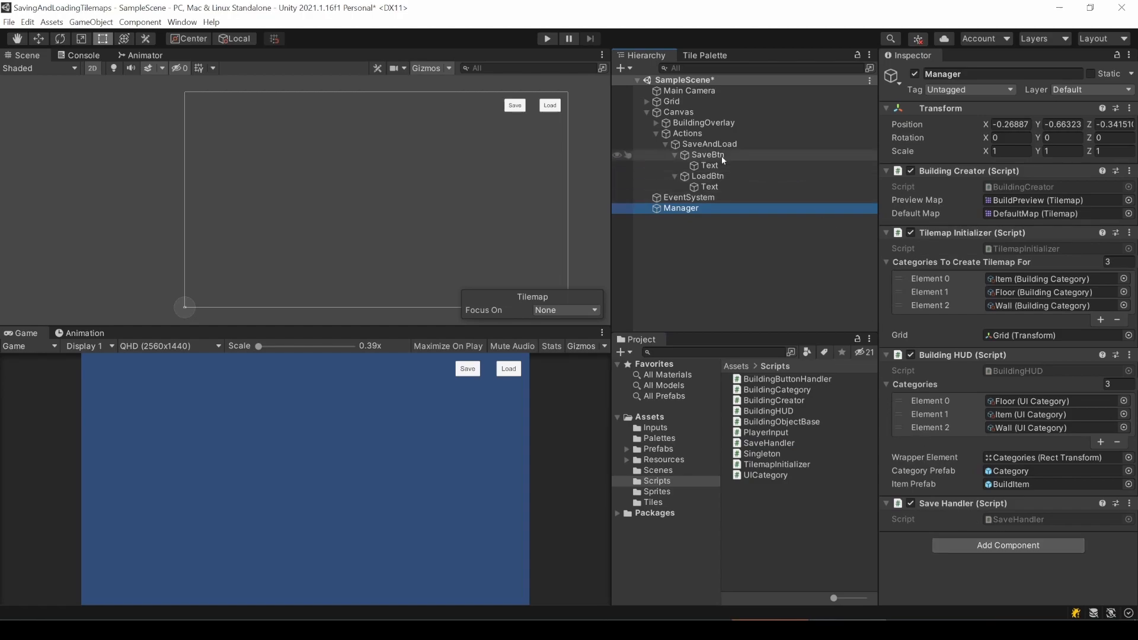
# Make SaveBtn's On Click event call SaveHandler onSave on Manager
pyautogui.click(708, 154)
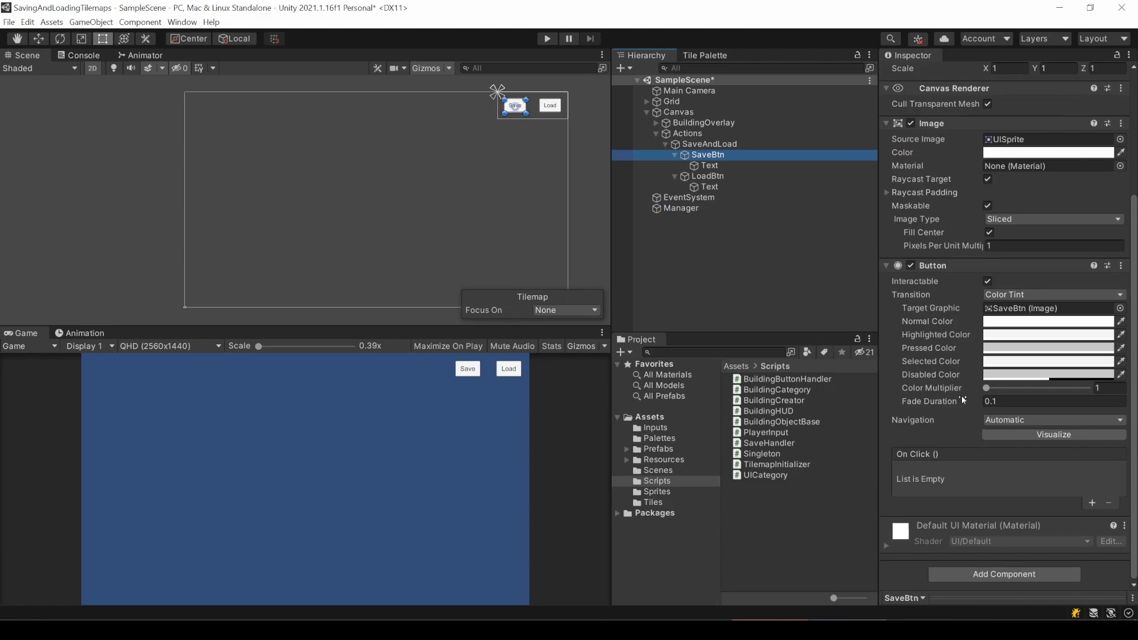
pyautogui.click(1094, 505)
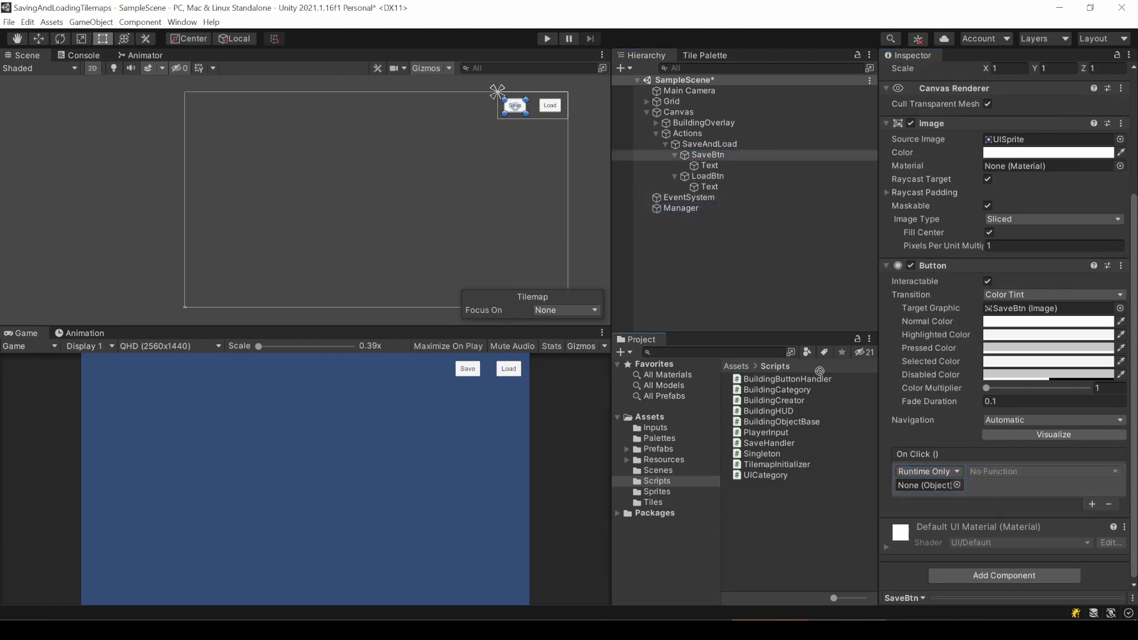
pyautogui.click(1044, 471)
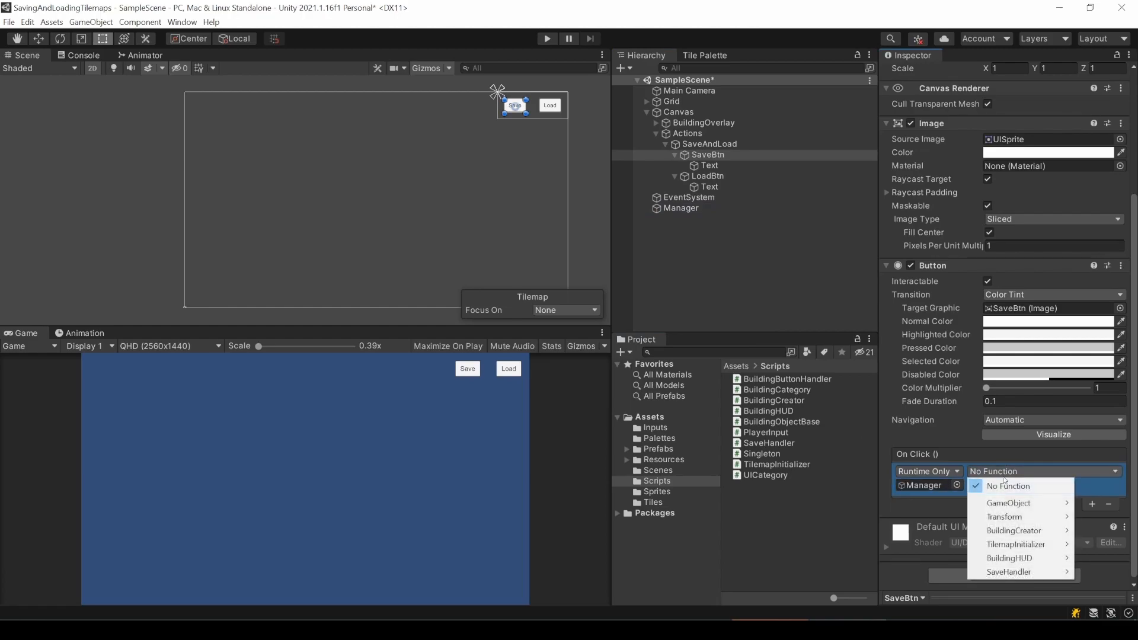
pyautogui.moveTo(1008, 572)
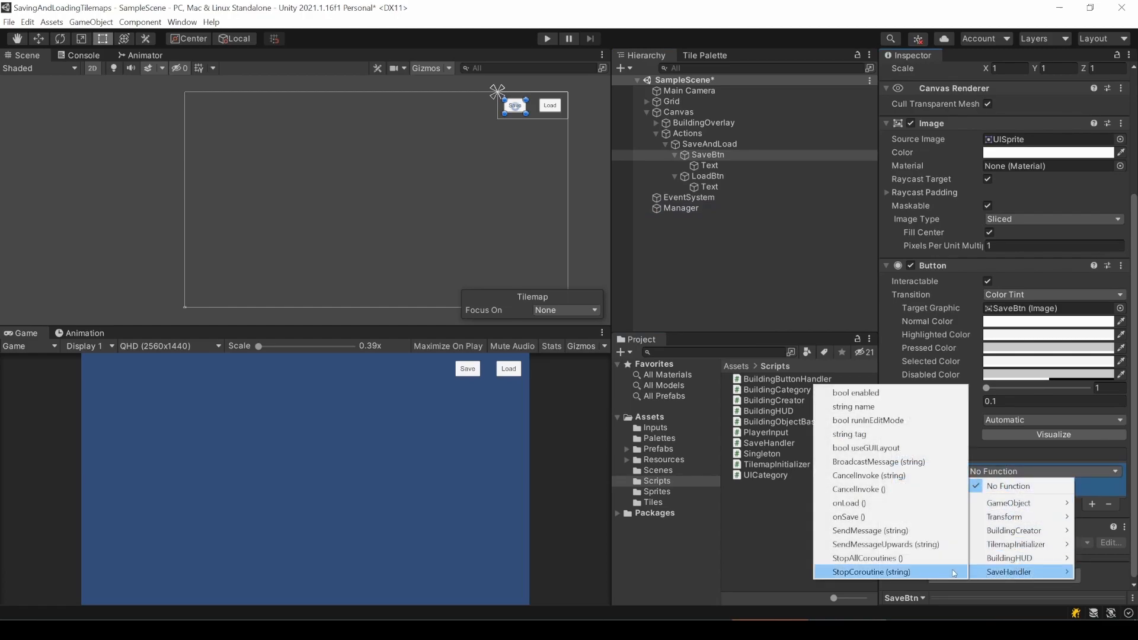
pyautogui.click(848, 517)
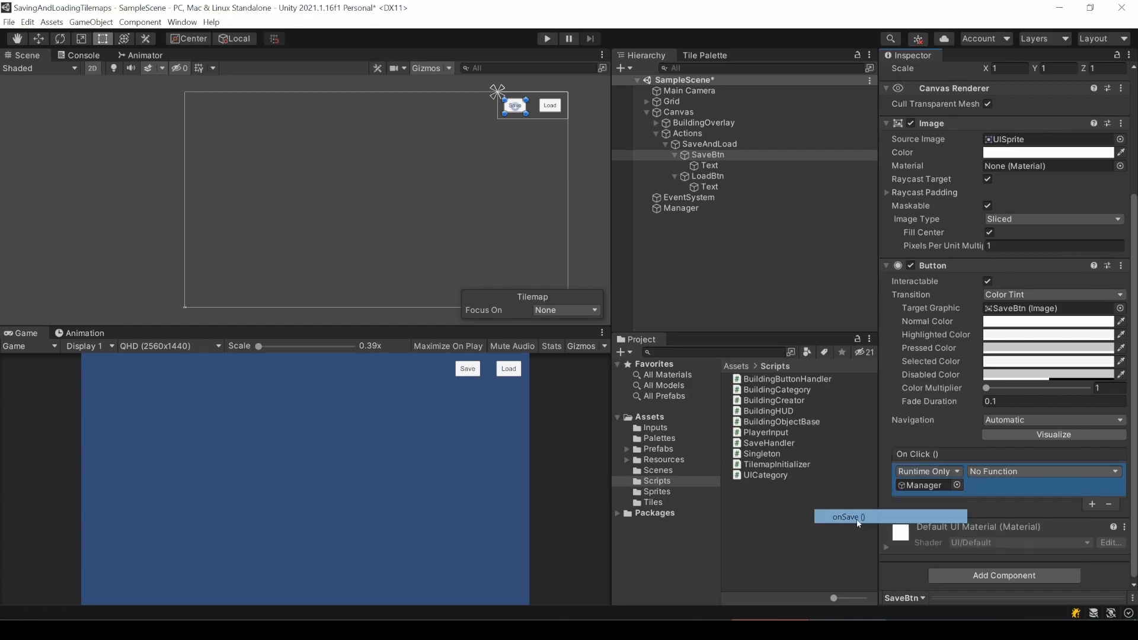
# Make LoadBtn's On Click event call a SaveHandler function on Manager
pyautogui.click(706, 176)
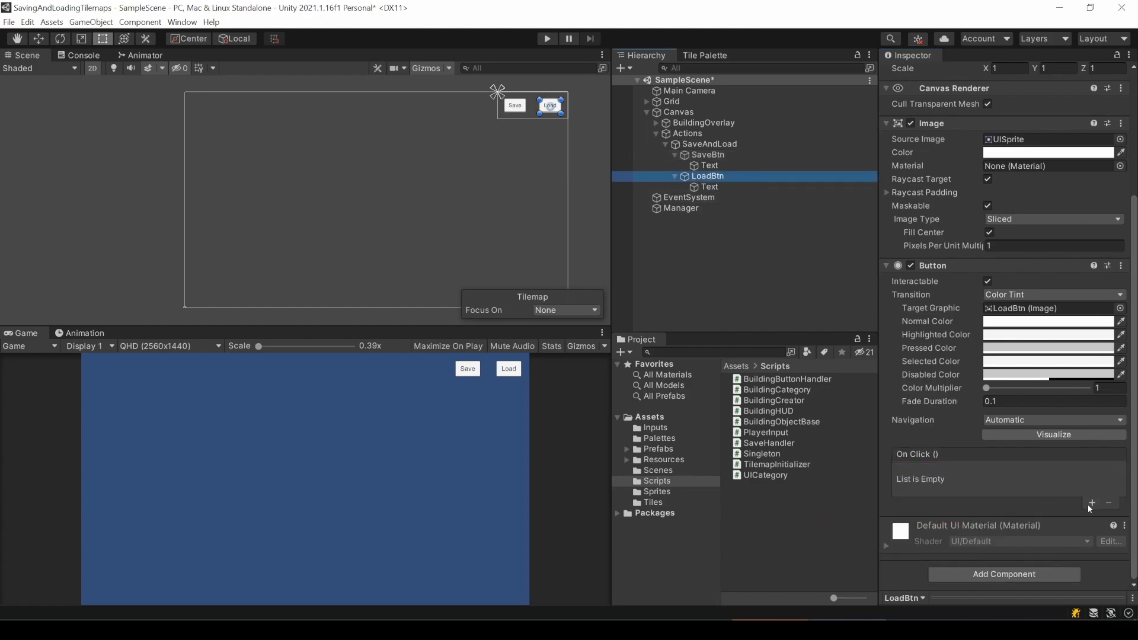
pyautogui.click(1093, 502)
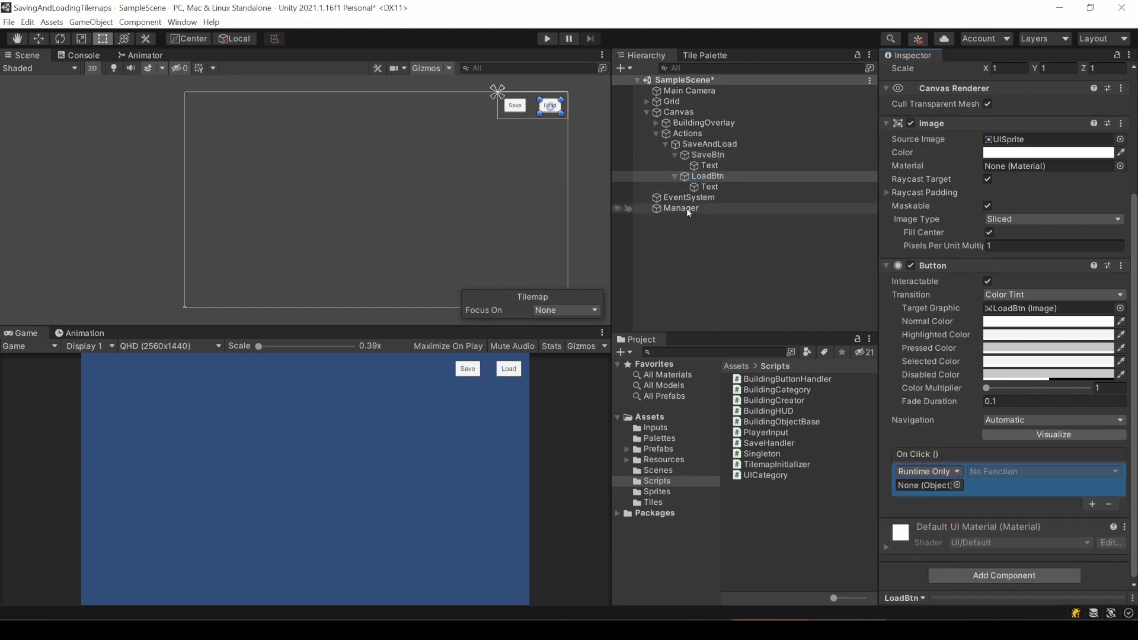
pyautogui.click(1044, 471)
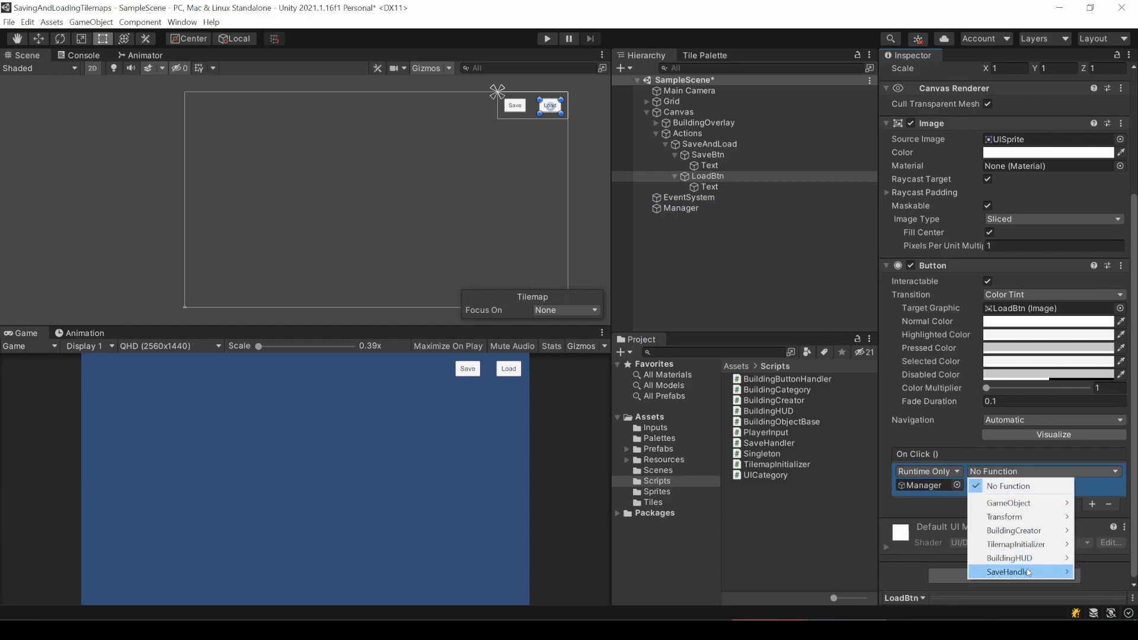
pyautogui.click(1012, 571)
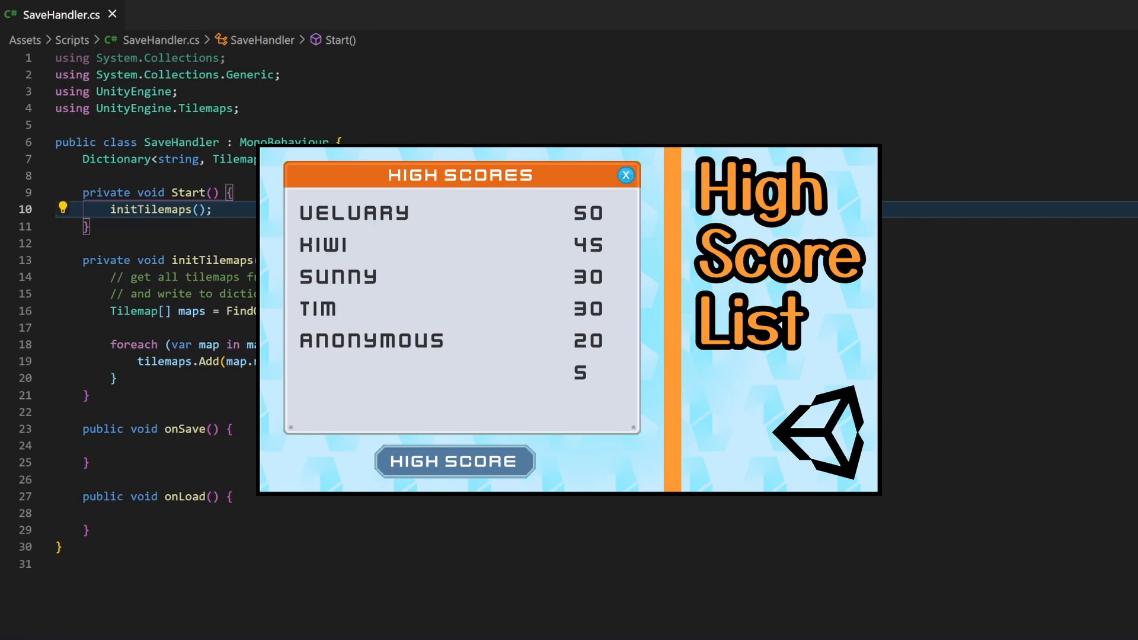
# Bring SaveHandler.cs into view in Visual Studio Code, showing initTilemaps and empty onSave/onLoad
pyautogui.click(626, 173)
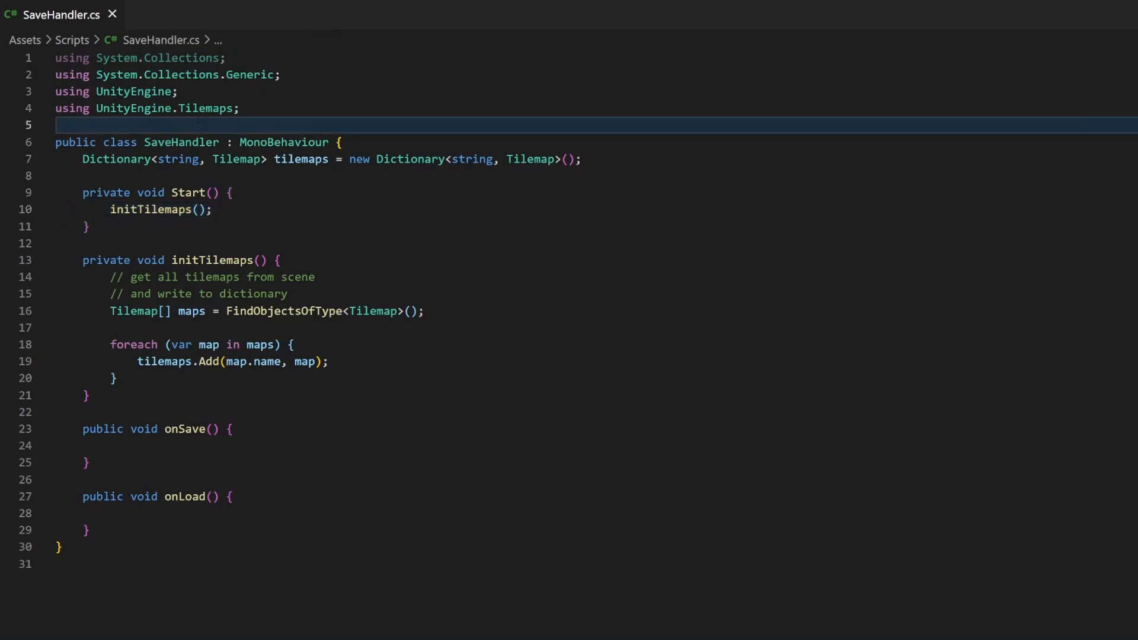
# Add 'using System;' and a [Serializable] TilemapData class with a public string key field
pyautogui.write('using System')
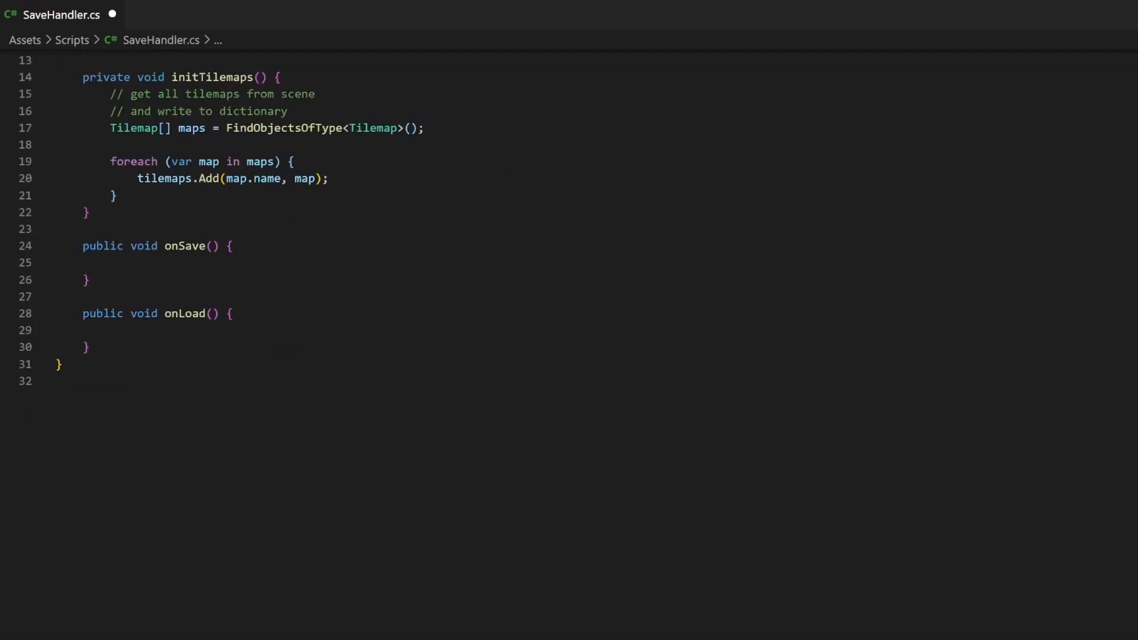
pyautogui.moveTo(31, 419)
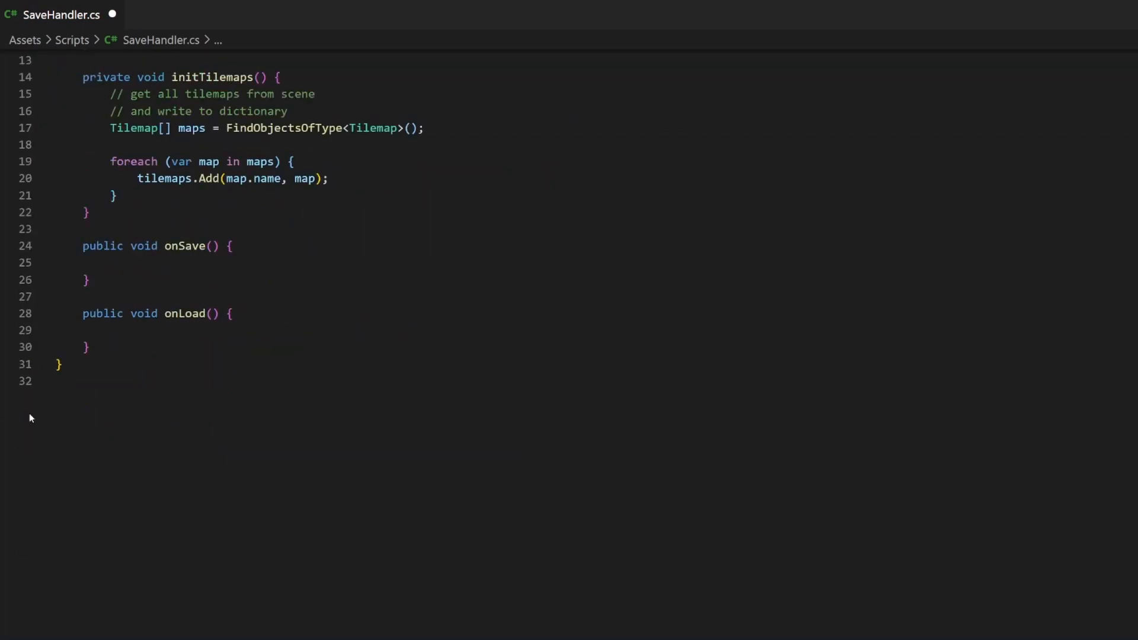
pyautogui.write('[]')
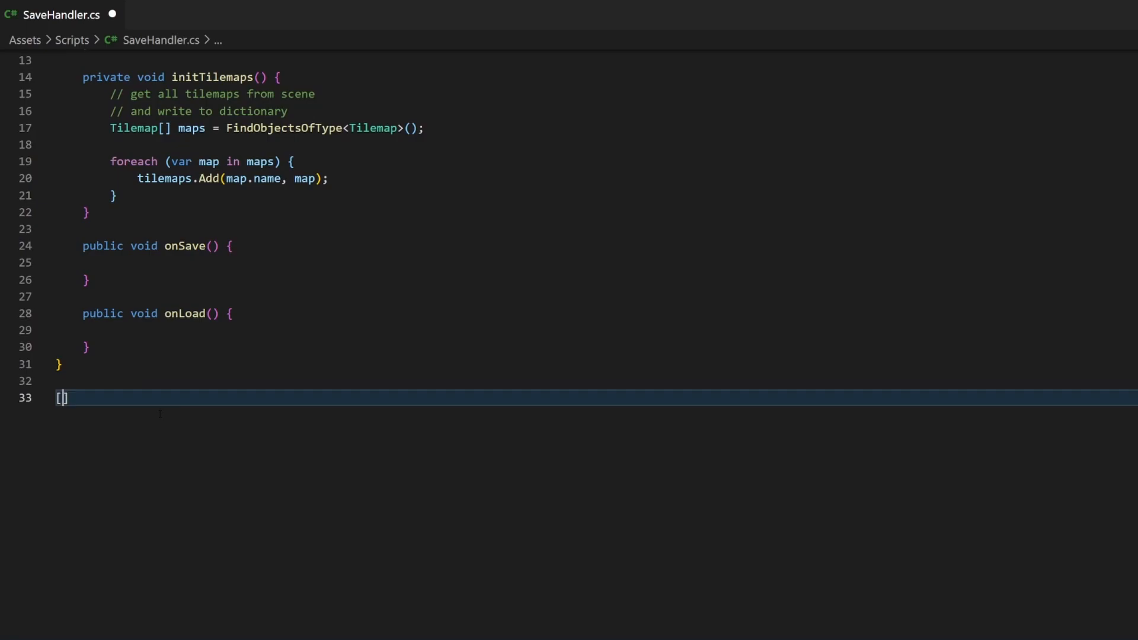
pyautogui.write('Serializable')
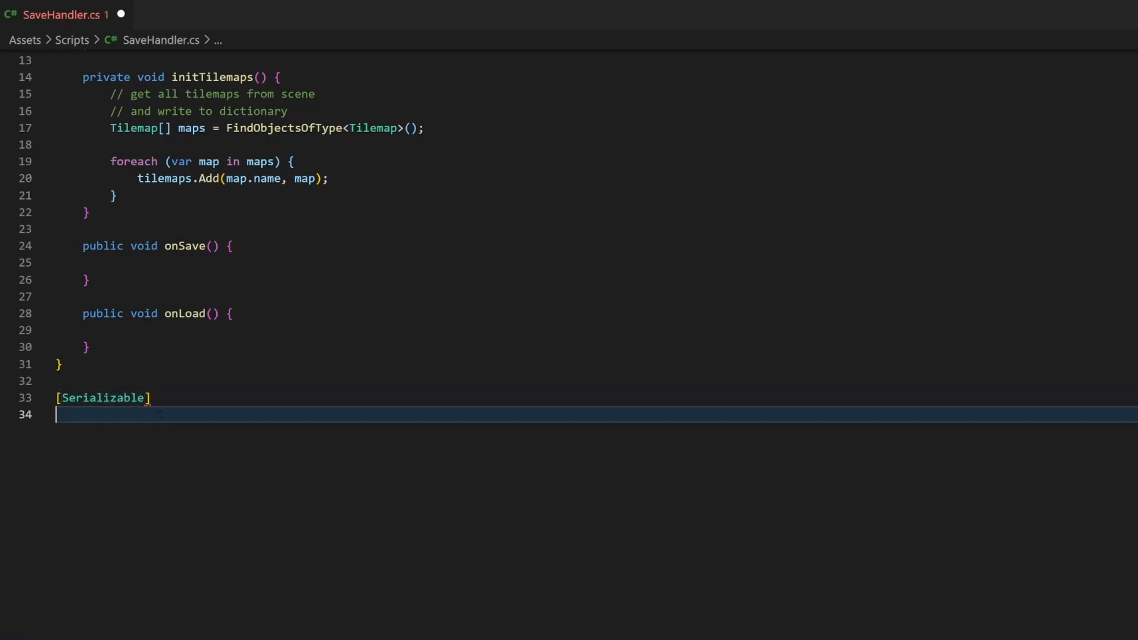
pyautogui.write('public class')
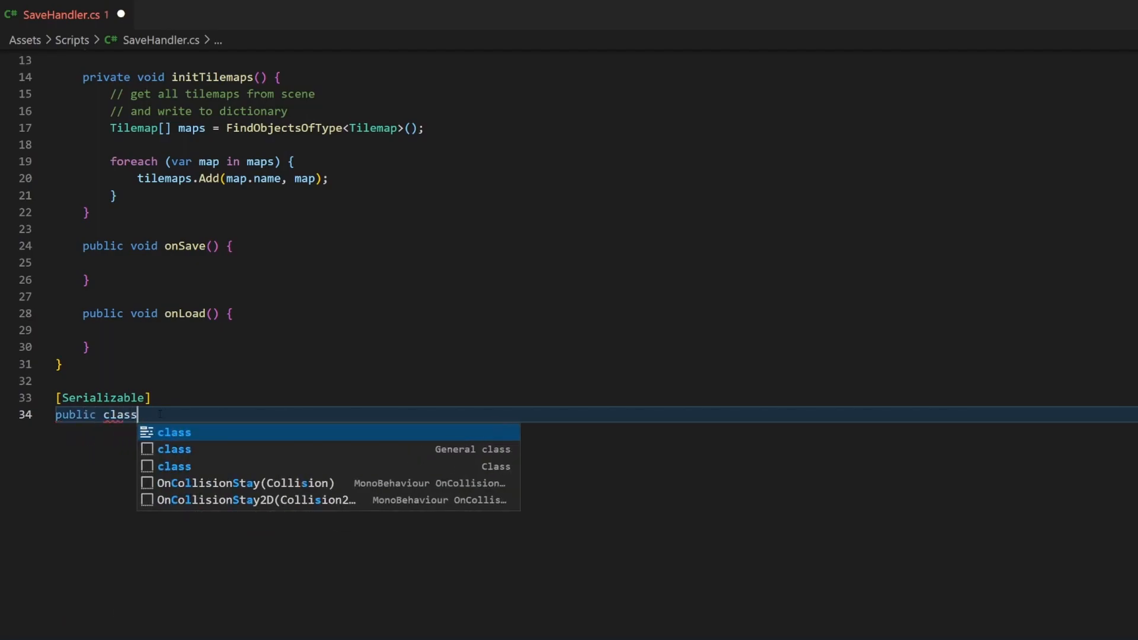
pyautogui.write('TilemapData {')
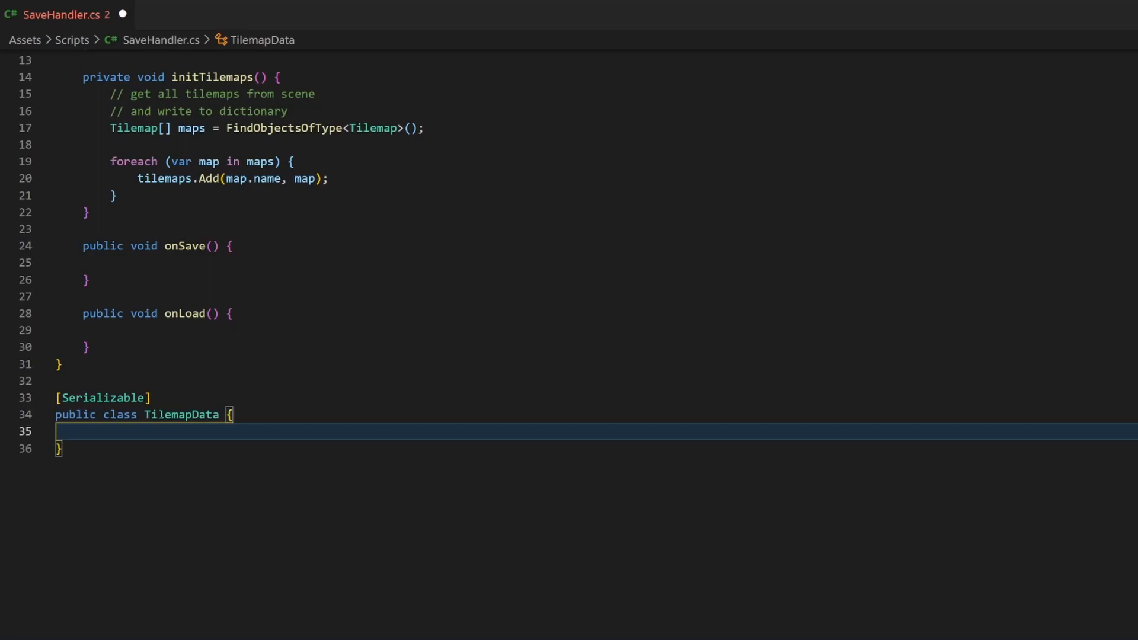
pyautogui.write('publi')
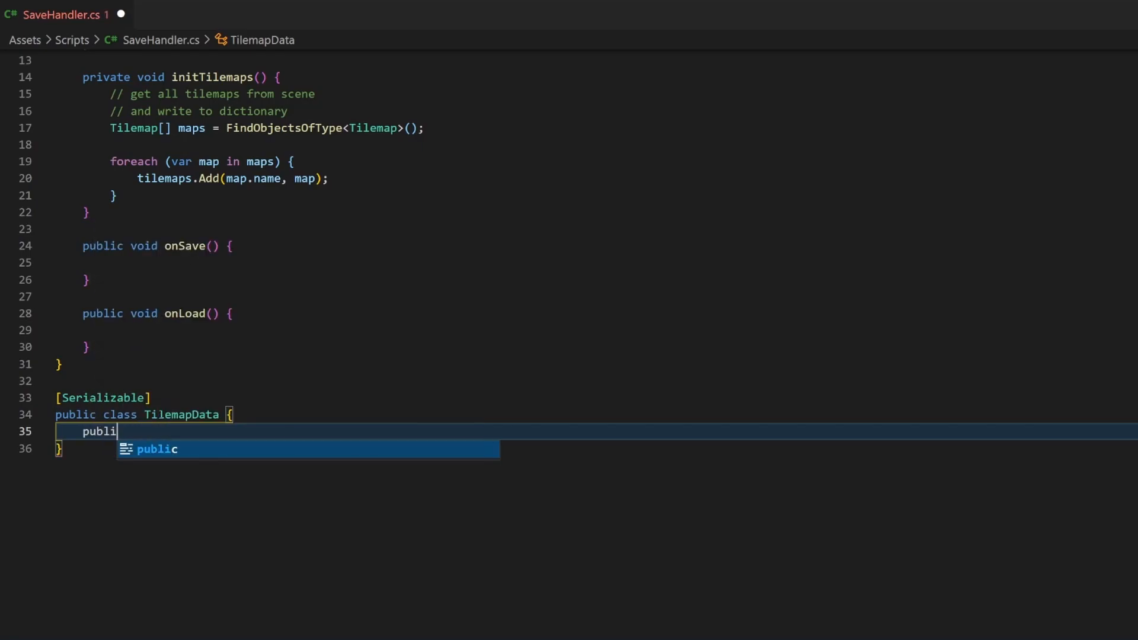
pyautogui.write('c string key;')
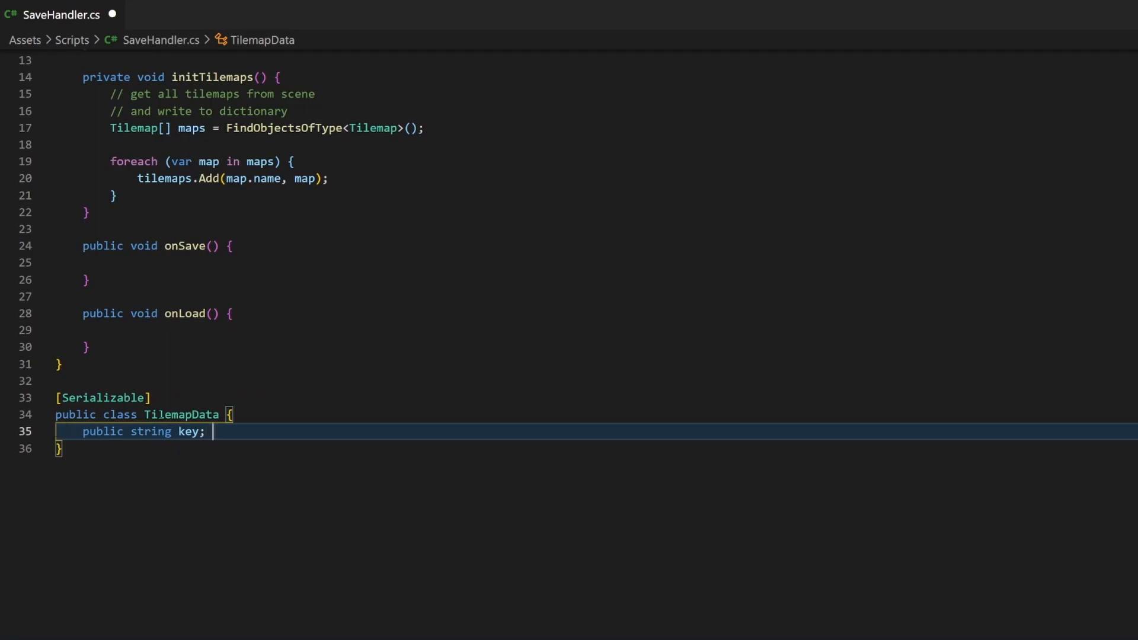
# Comment the key field and add a List<TileInfo> tiles field initialized to a new list
pyautogui.write('// the key o')
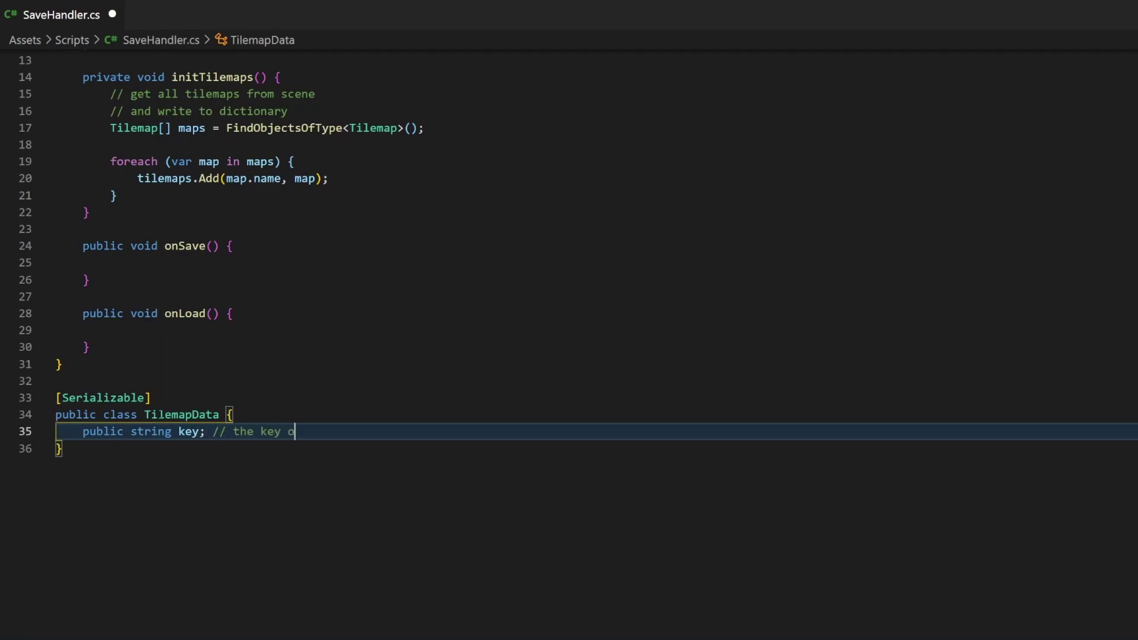
pyautogui.write('f the dictionary (here the hi')
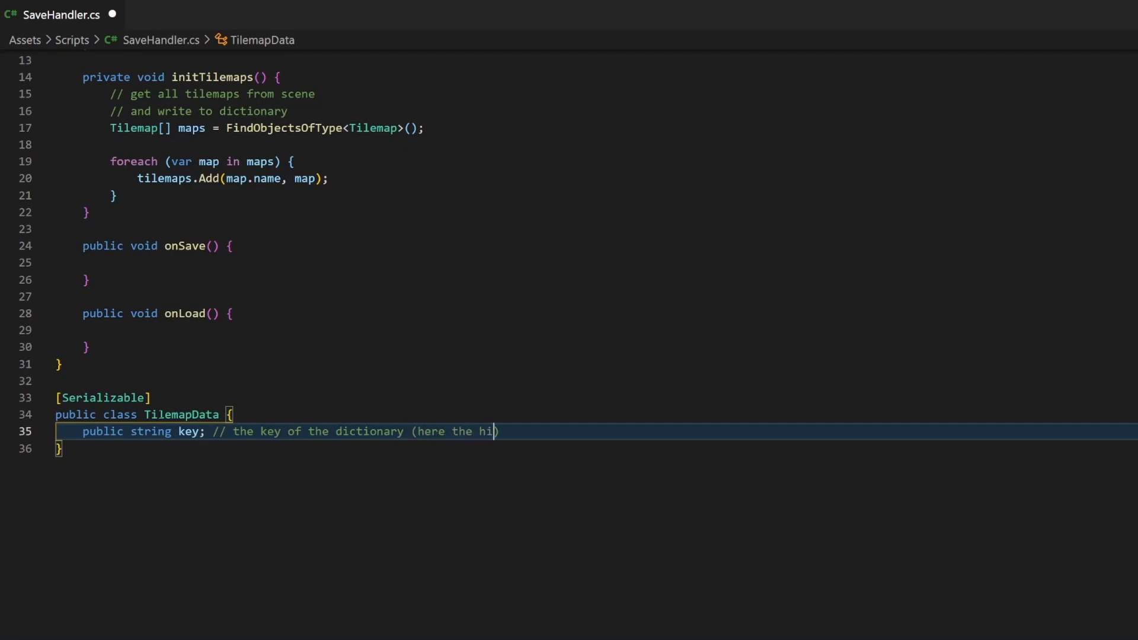
pyautogui.write('erarchy nam')
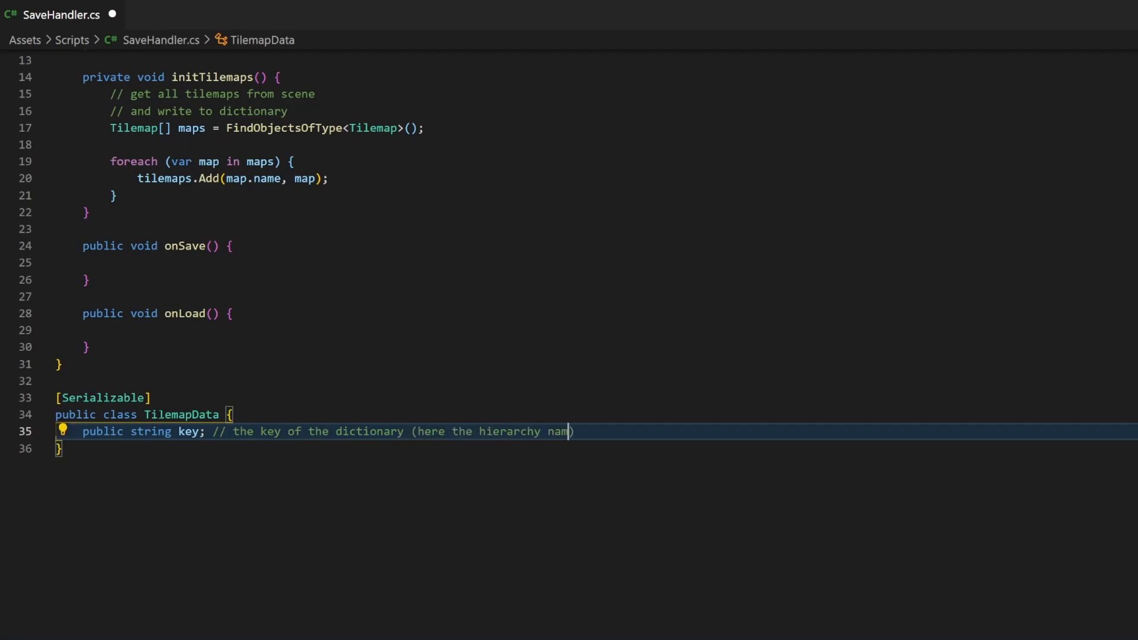
pyautogui.write('e)')
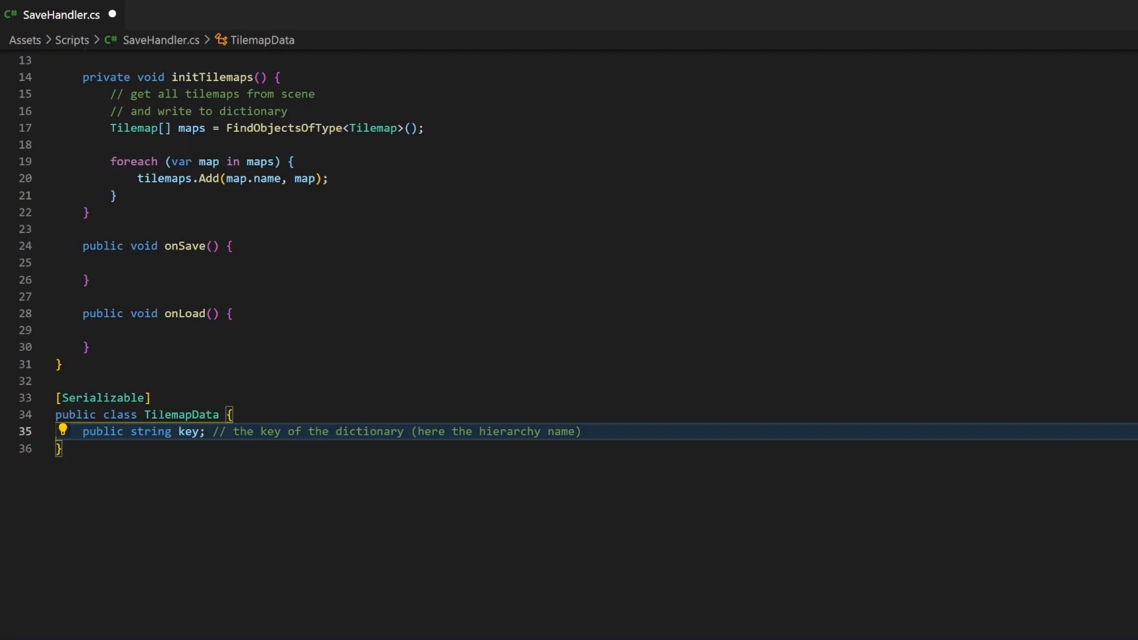
pyautogui.write('public List')
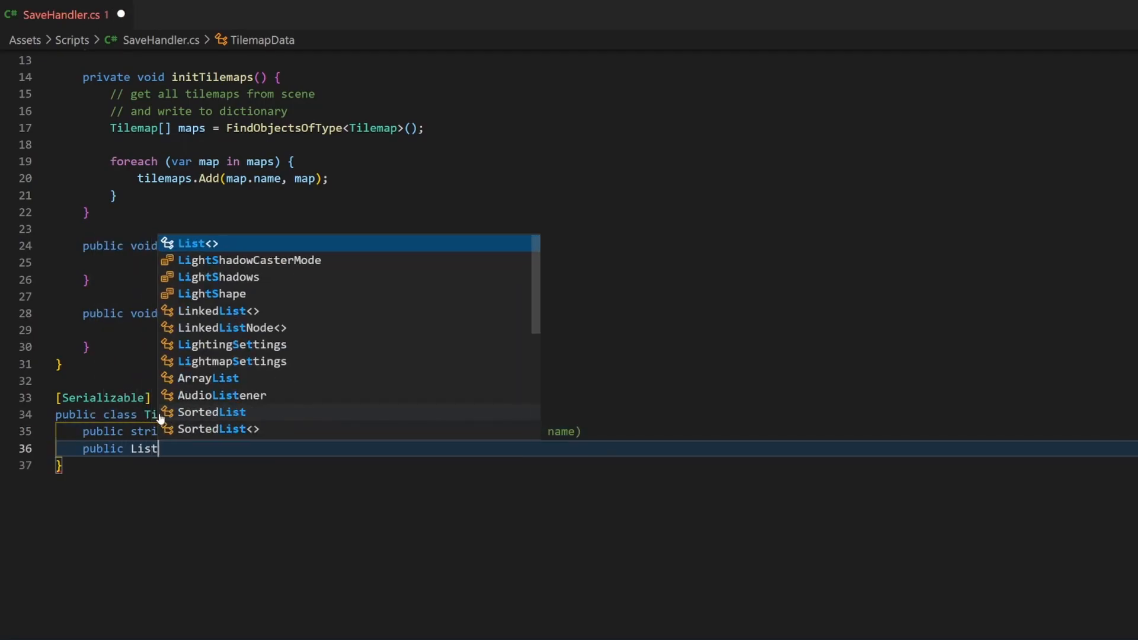
pyautogui.write('<TileInfo> tiles =')
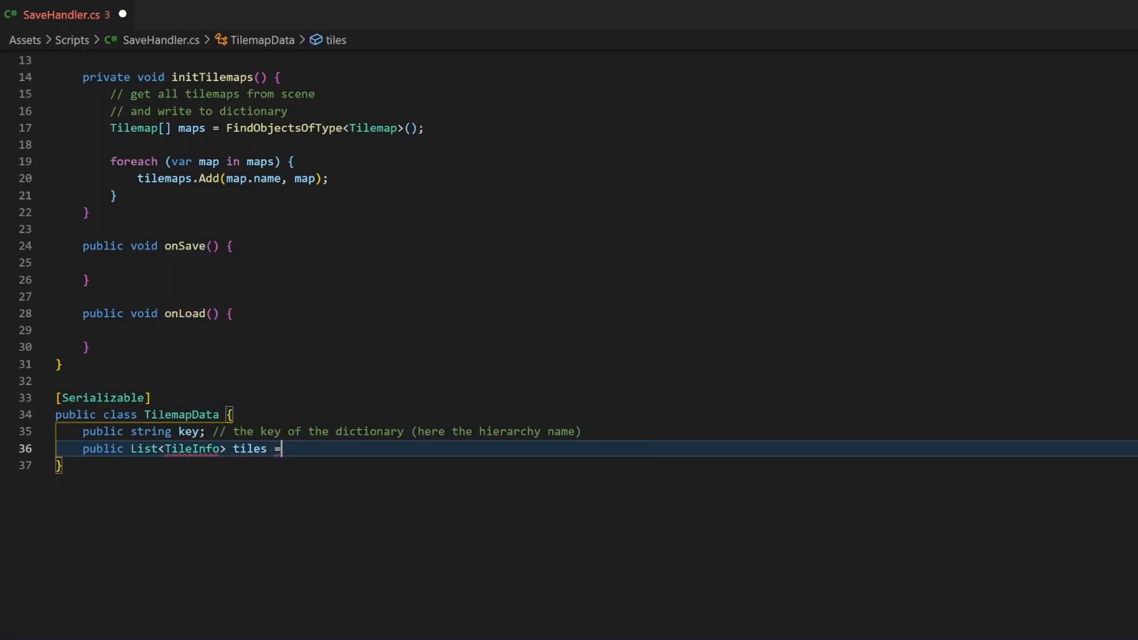
pyautogui.write('new List<TileInfo>();')
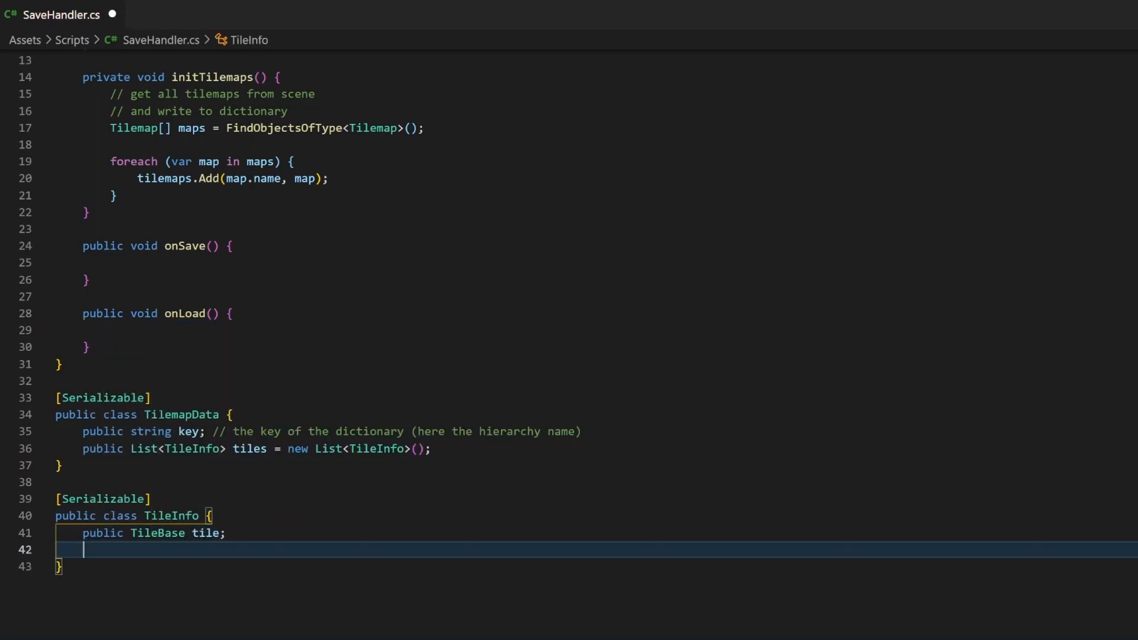
# Give TileInfo a Vector3Int position field and a constructor assigning tile and position, then save
pyautogui.write('public Vector3Int')
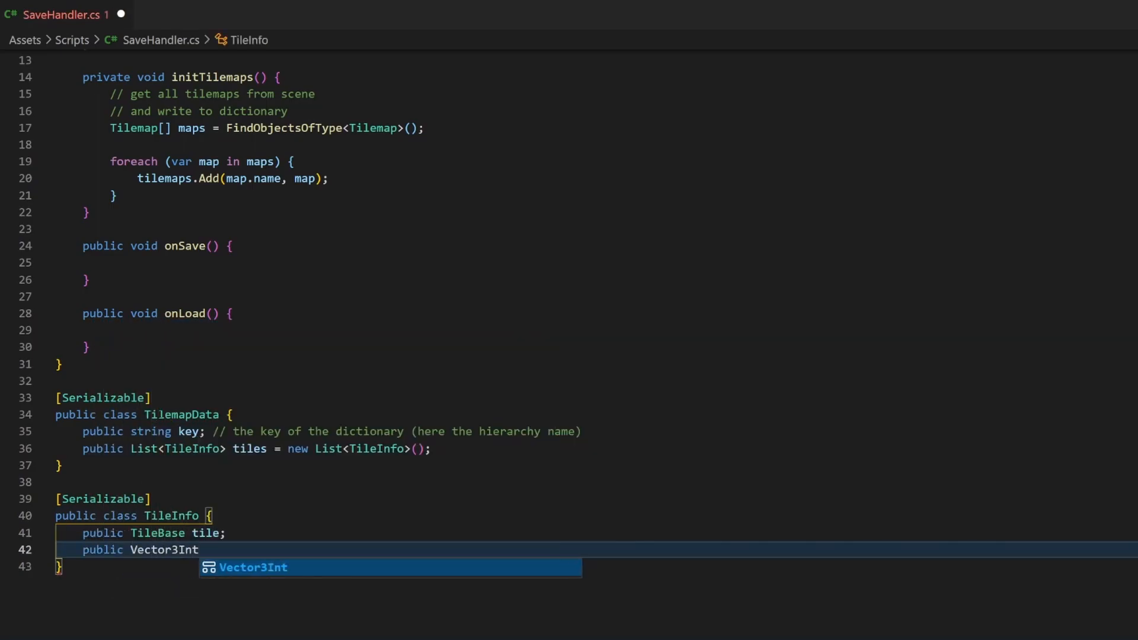
pyautogui.write('position')
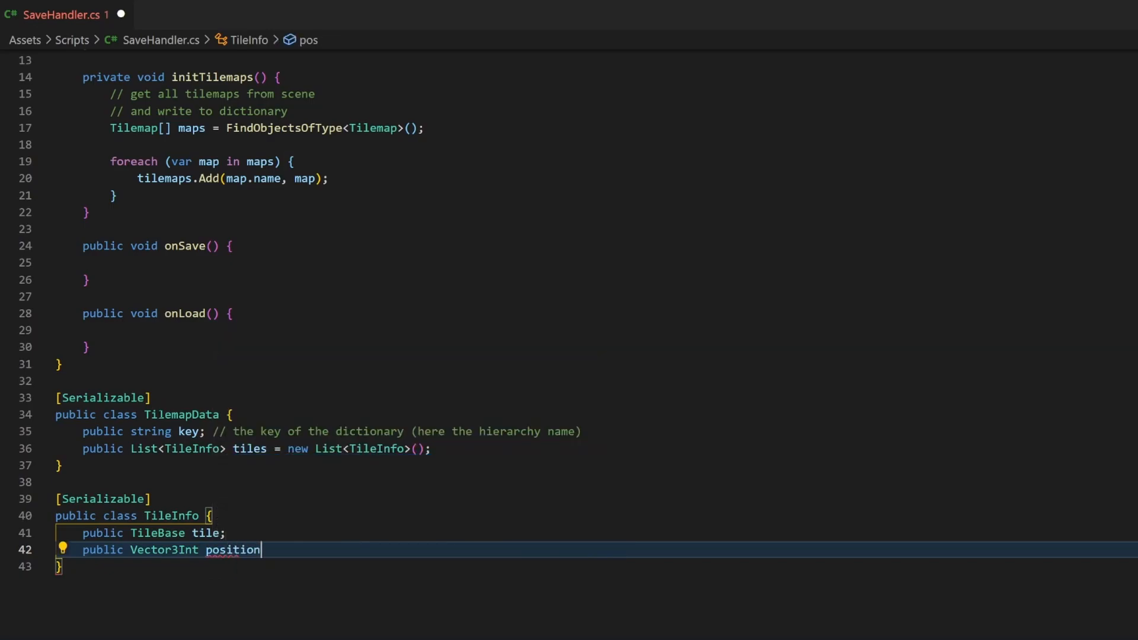
pyautogui.write(';')
pyautogui.write('public')
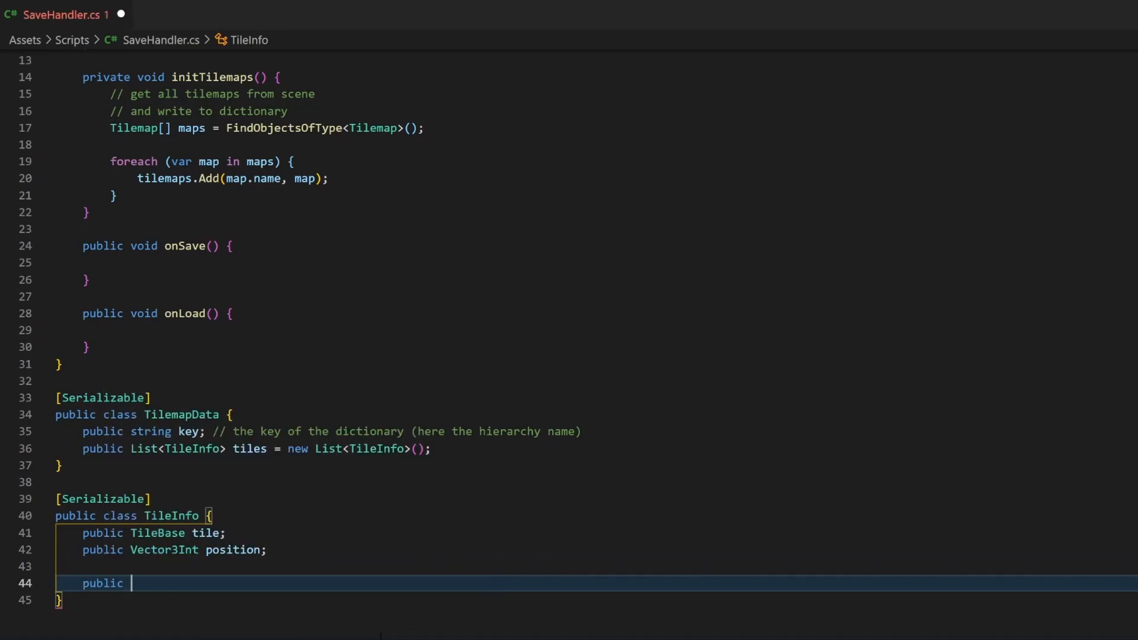
pyautogui.write('TileInfo(TileBase tile, Vector3Int pos) {')
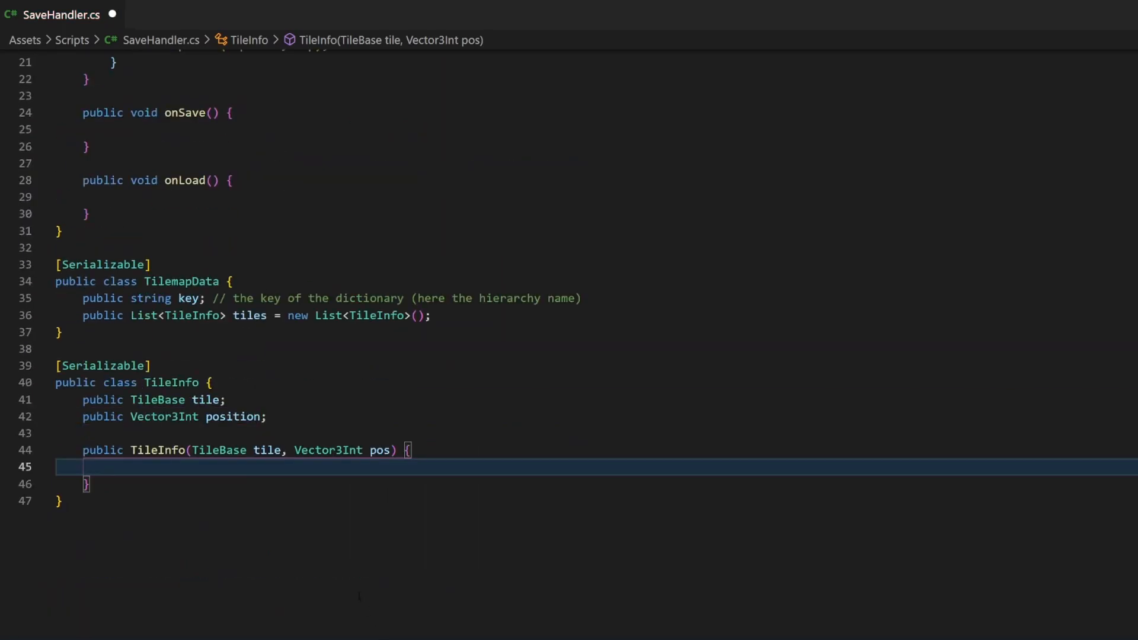
pyautogui.write('this.tile = tile;')
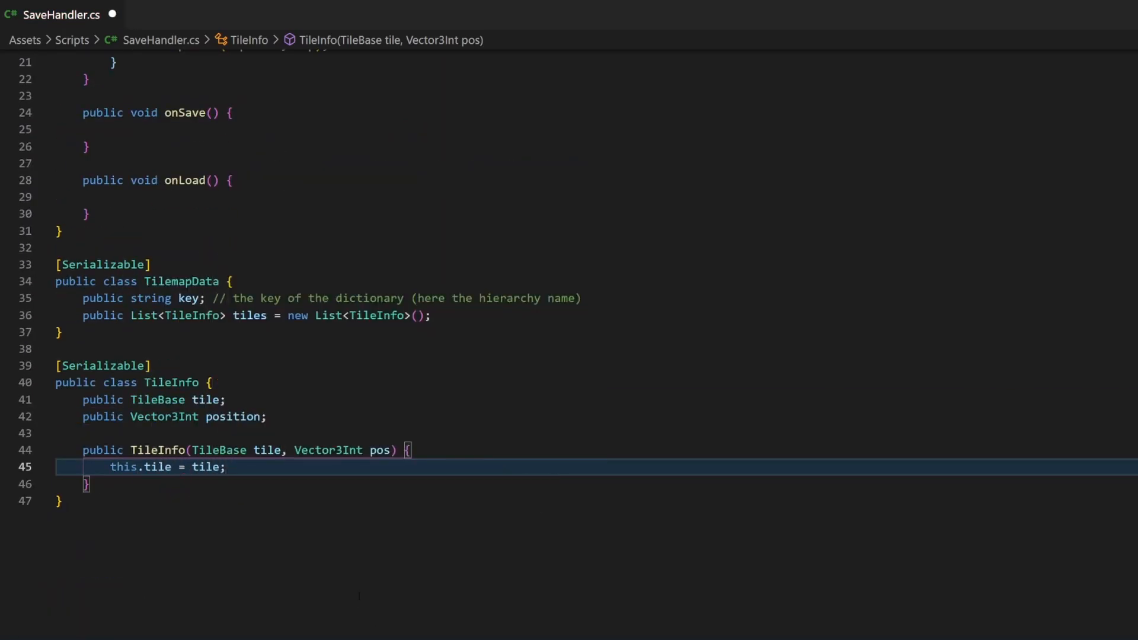
pyautogui.write('position = pos;')
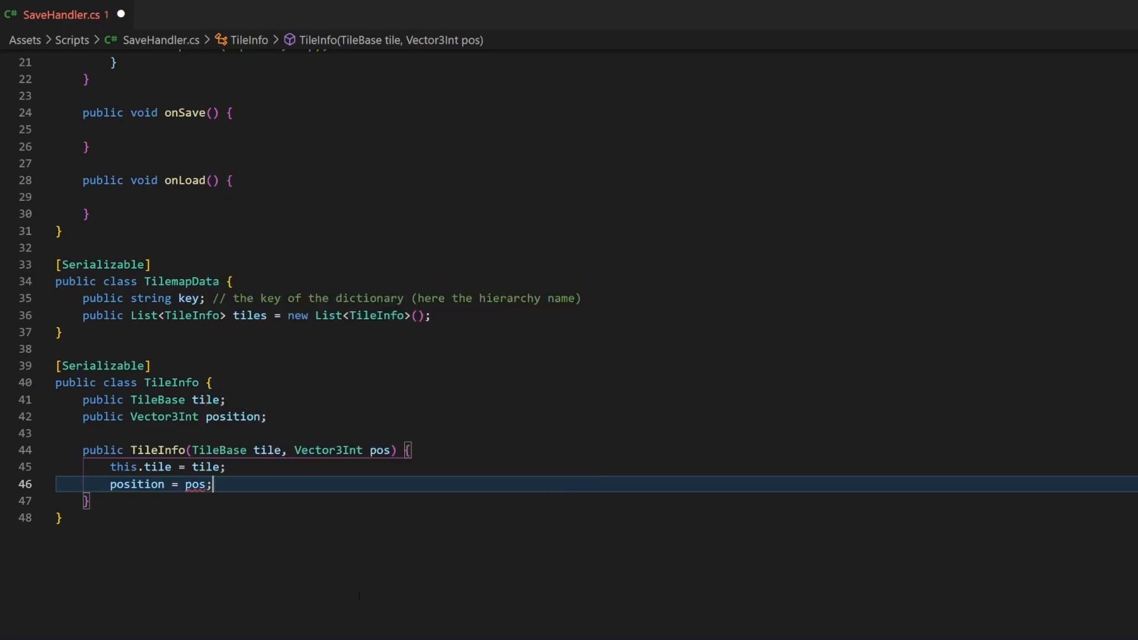
pyautogui.press('Ctrl+s')
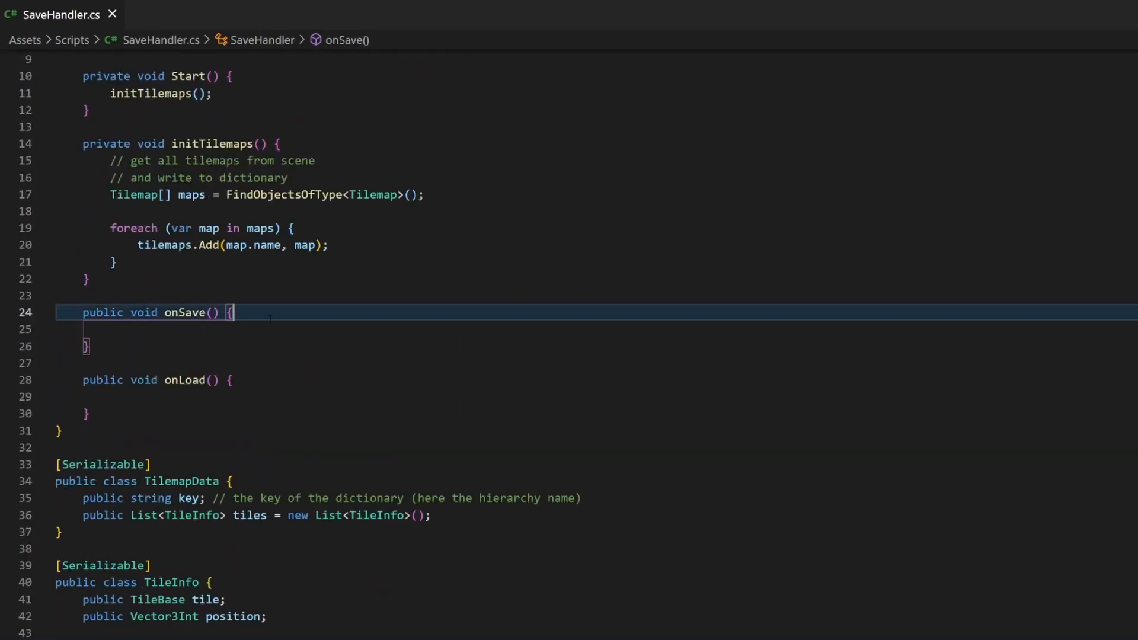
# Start onSave by creating a List<TilemapData> named data
pyautogui.press('Enter')
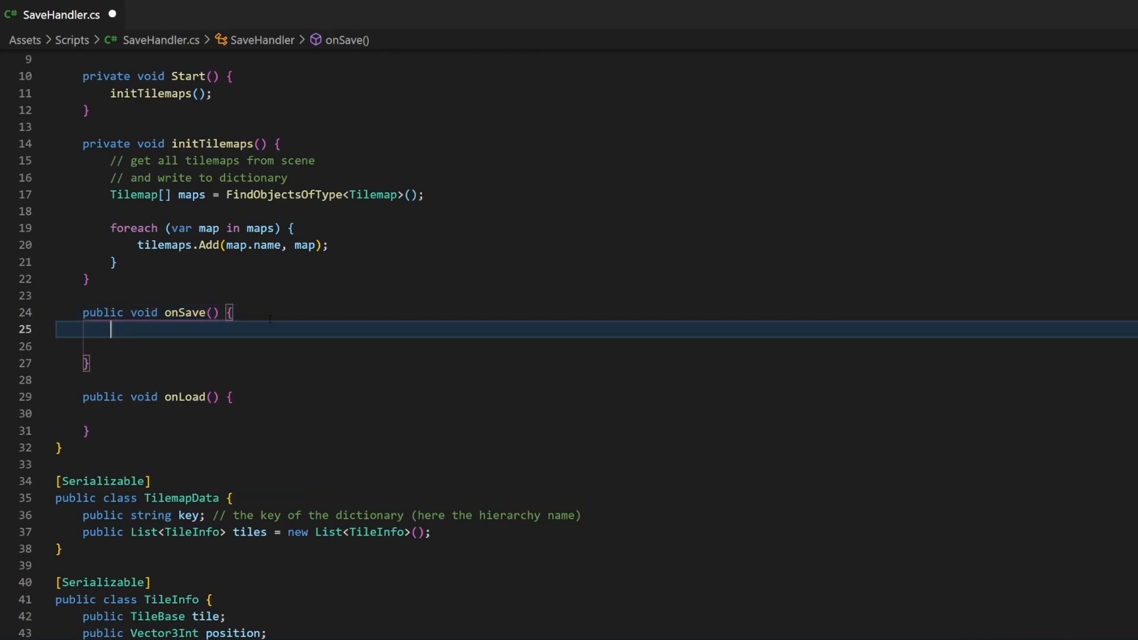
pyautogui.write('List<TilemapDat')
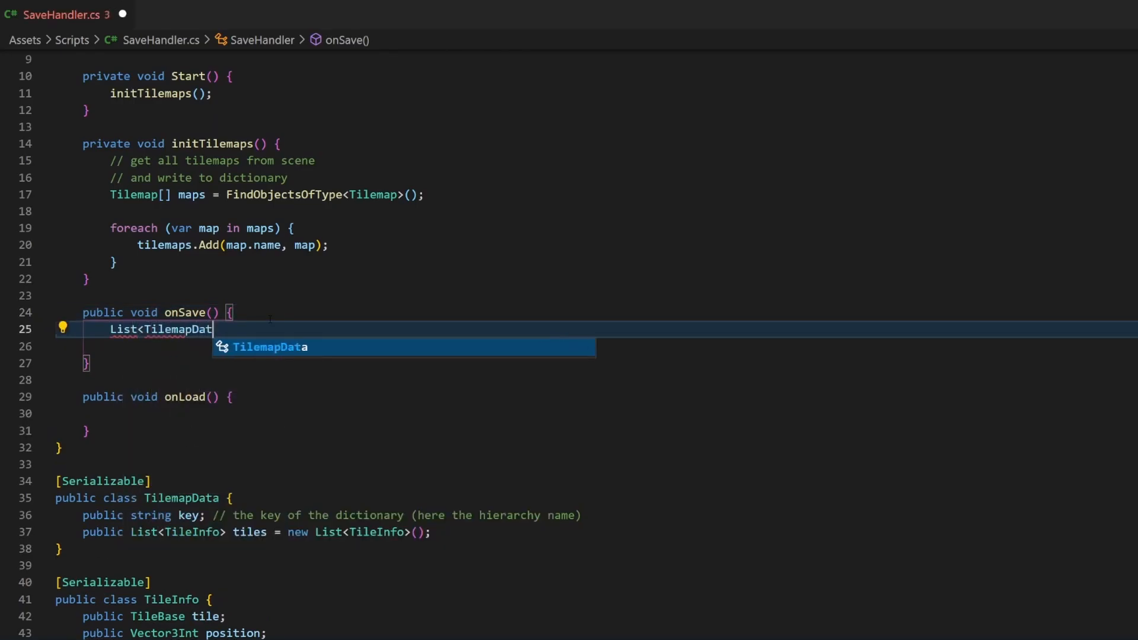
pyautogui.write('a> data =')
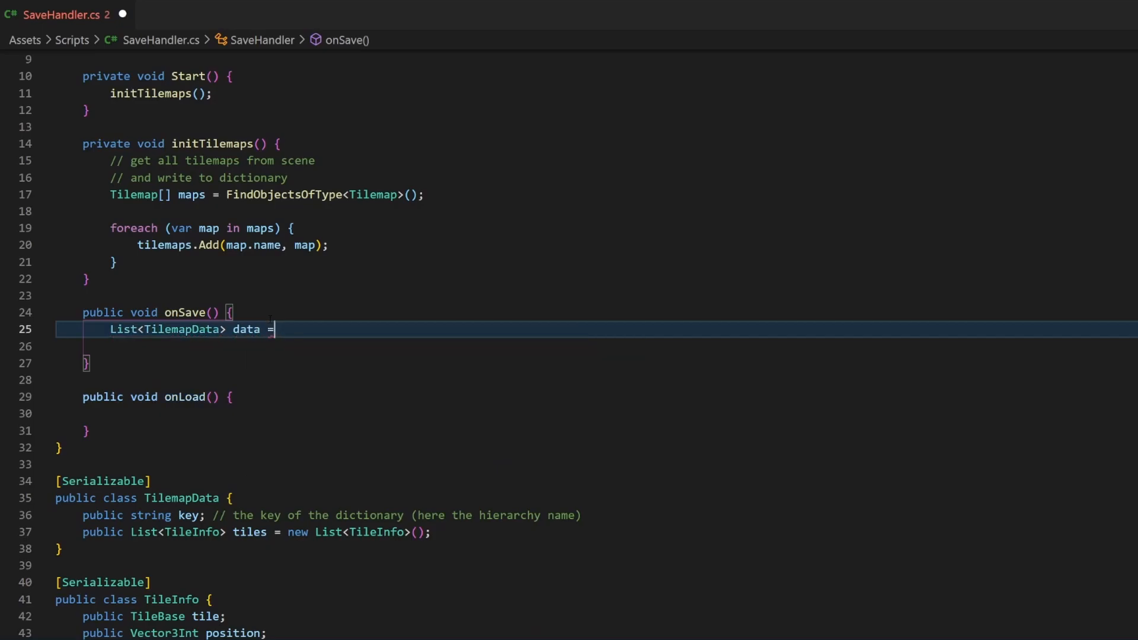
pyautogui.write('new List<TilemapData>();')
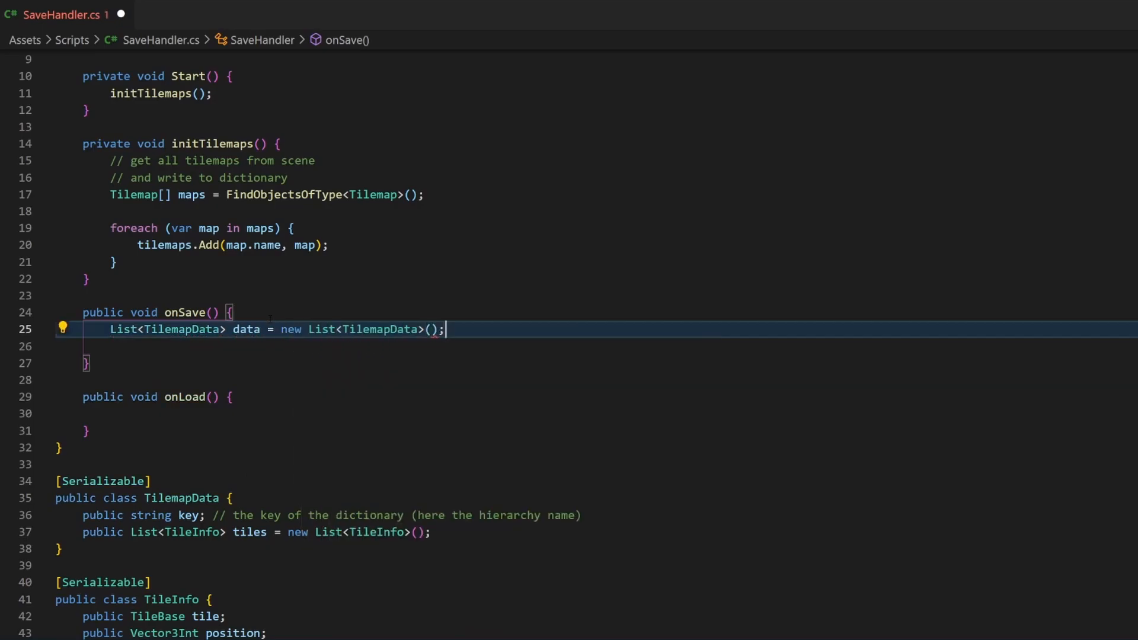
pyautogui.write('// foreach existing tilemap')
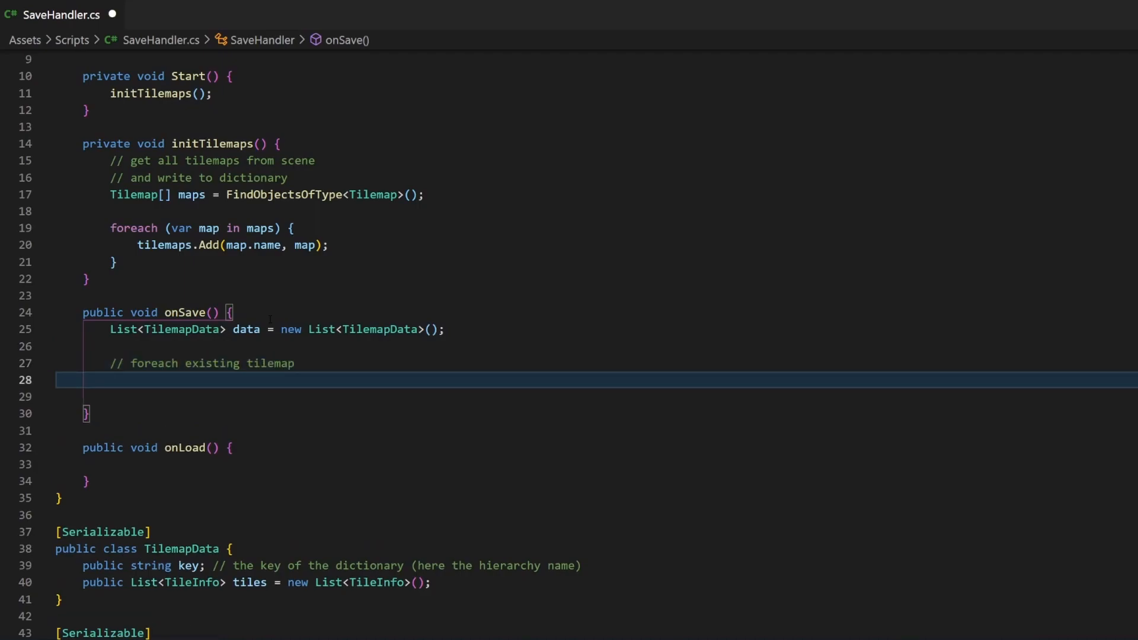
# Loop over the tilemaps, creating a TilemapData mapData and setting its key from mapObj.Key
pyautogui.write('foreach (var mapObj in tilemaps) {')
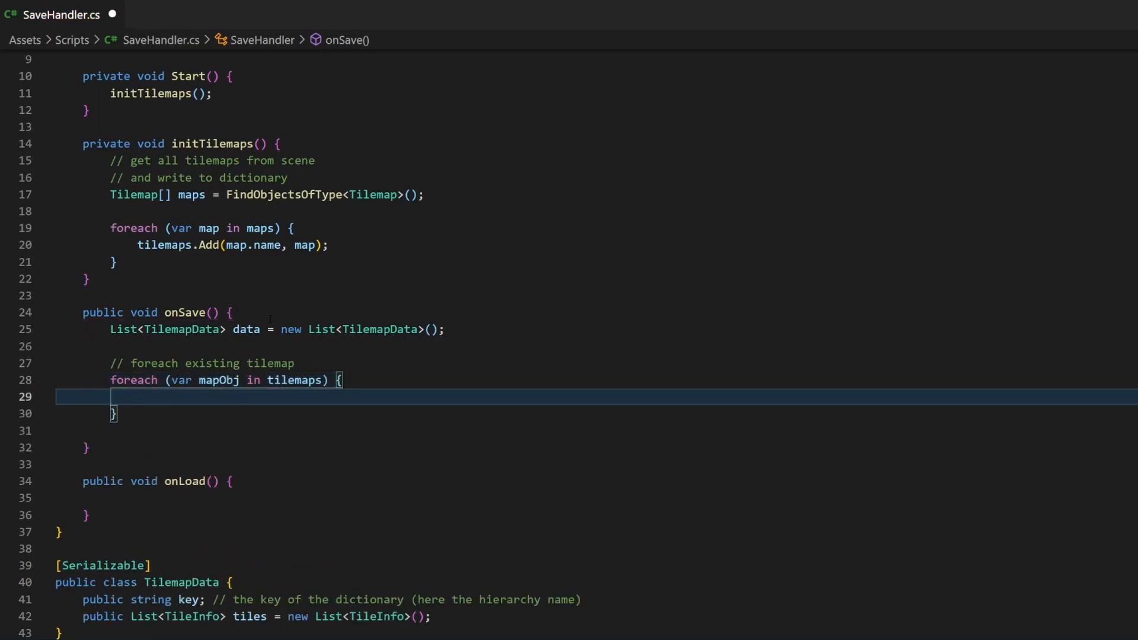
pyautogui.write('TilemapData mapData = new TilemapData();')
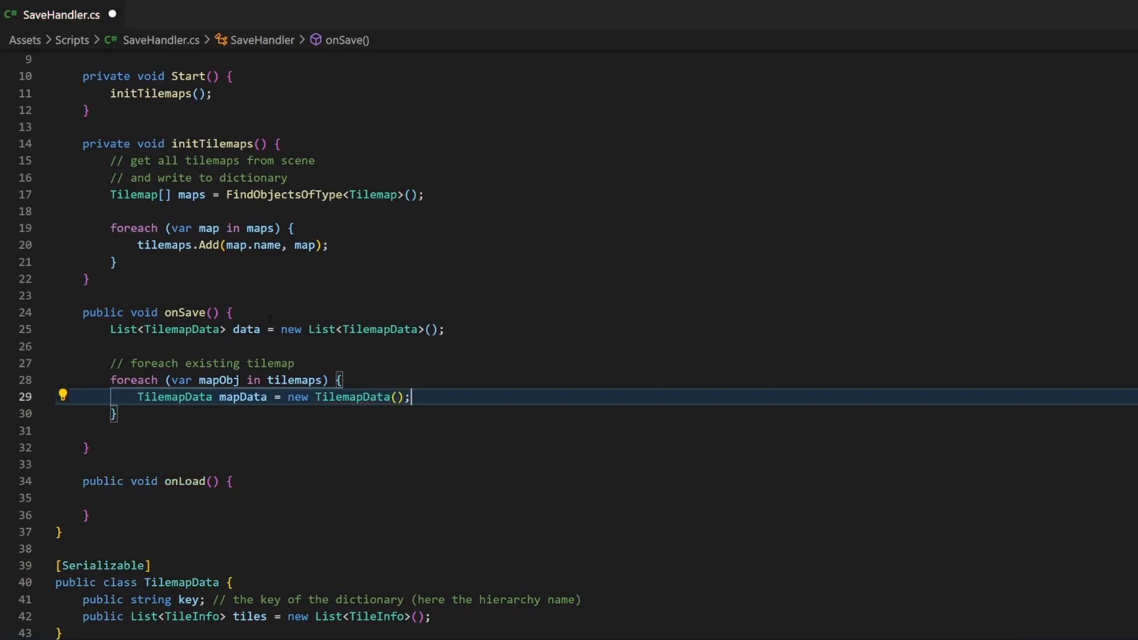
pyautogui.write('mapData.key')
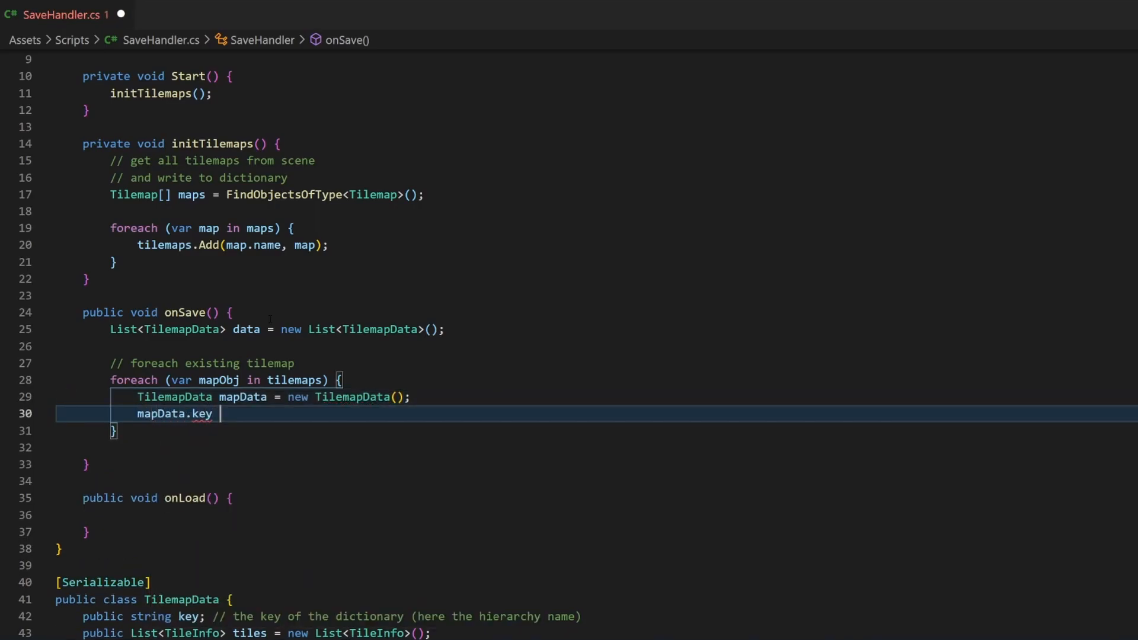
pyautogui.write('= map')
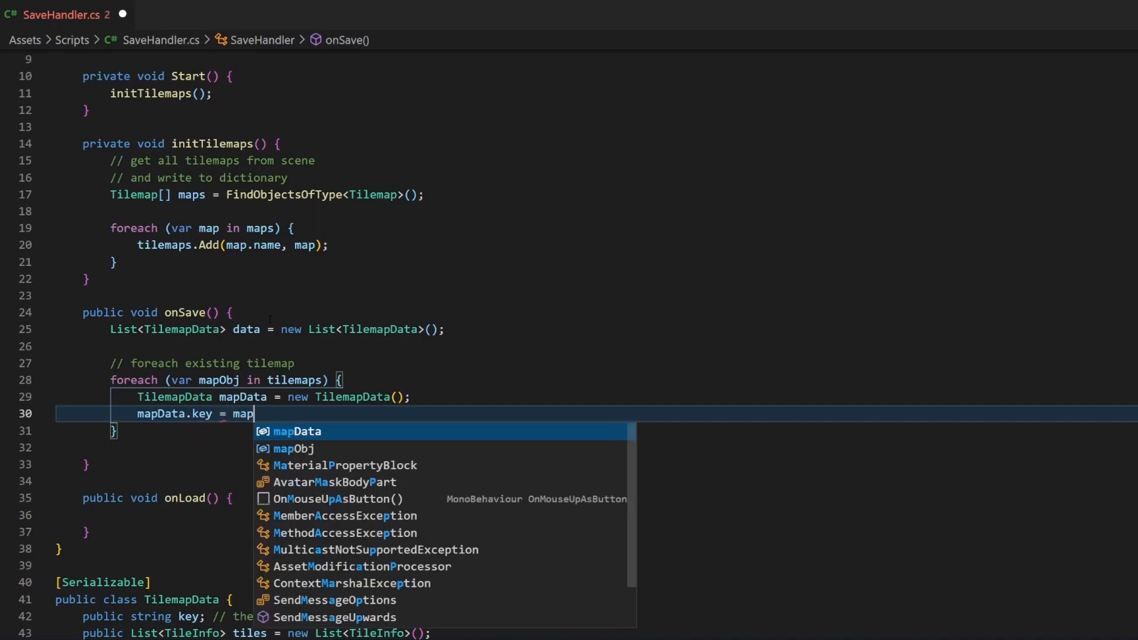
pyautogui.write('Obj.')
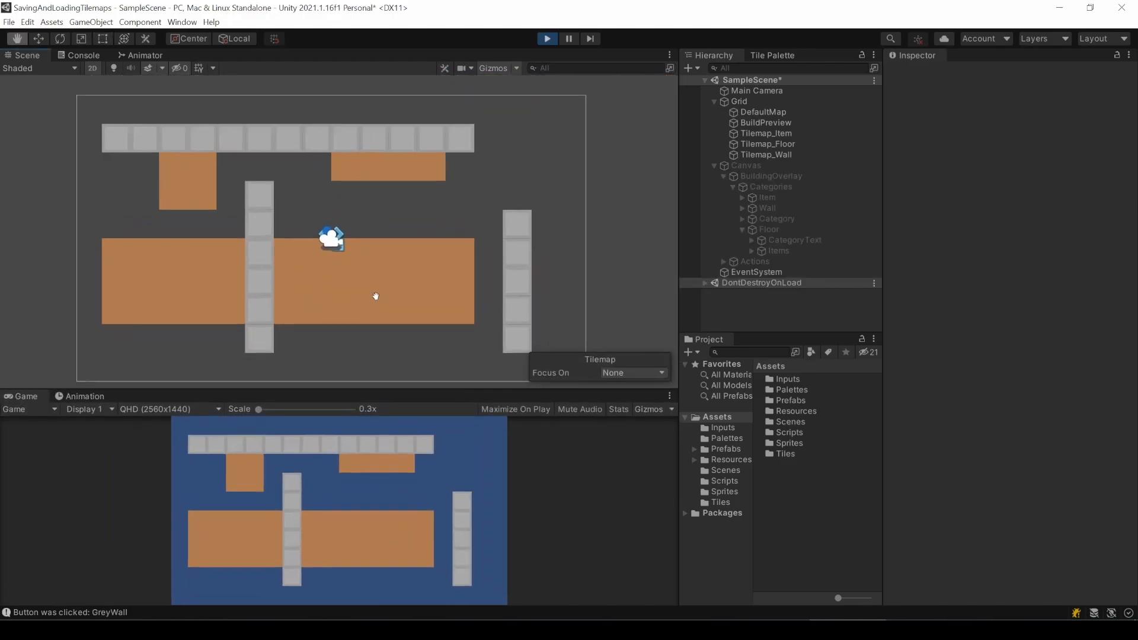
# Select BuildPreview in the Hierarchy to inspect its tilemap settings during play mode
pyautogui.click(758, 123)
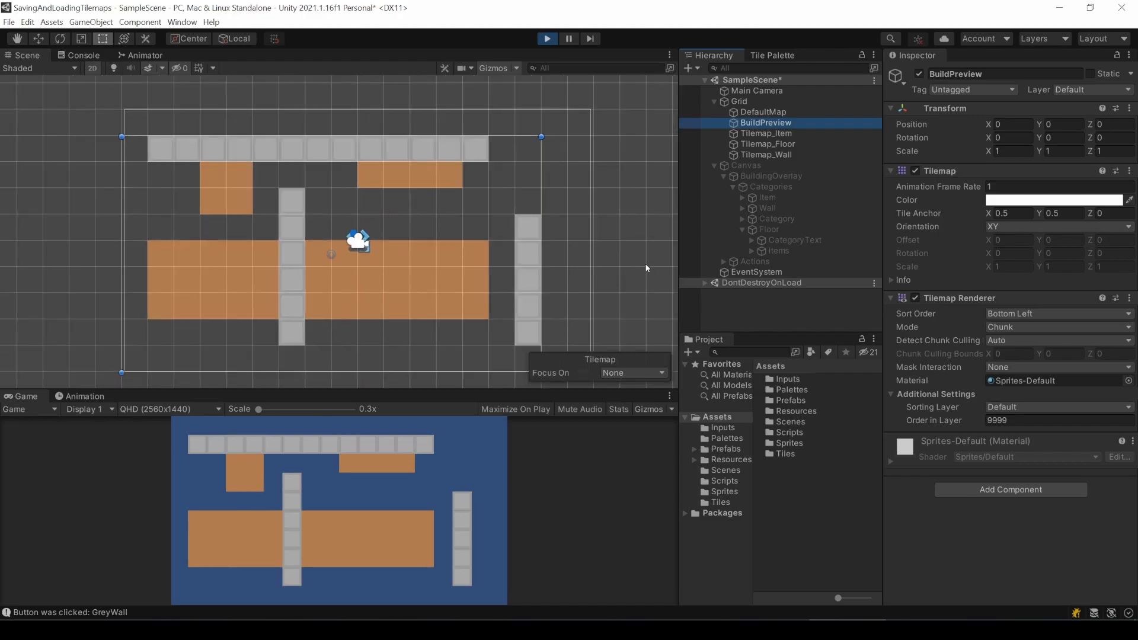
pyautogui.moveTo(570, 38)
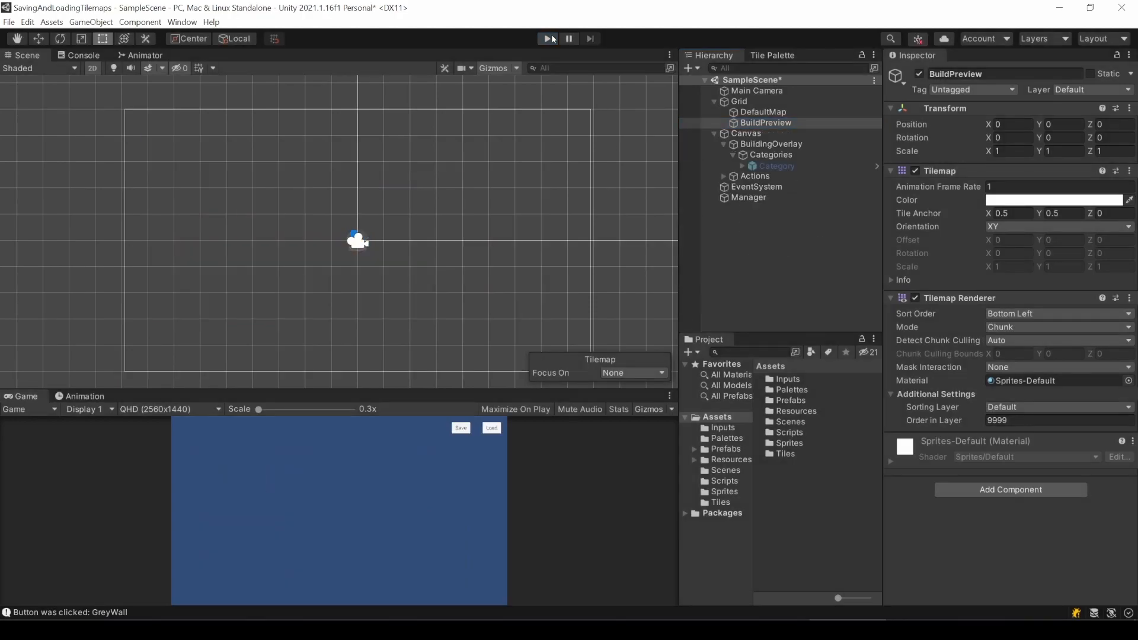
# Select Manager and enter Save Handler bounds position -9, -5 with size 18 by 10
pyautogui.click(548, 39)
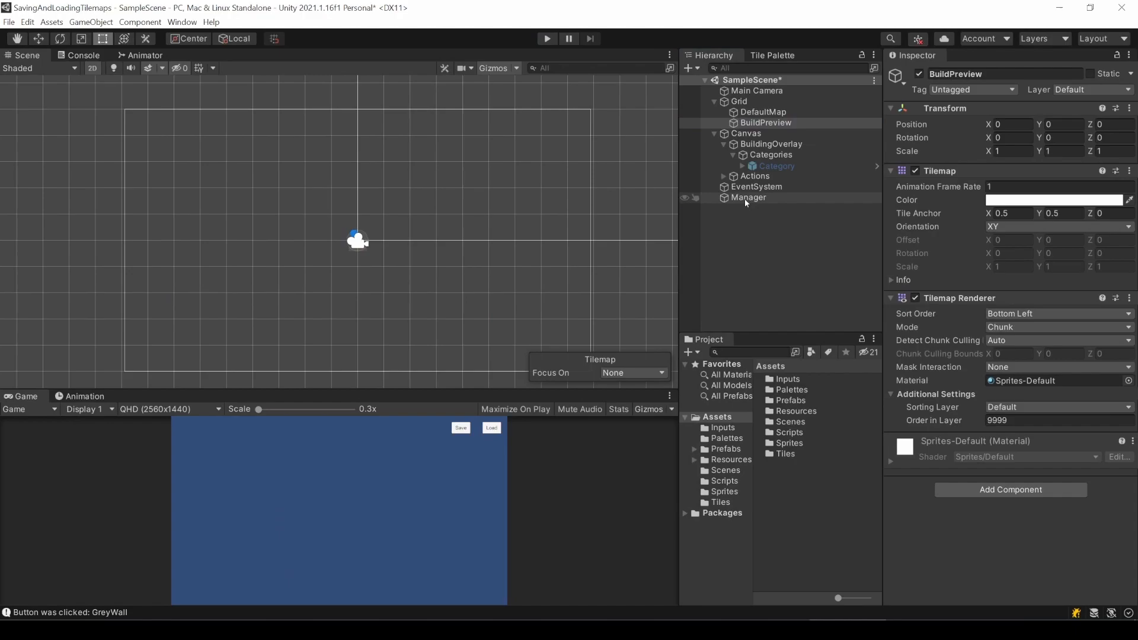
pyautogui.click(748, 198)
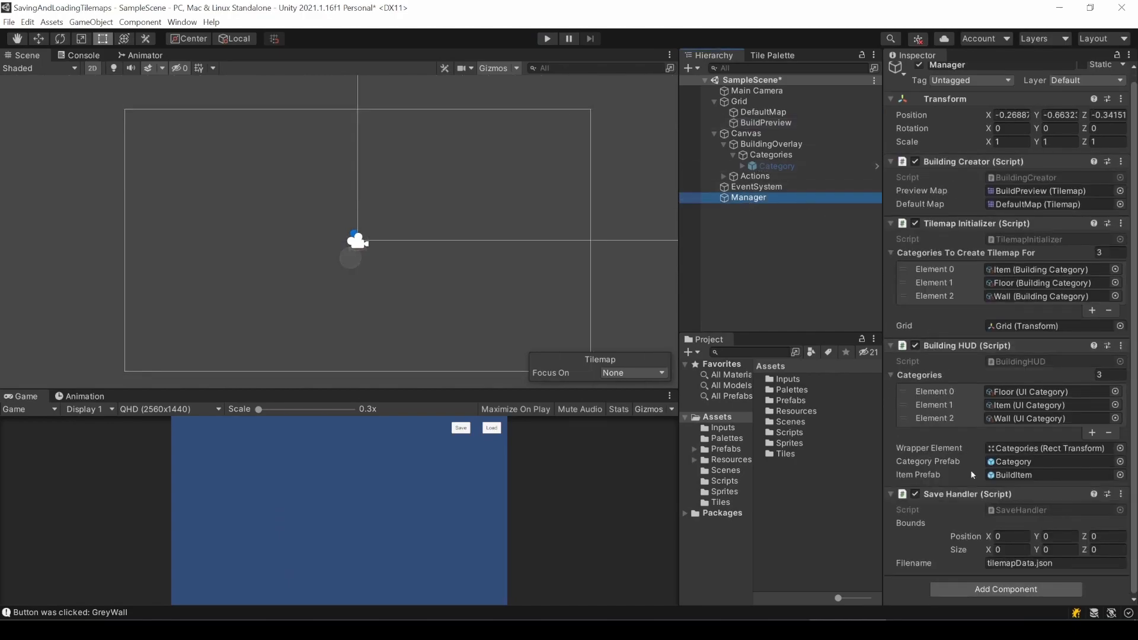
pyautogui.click(1005, 537)
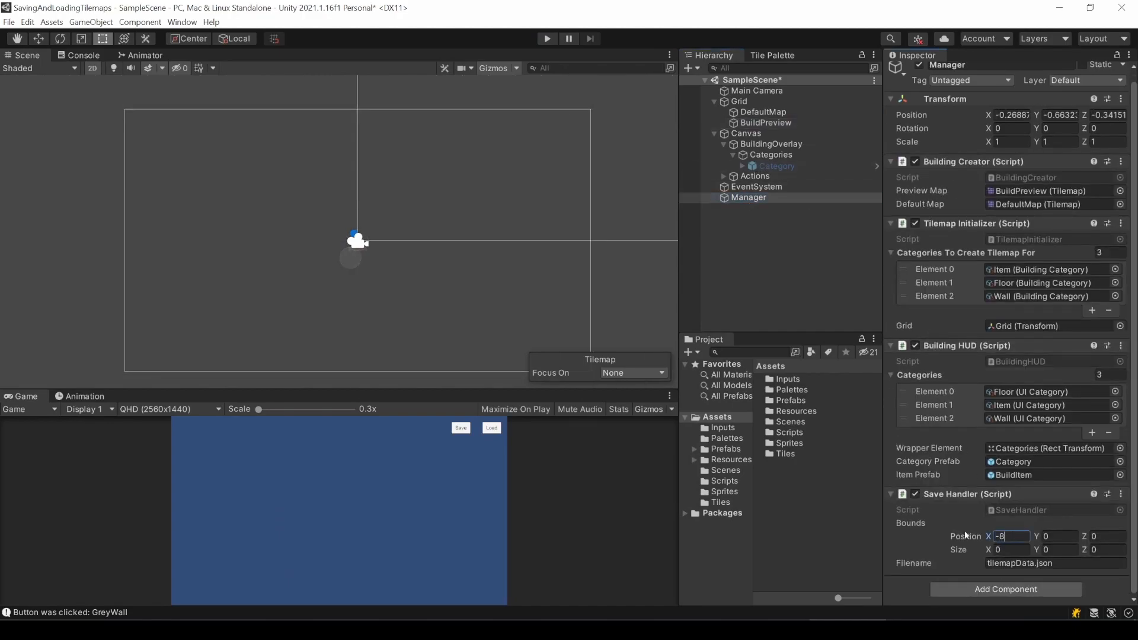
pyautogui.press('Tab')
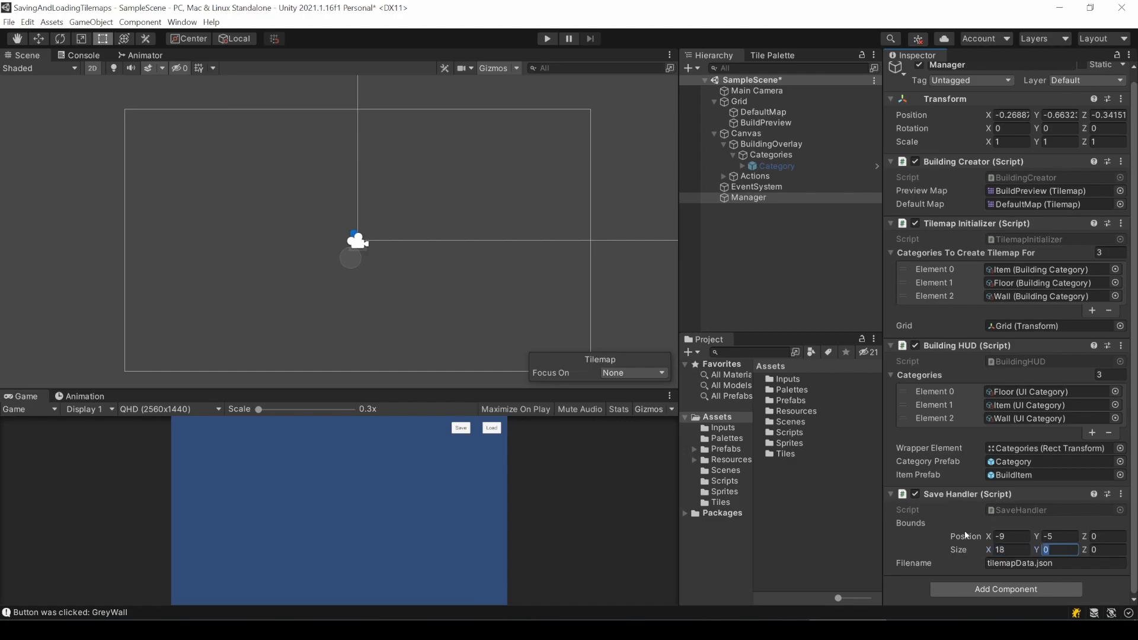
pyautogui.write('10')
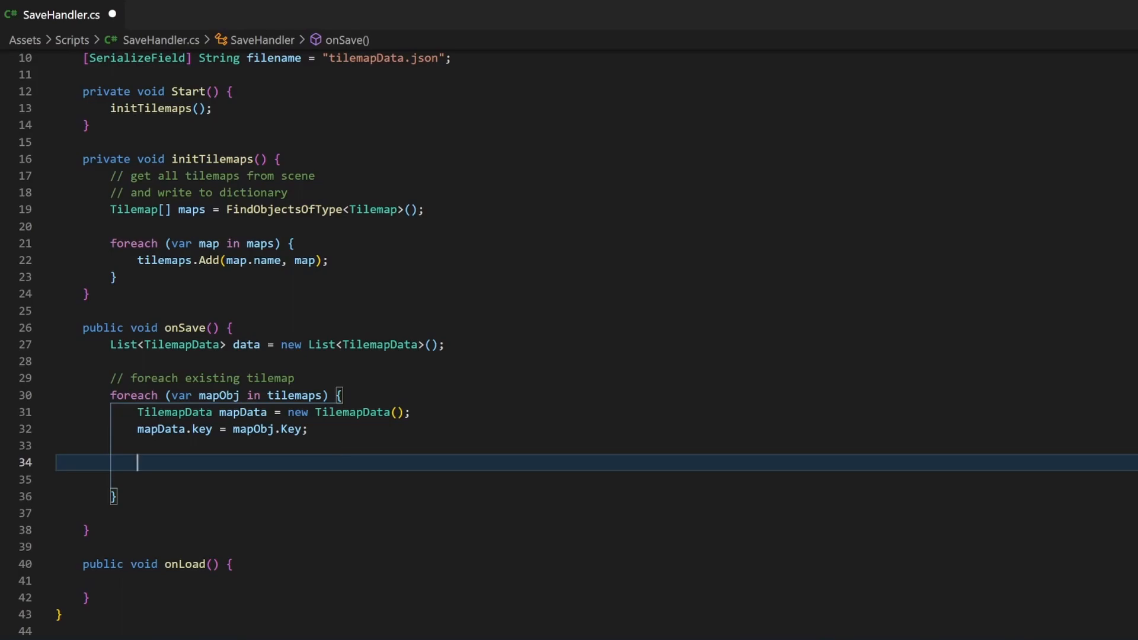
# Add nested x and y for loops over bounds, creating Vector3Int pos from x, y, 0
pyautogui.write('for(int x = bounds.xMin; x <')
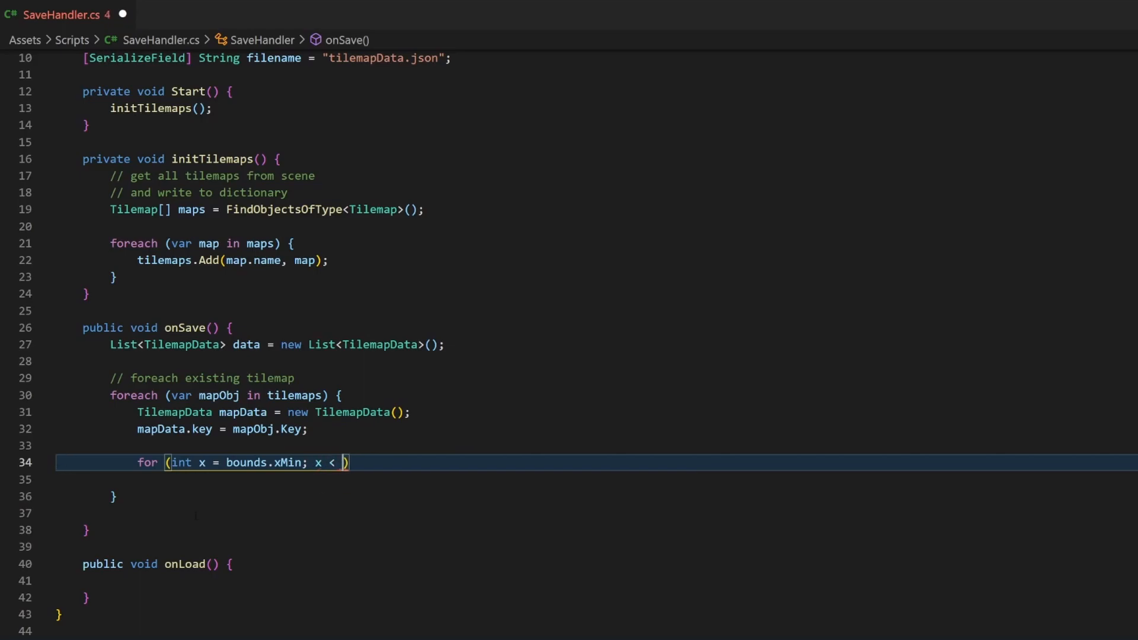
pyautogui.write('bounds.xMax; x++')
pyautogui.click(596, 479)
pyautogui.write('for (int y = bounds.yMin; y < bounds.yMax; y++) {')
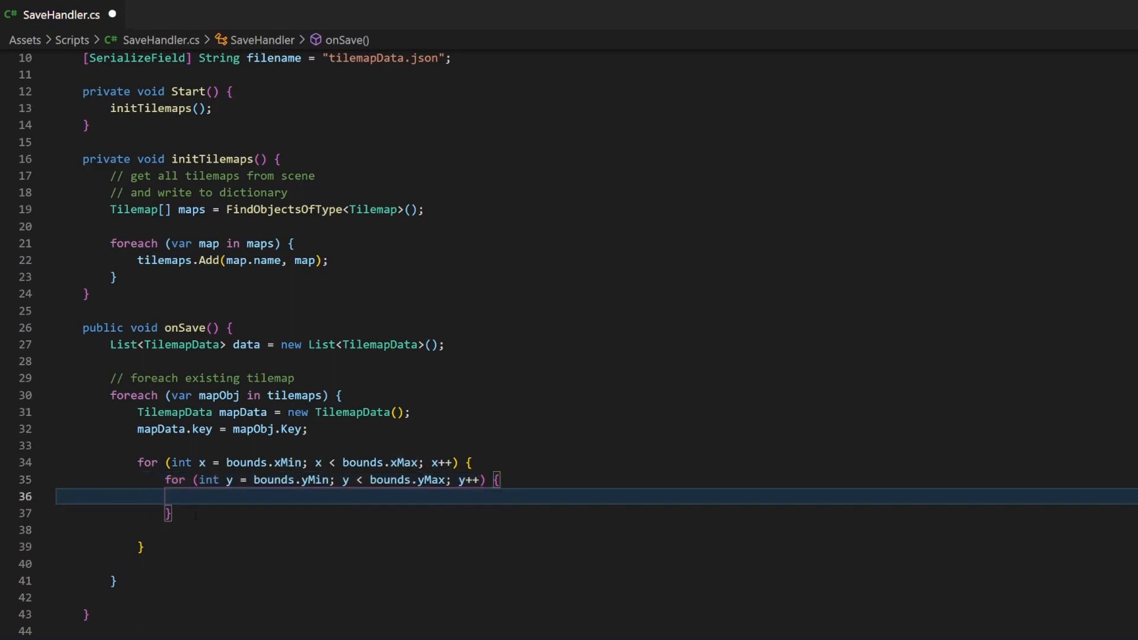
pyautogui.write('Vector3Int')
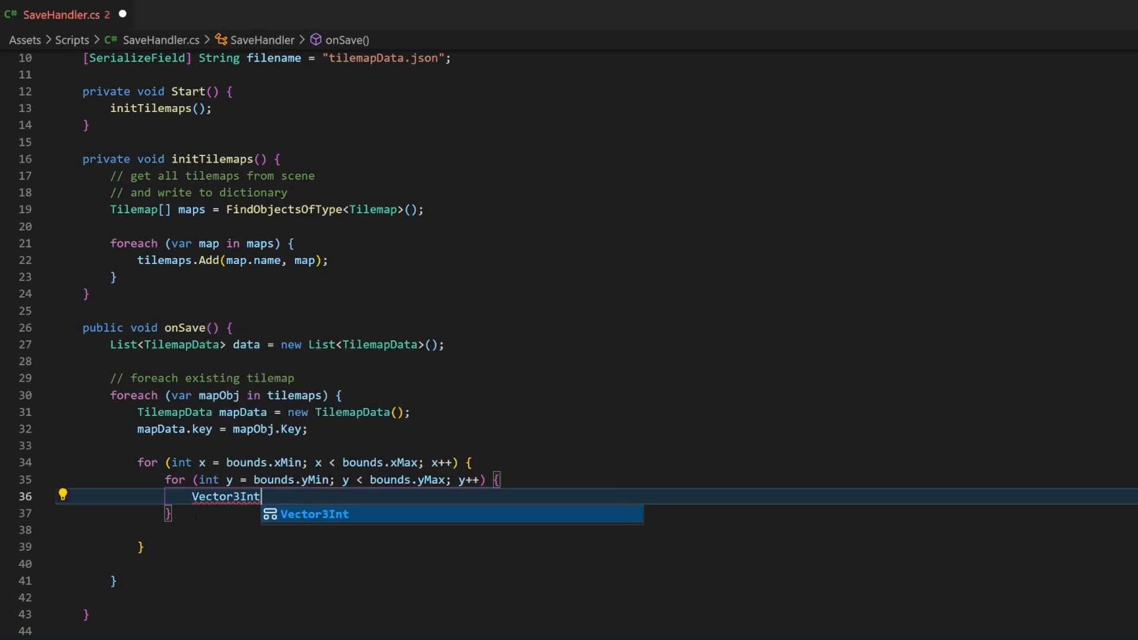
pyautogui.write('pos =')
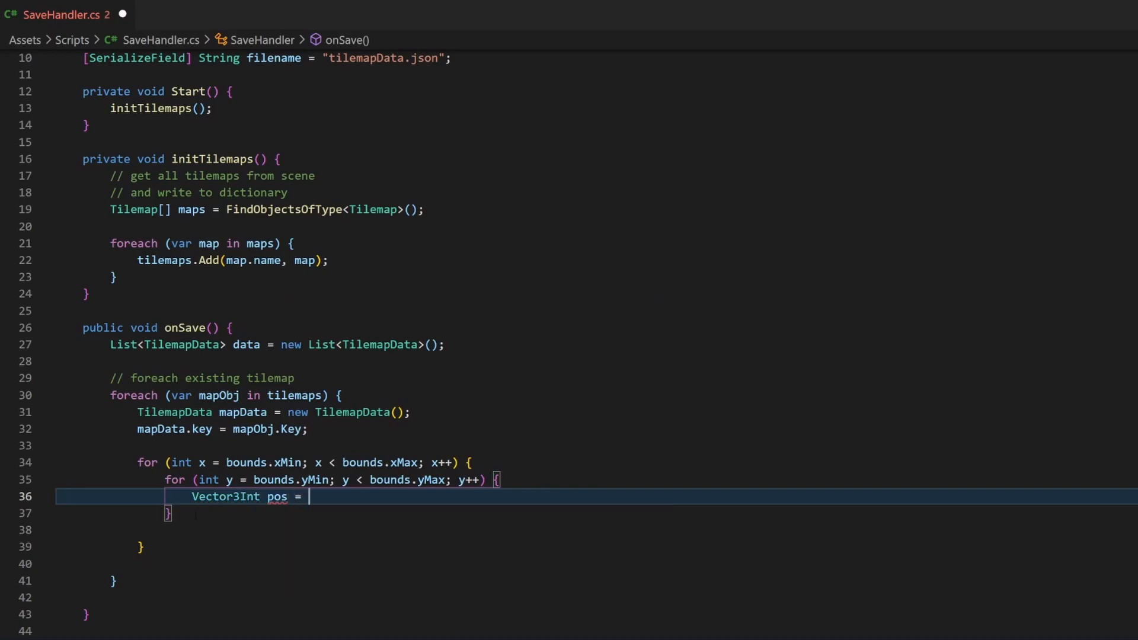
pyautogui.write('new')
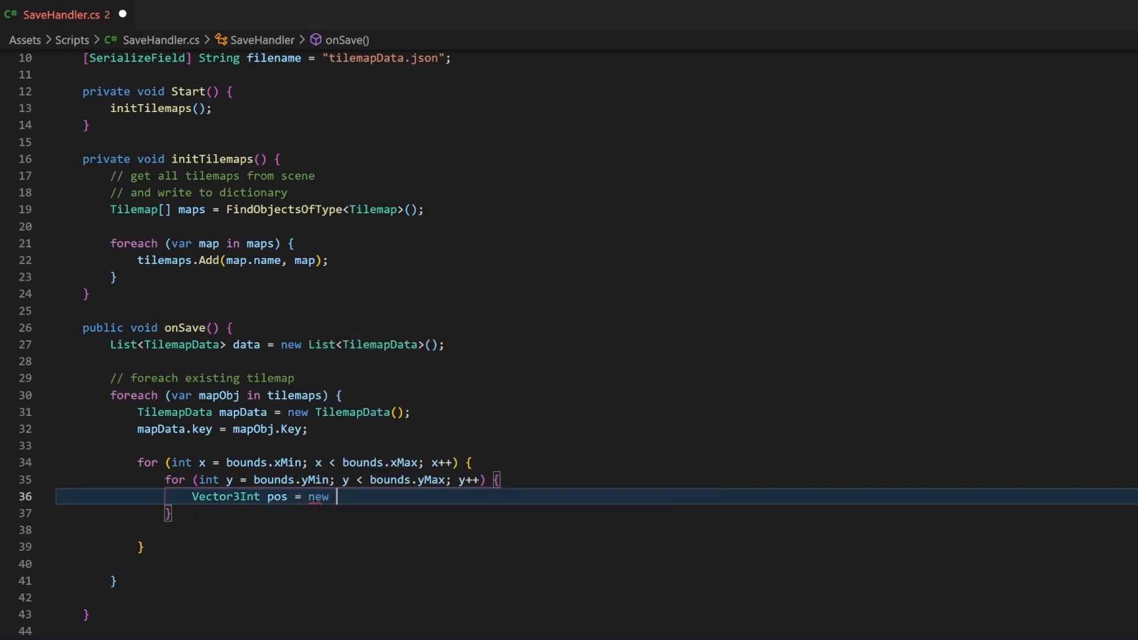
pyautogui.write('Vector3Int(')
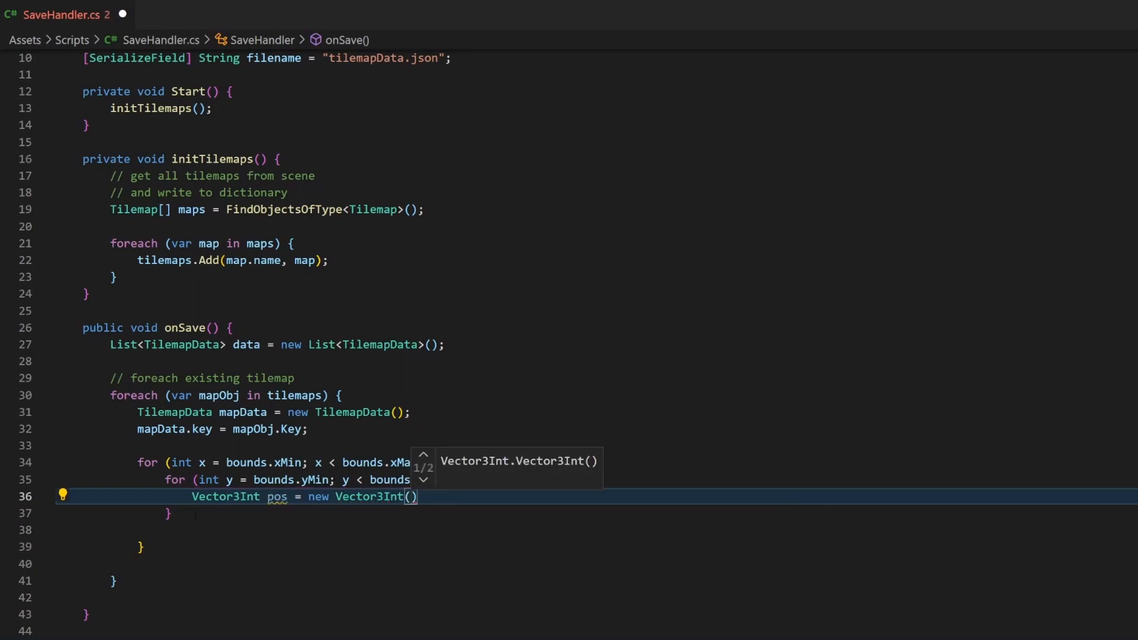
pyautogui.write('x,y')
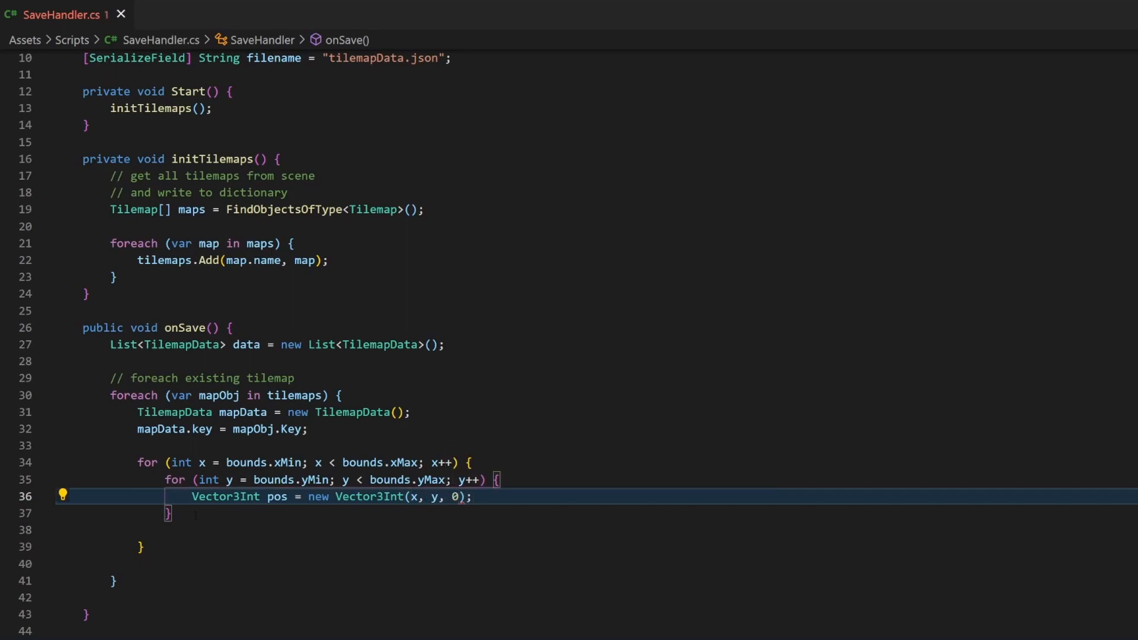
pyautogui.click(472, 497)
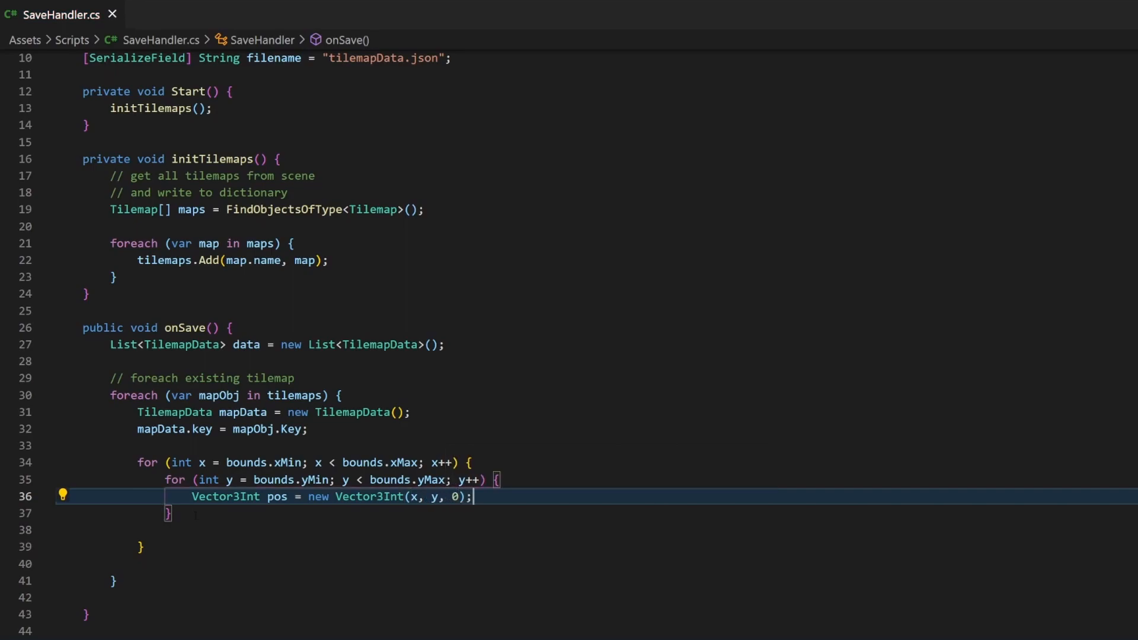
# Get the TileBase tile at pos using mapObj.Value.GetTile
pyautogui.write('TileBase tile')
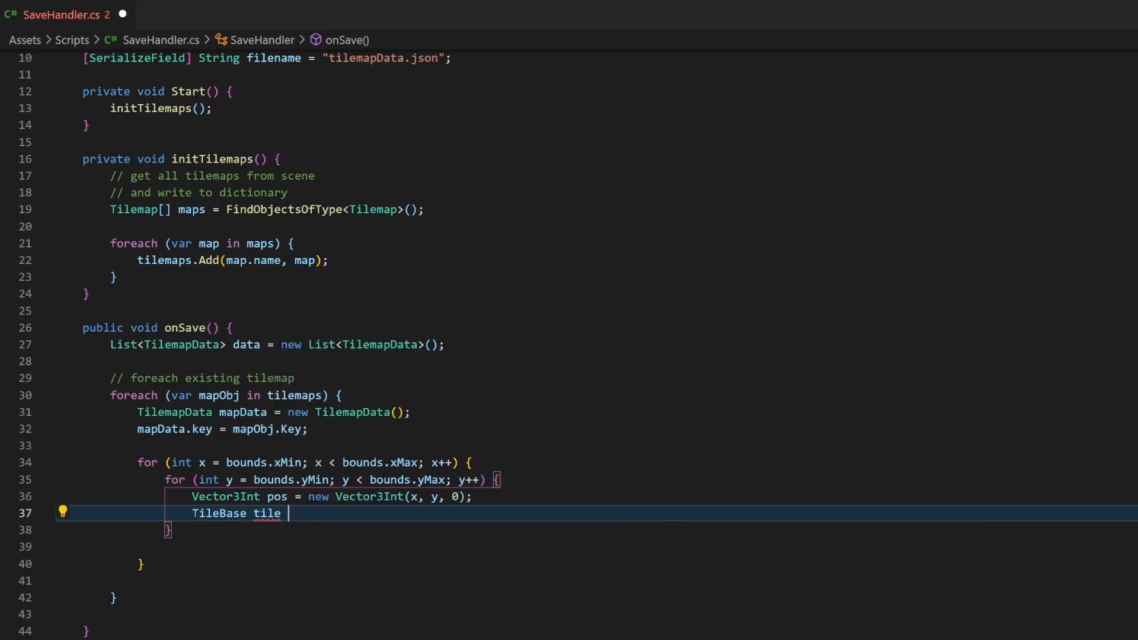
pyautogui.write('= mapObj.')
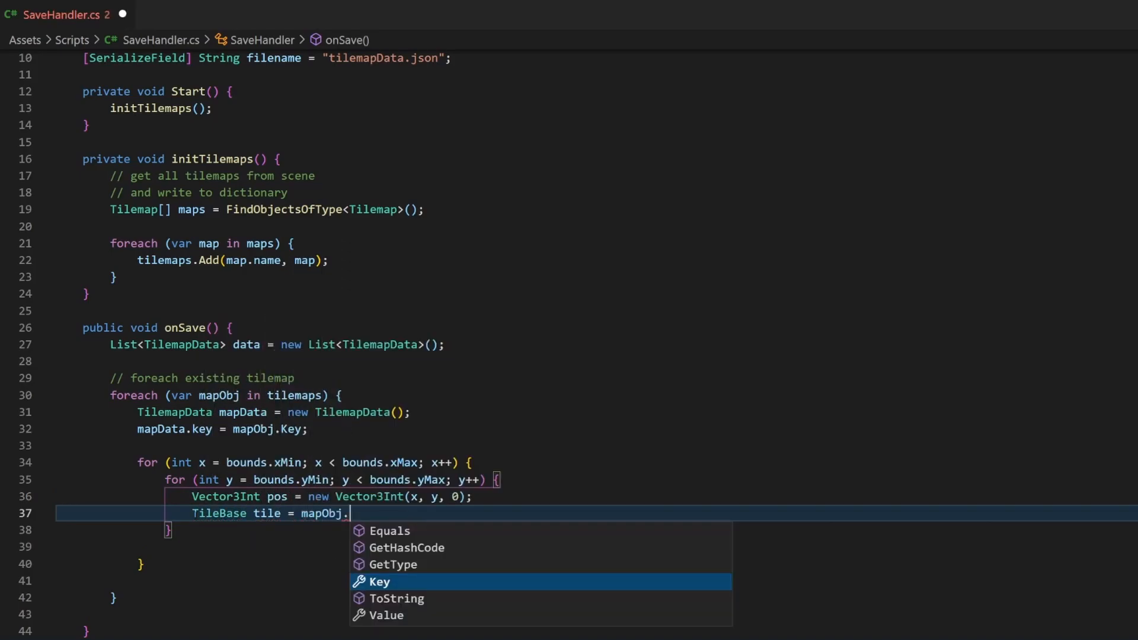
pyautogui.write('Value.GetTile(p')
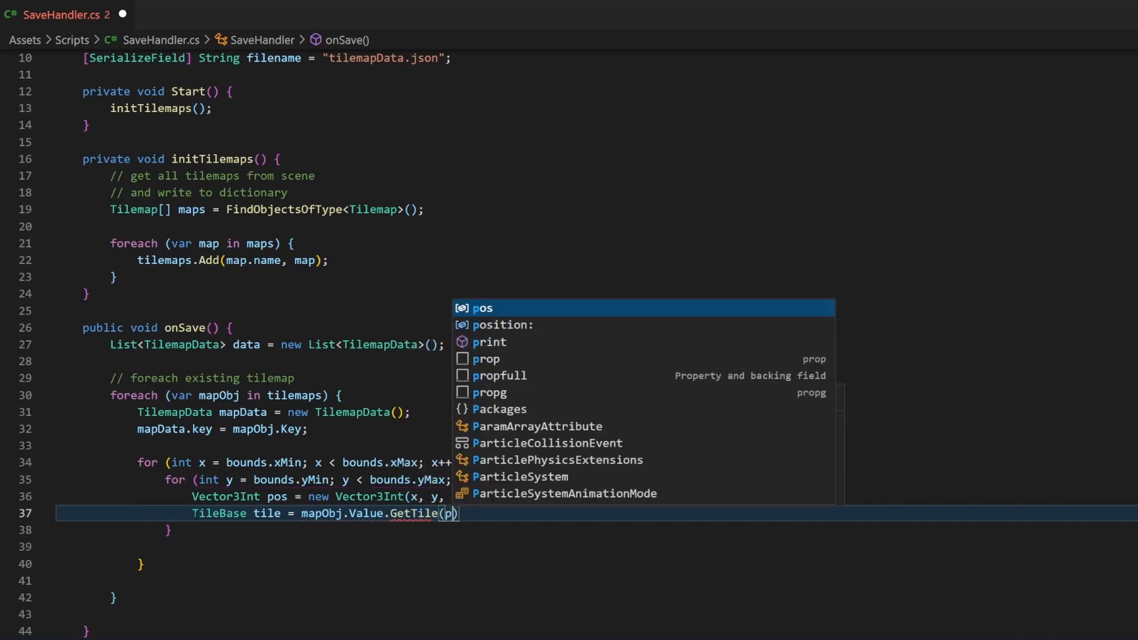
pyautogui.press('Tab')
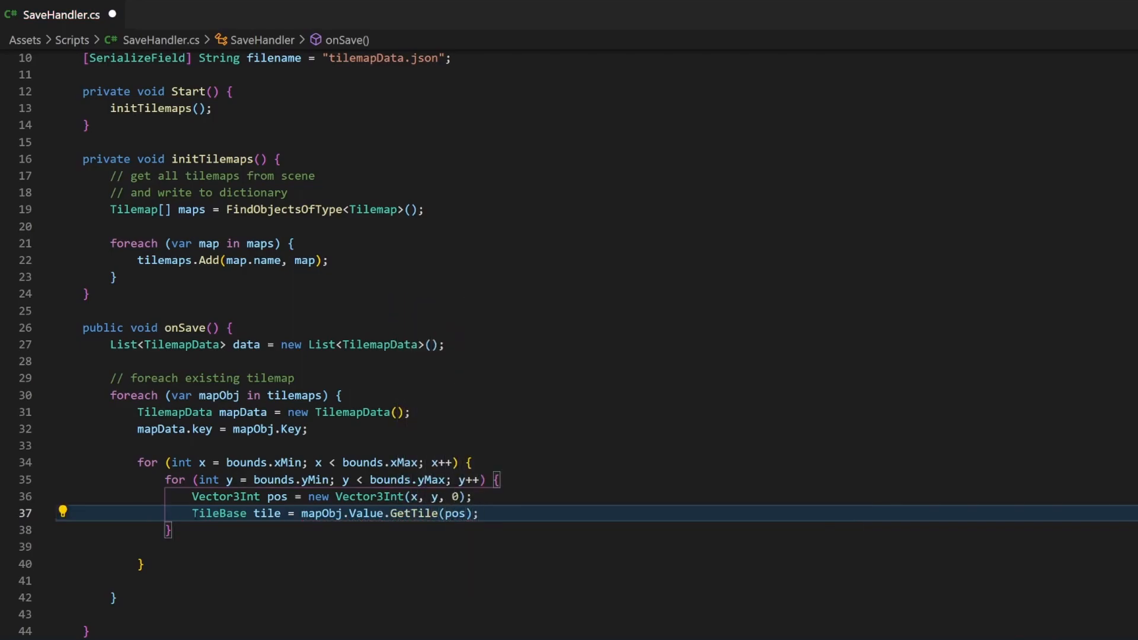
# When the tile isn't null, wrap it with pos in a TileInfo and add it to mapData.tiles
pyautogui.write('if')
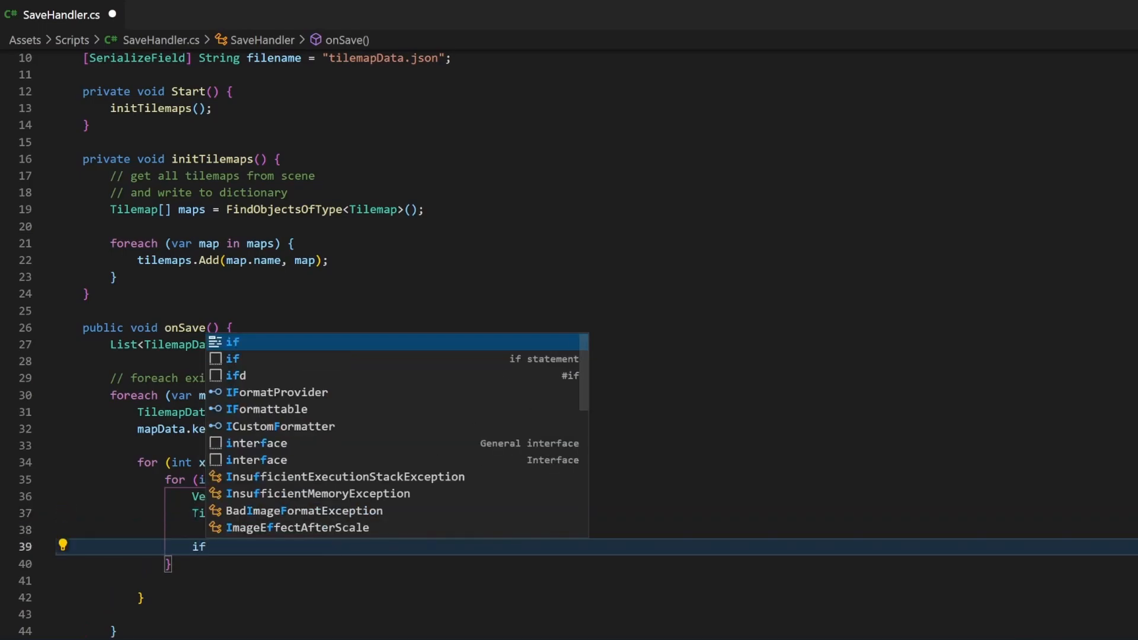
pyautogui.write('tile != null) {')
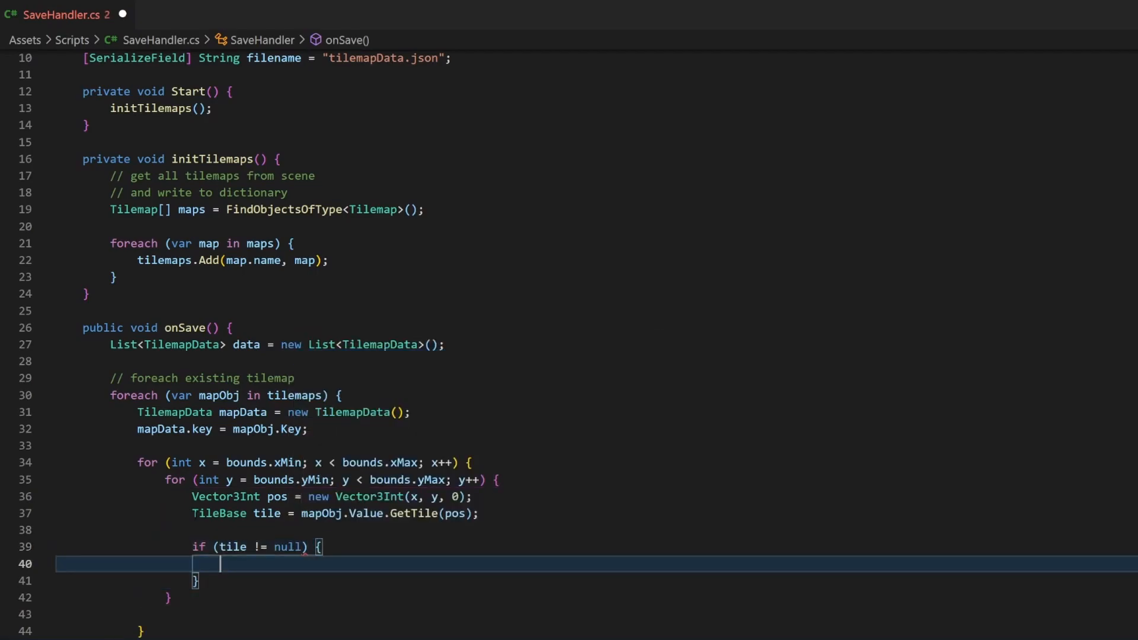
pyautogui.write('TileInfo ti = new')
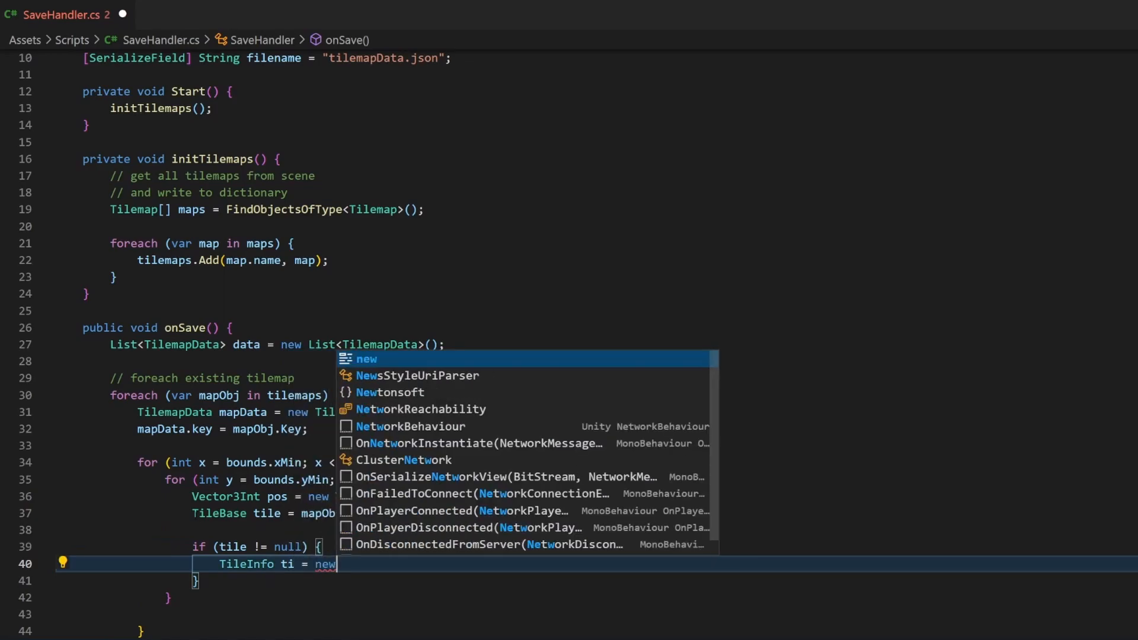
pyautogui.write('TileInfo')
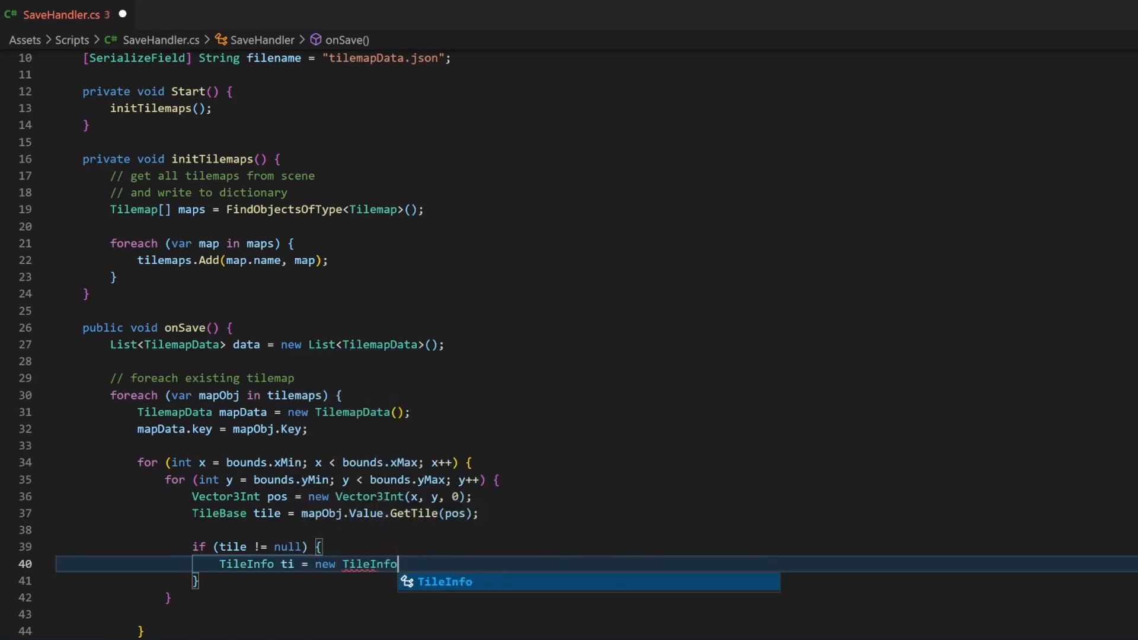
pyautogui.write('(tile')
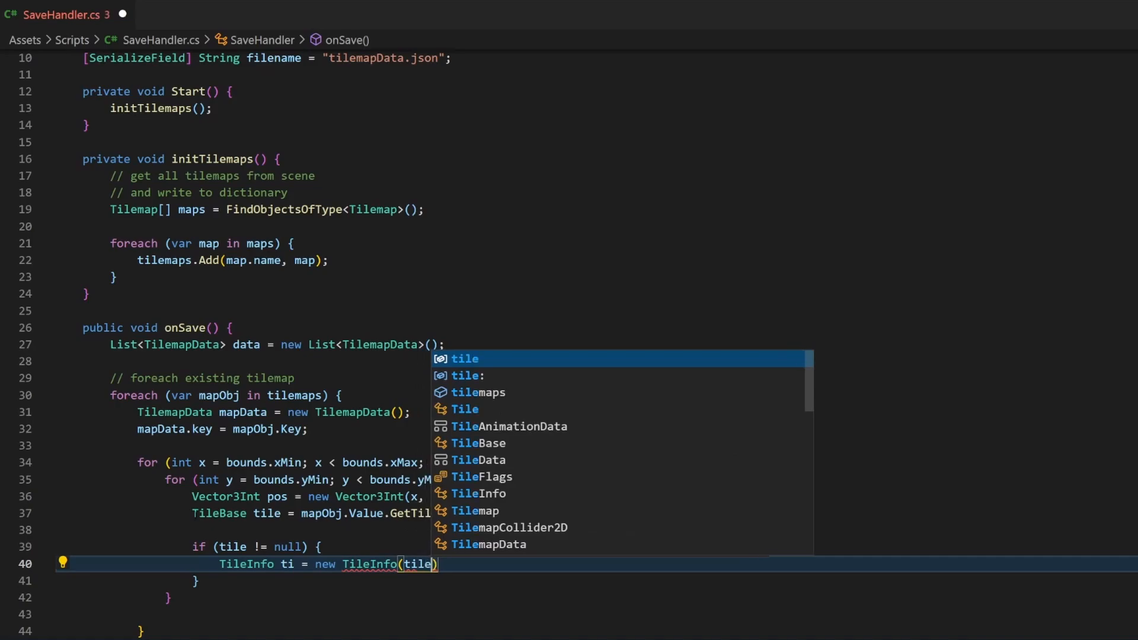
pyautogui.write(', pos);')
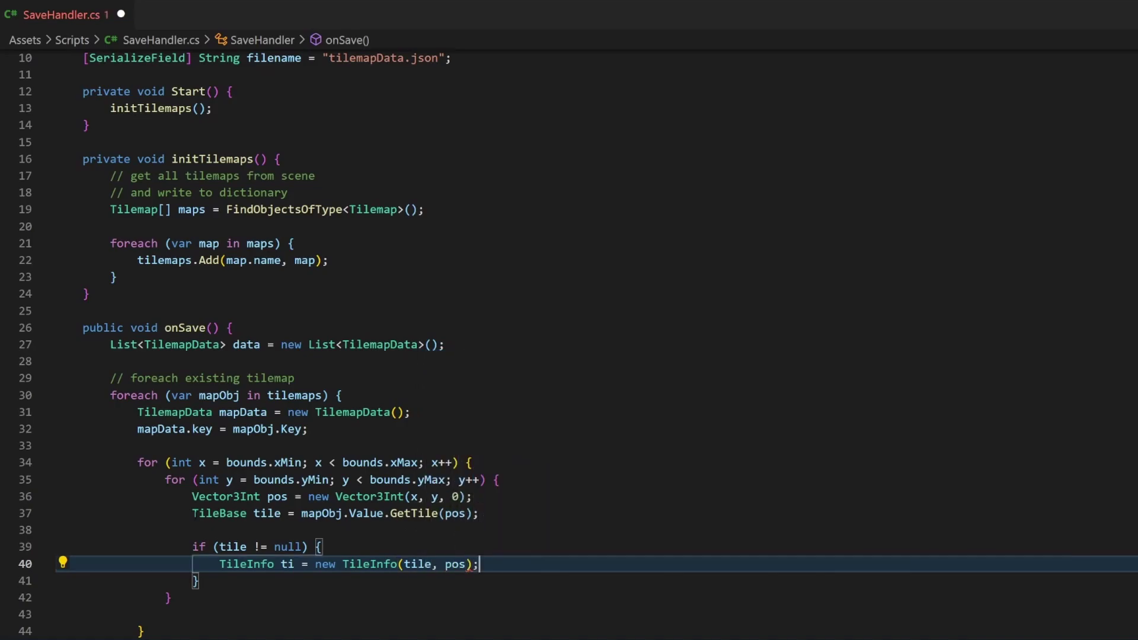
pyautogui.write('// add to list')
pyautogui.write('mapData')
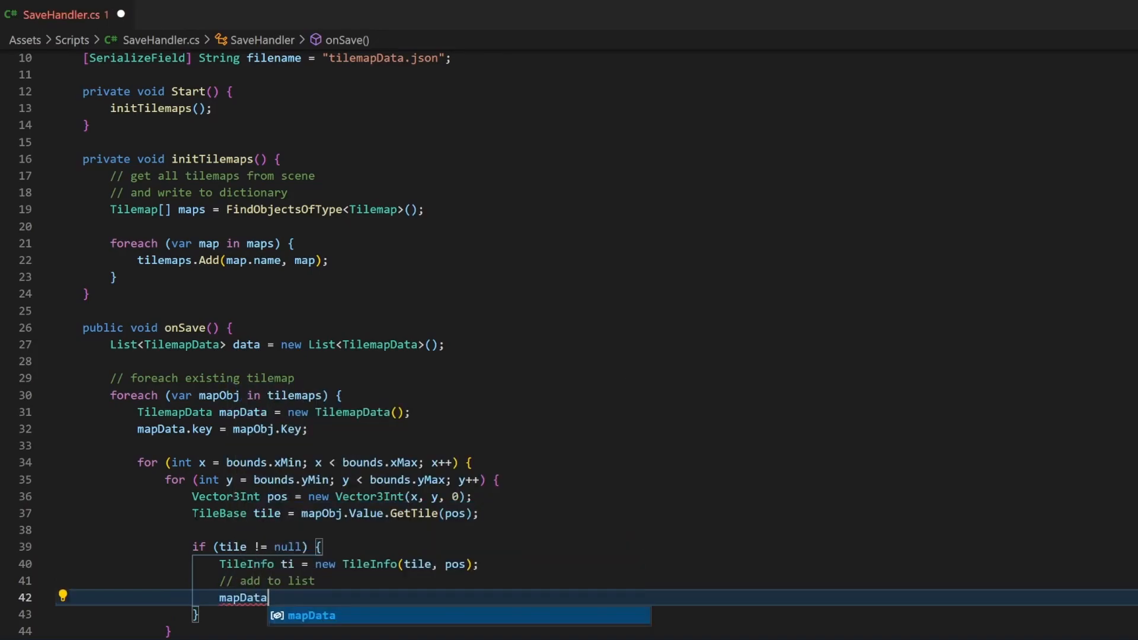
pyautogui.write('.tiles.Add(ti);')
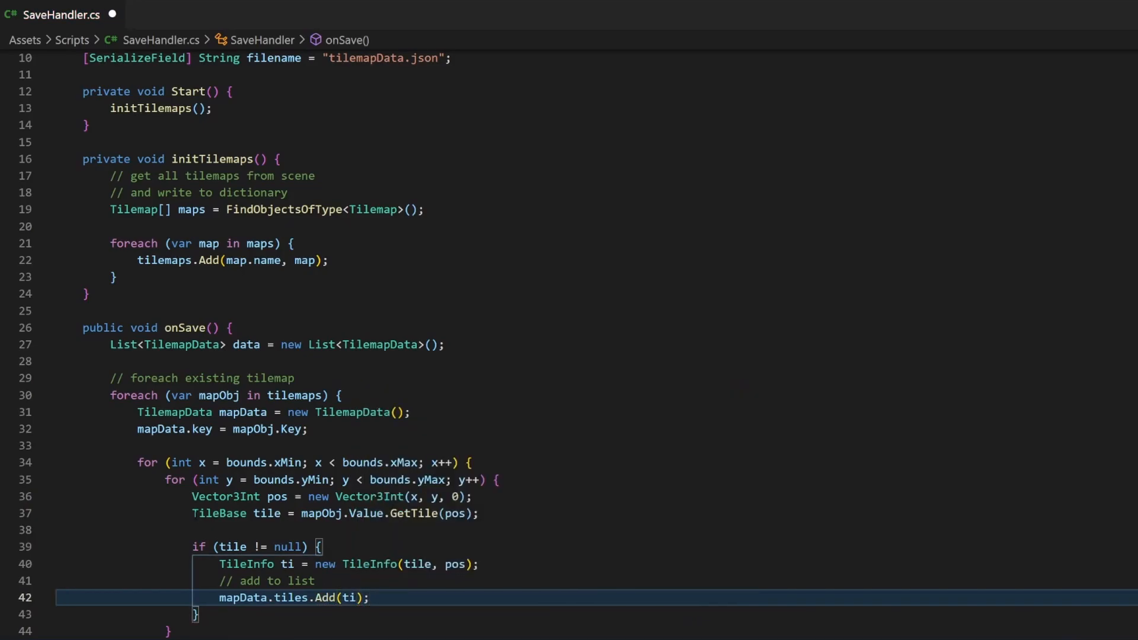
# Add data.Add(mapData); after the for loops in onSave
pyautogui.scroll(-3)
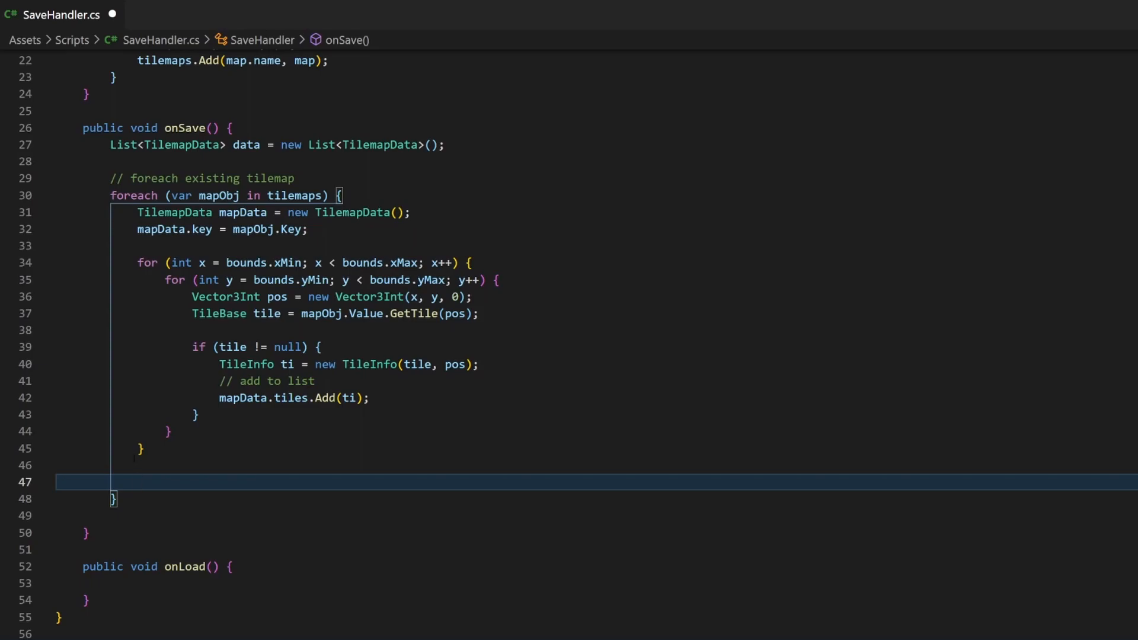
pyautogui.write('data.Add')
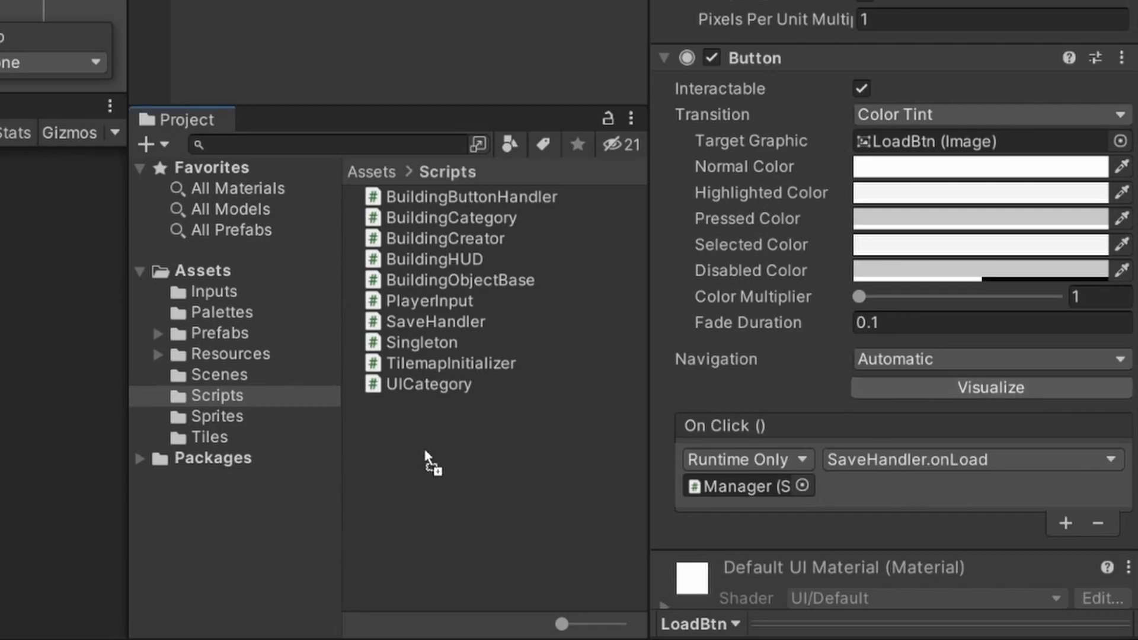
pyautogui.moveTo(450, 463)
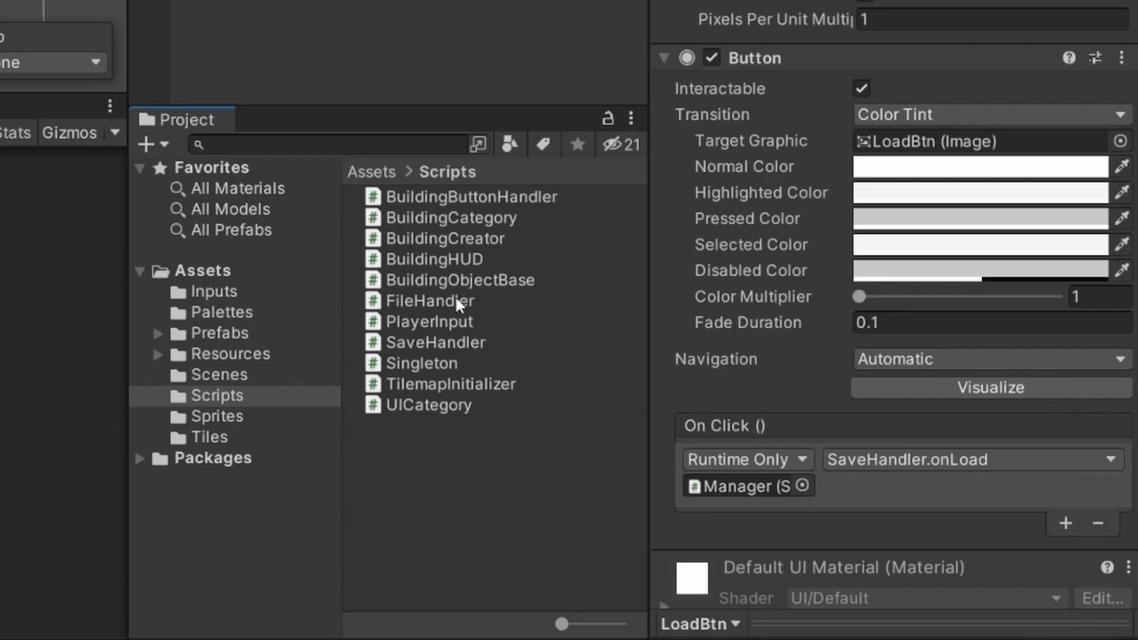
# Open the FileHandler script from the Scripts folder in Visual Studio Code
pyautogui.doubleClick(429, 301)
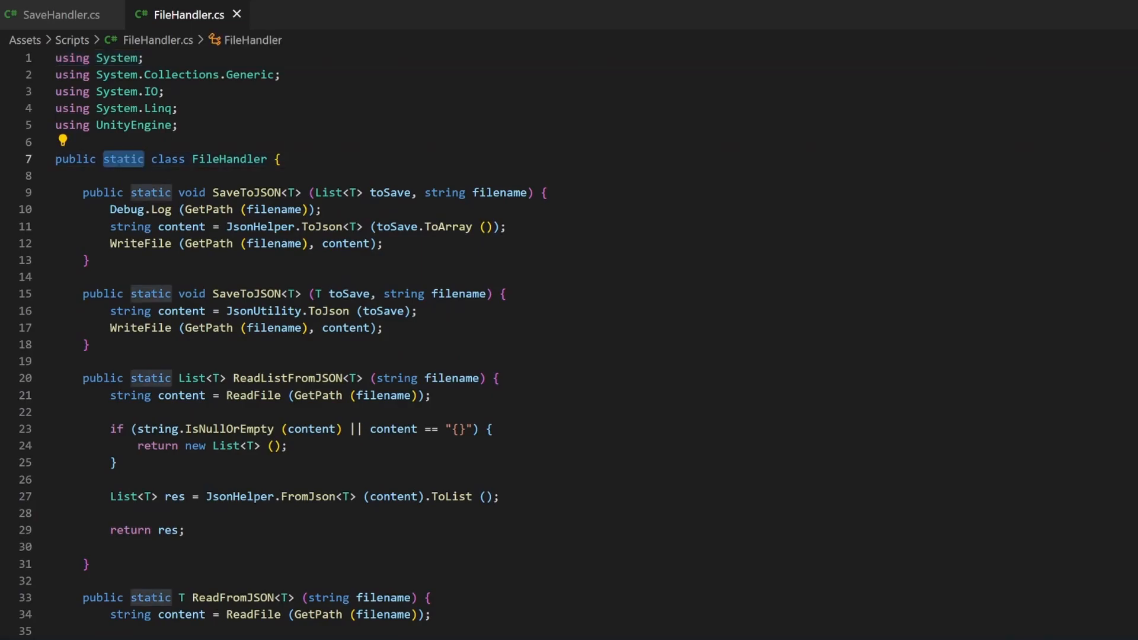
# End onSave in SaveHandler.cs with a save comment and FileHandler.SaveToJSON<TilemapData>(data, filename)
pyautogui.click(56, 15)
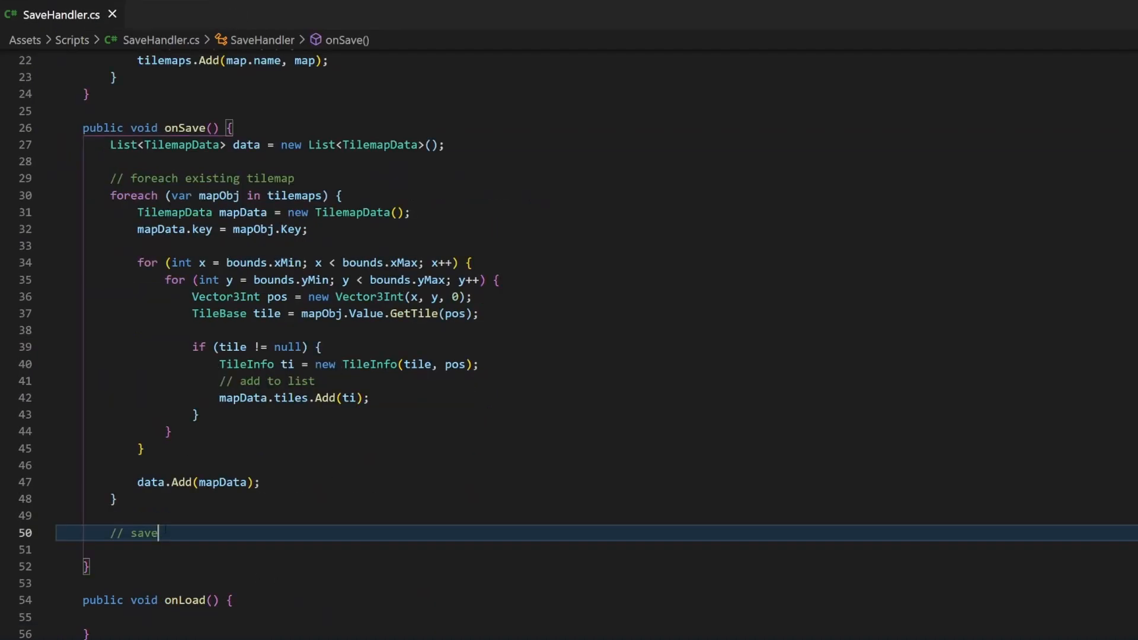
pyautogui.write('FileHandler.Sa')
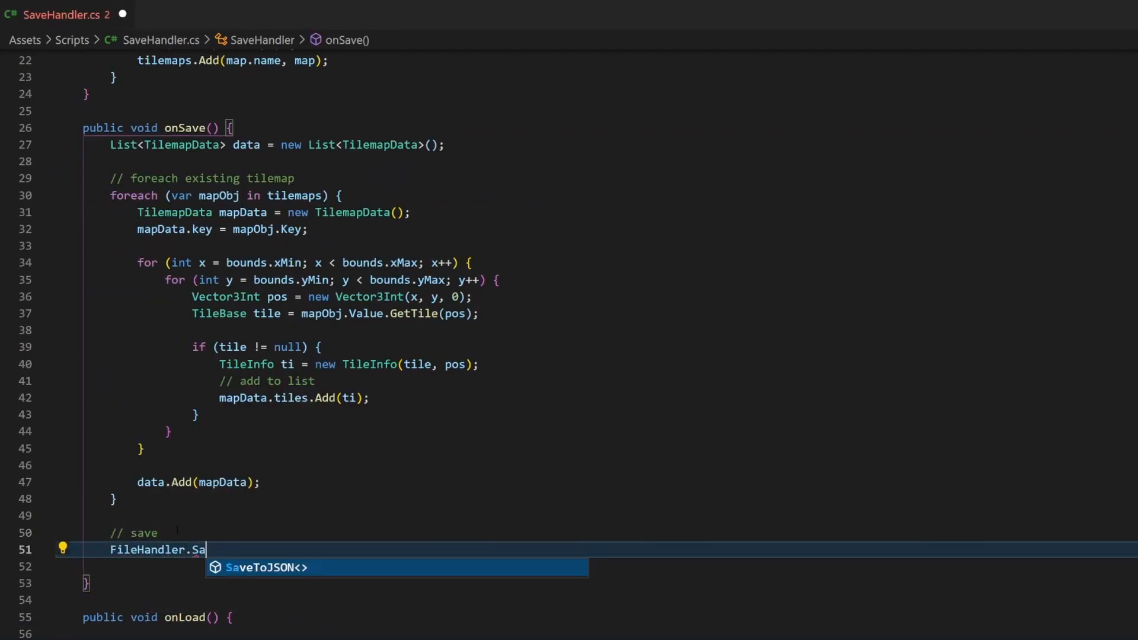
pyautogui.write('veToJSON<TilemapData>(da')
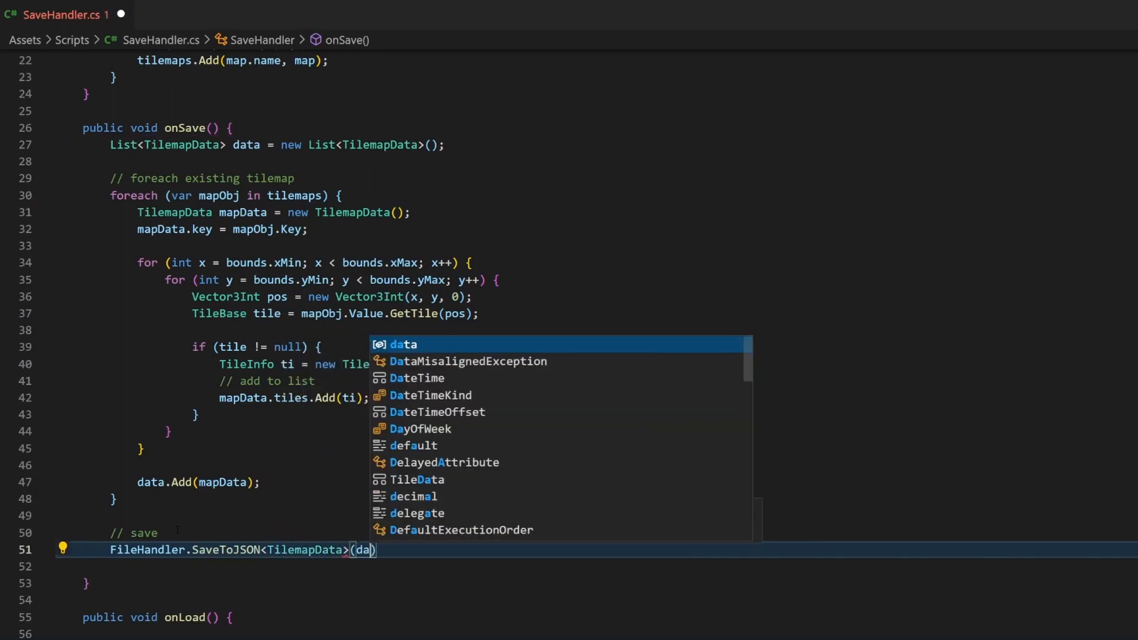
pyautogui.write('ata, filename')
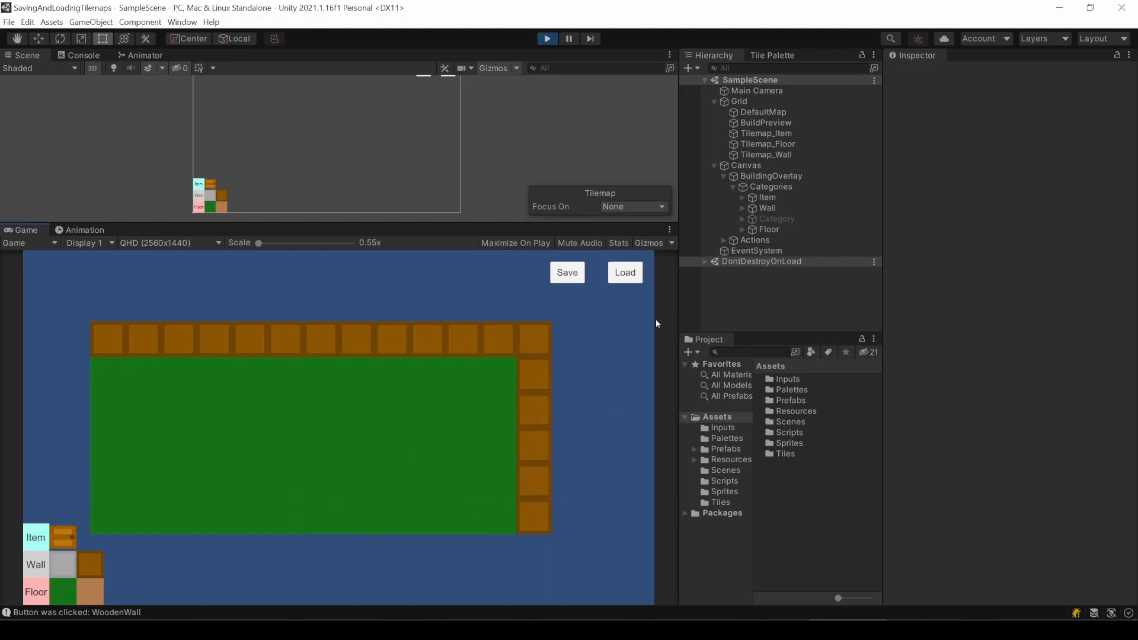
# Inspect DefaultMap and Tilemap_Wall, press Save in the Game view, and open tilemapData.json
pyautogui.click(765, 123)
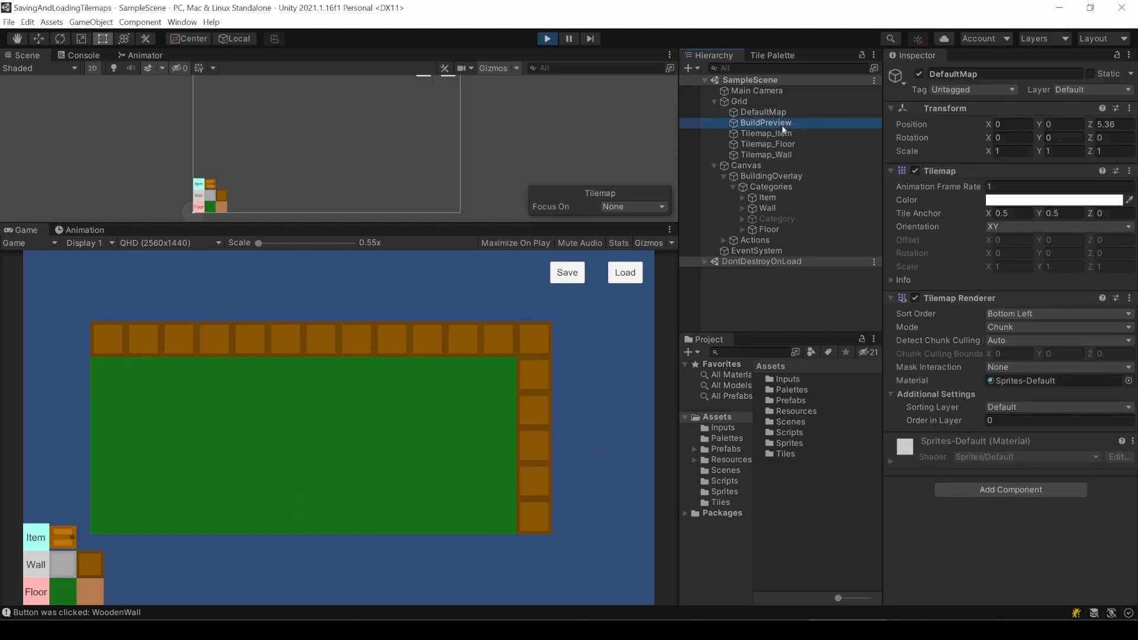
pyautogui.click(765, 155)
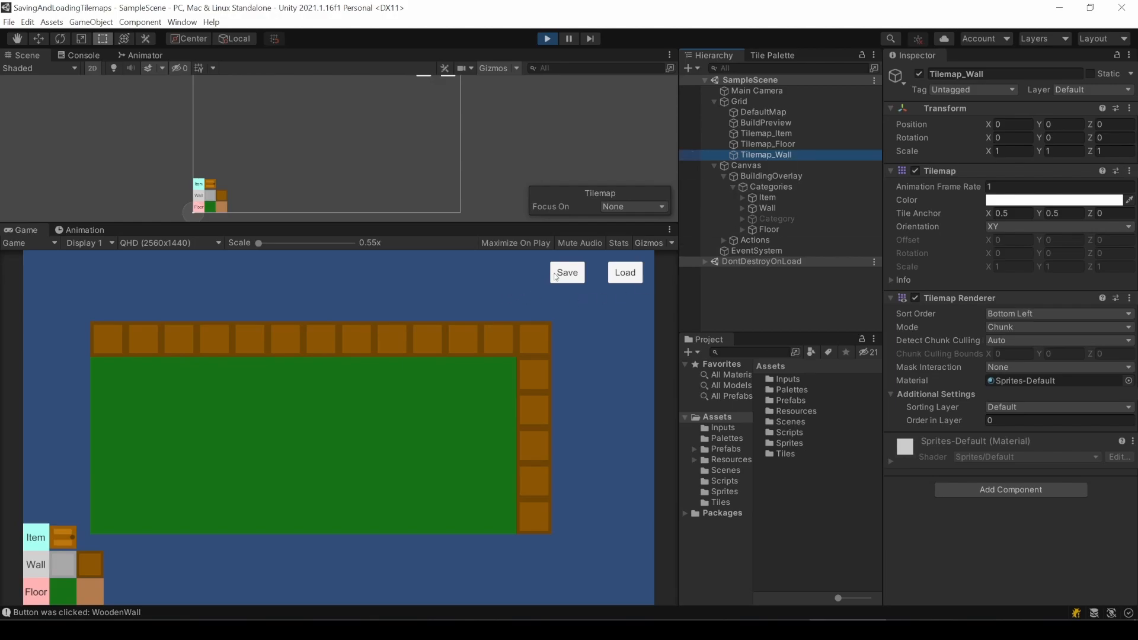
pyautogui.click(567, 272)
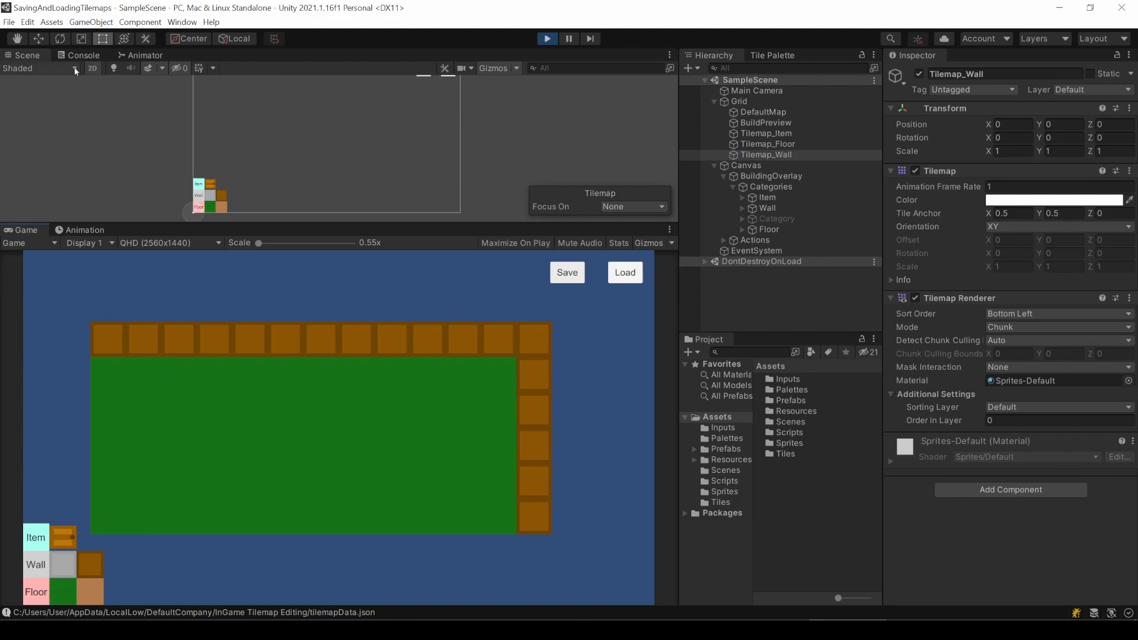
pyautogui.click(79, 55)
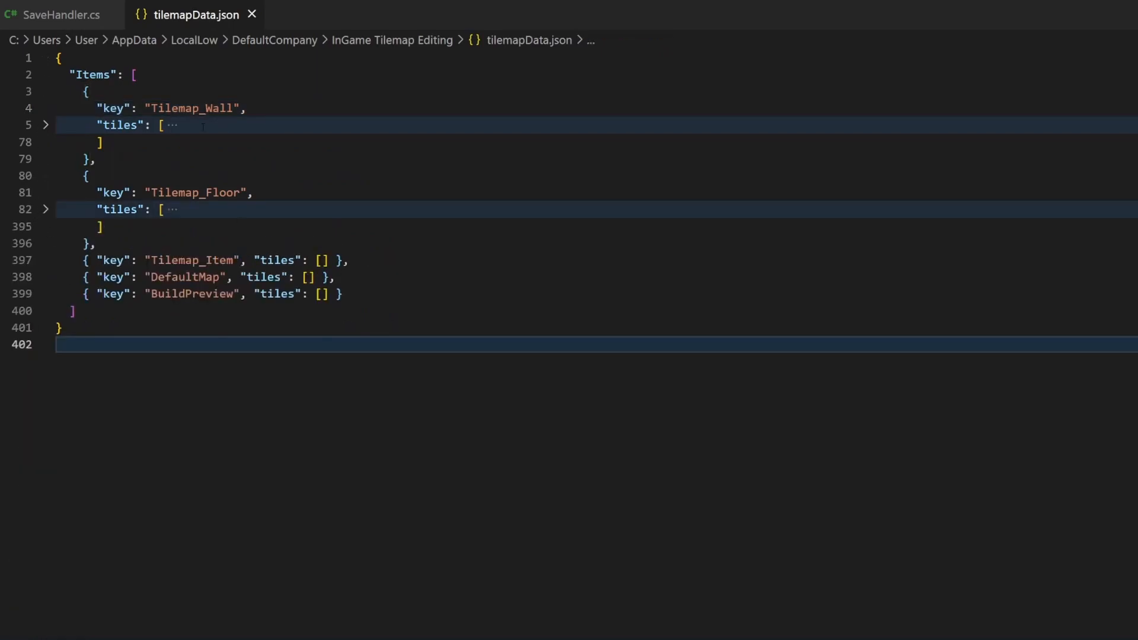
# While paused at the onSave breakpoint, expand ti > tile to see Tiles_1 at (-6, 1, 0)
pyautogui.click(45, 125)
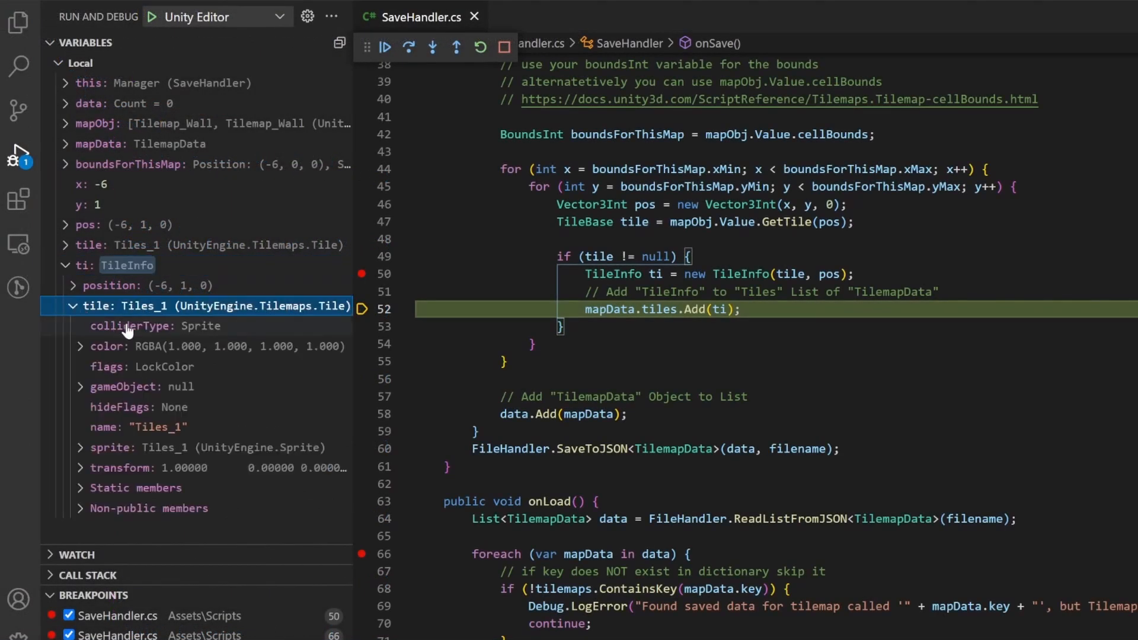
pyautogui.moveTo(116, 386)
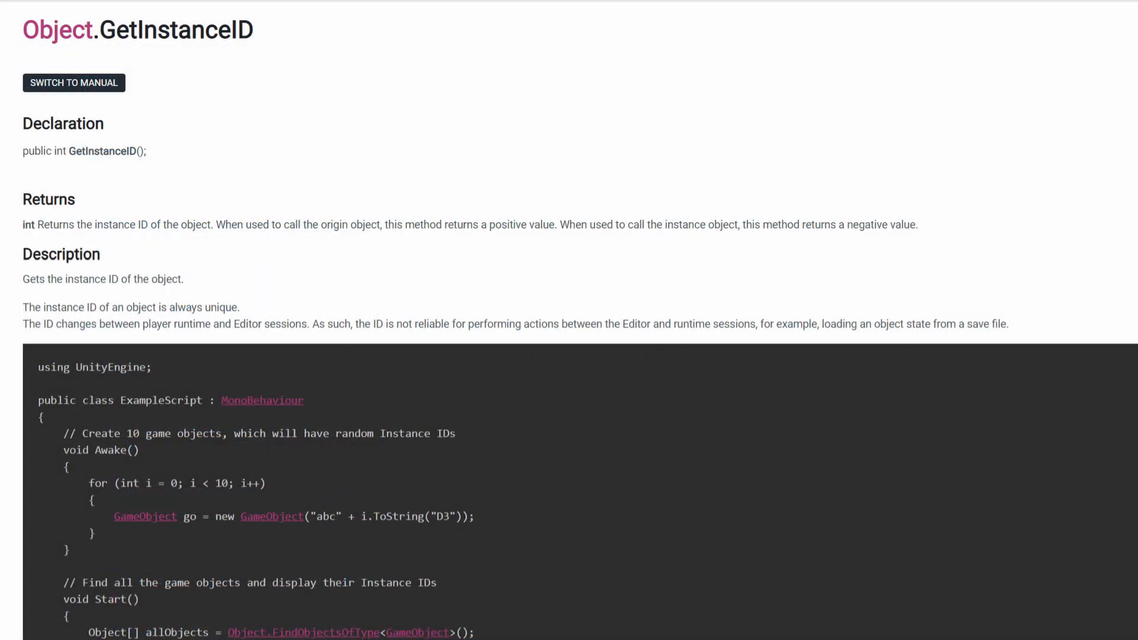
# Scroll the Object.GetInstanceID reference page down to its example script
pyautogui.scroll(-3)
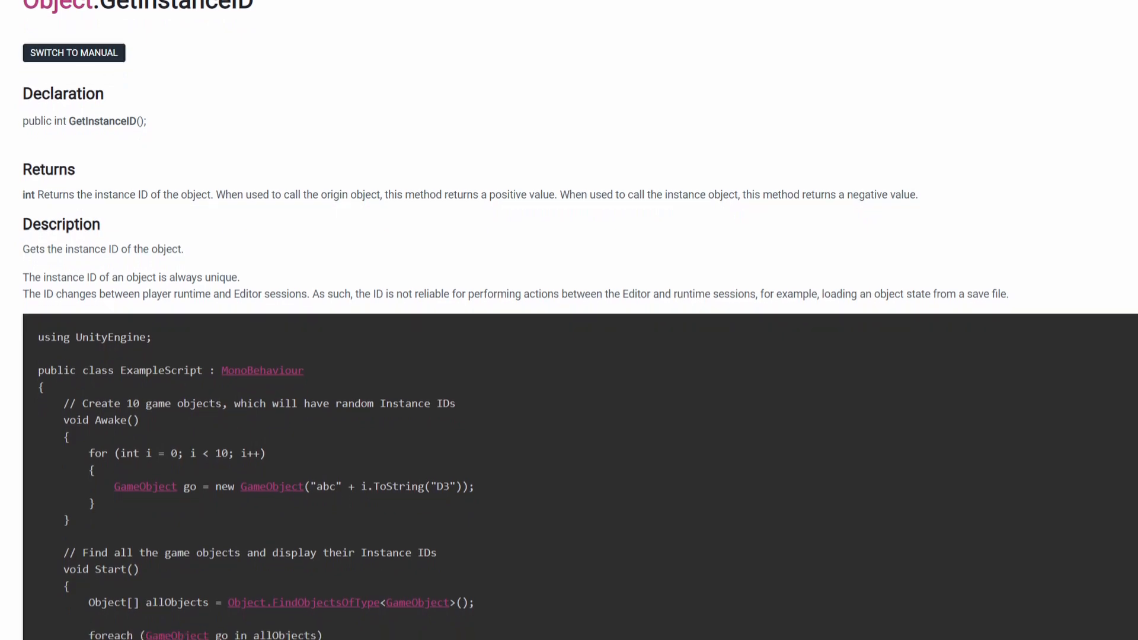
pyautogui.scroll(-3)
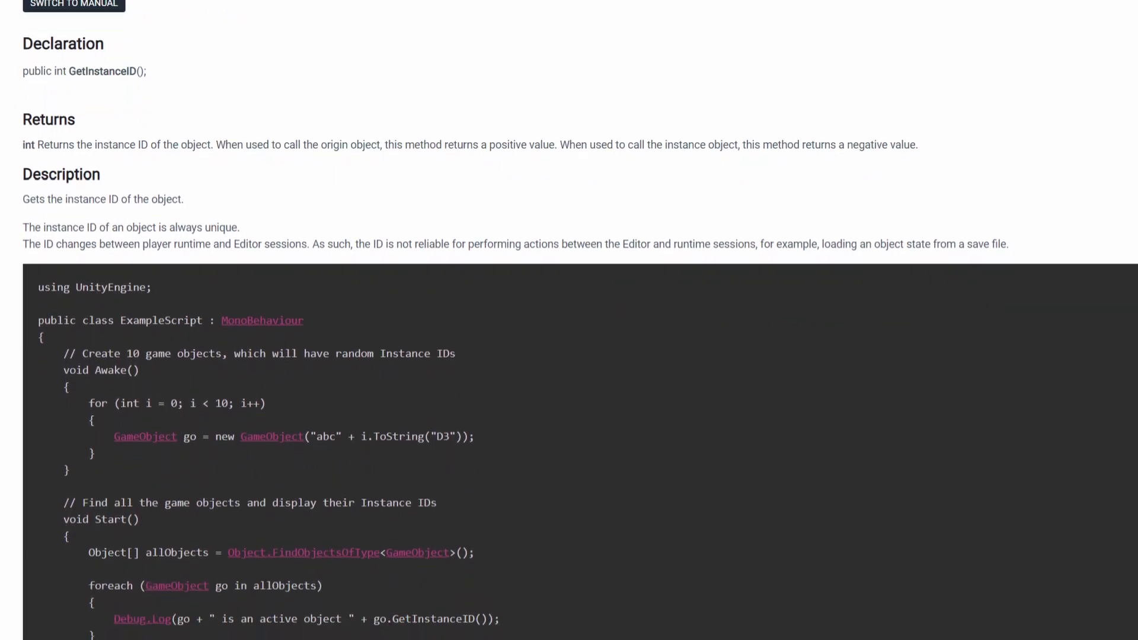
pyautogui.scroll(-3)
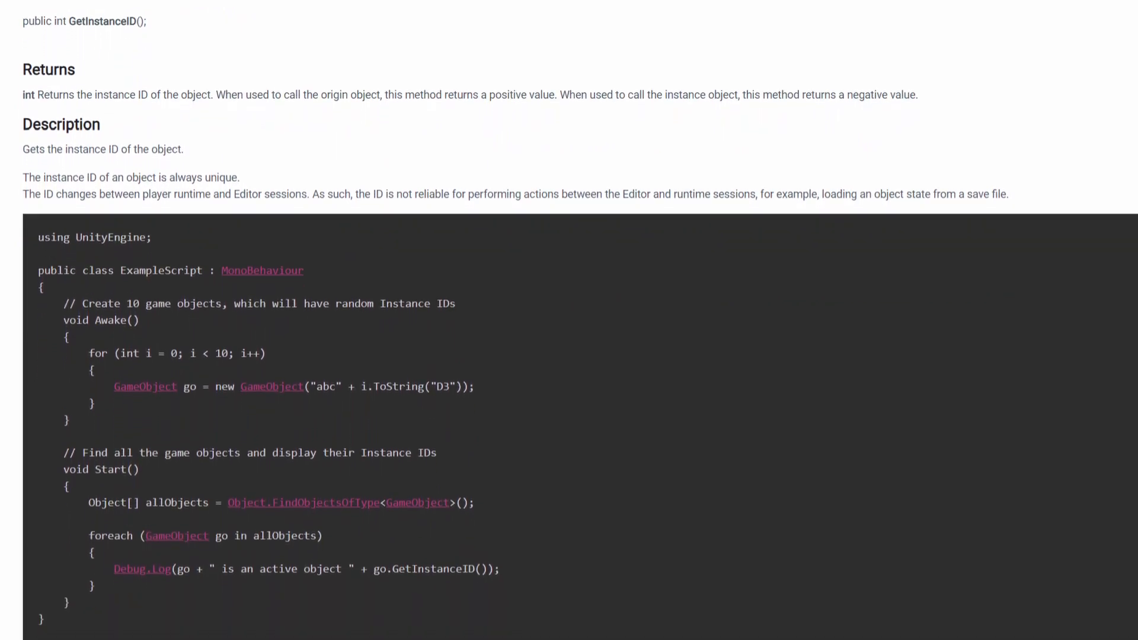
pyautogui.scroll(-3)
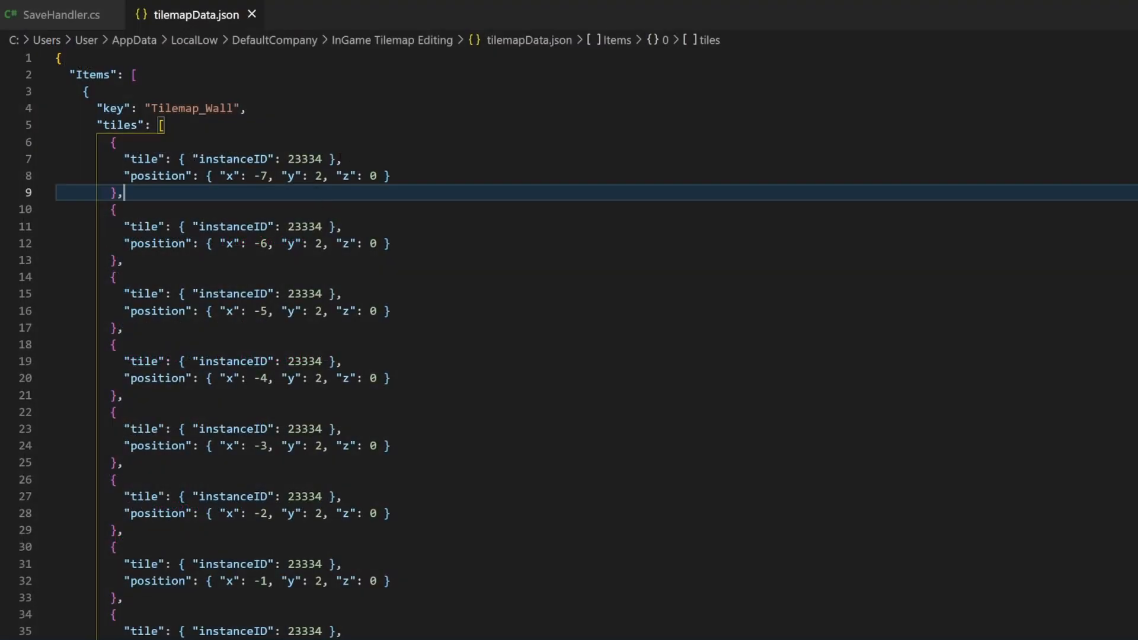
pyautogui.doubleClick(233, 159)
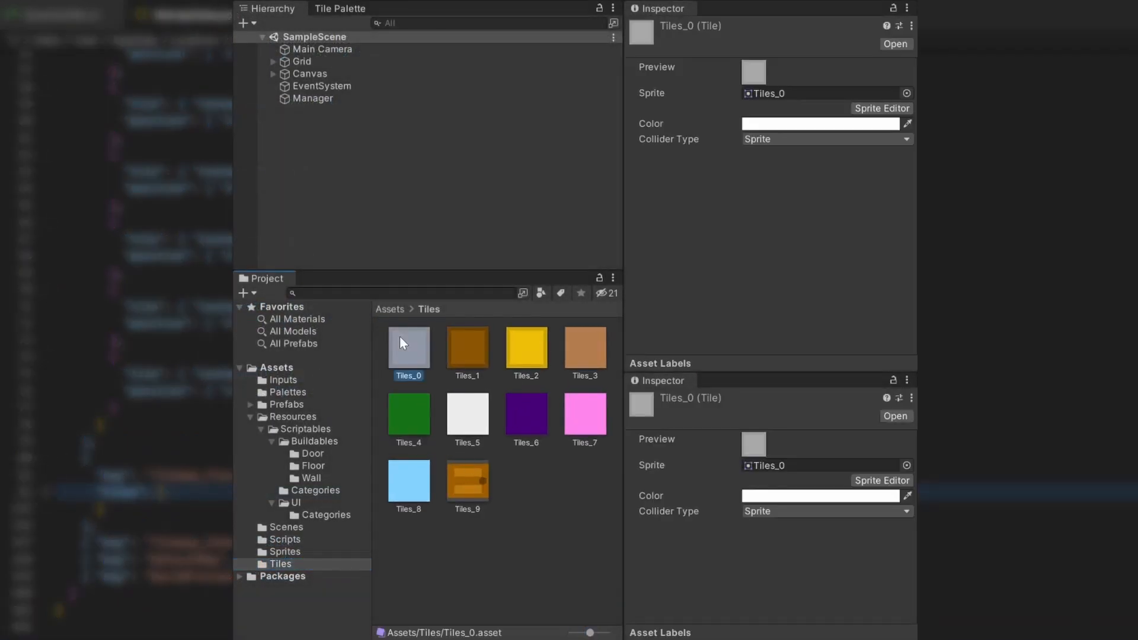
# Put the Inspector in Debug mode on Tiles_1 to reveal instance ID 23394
pyautogui.click(468, 348)
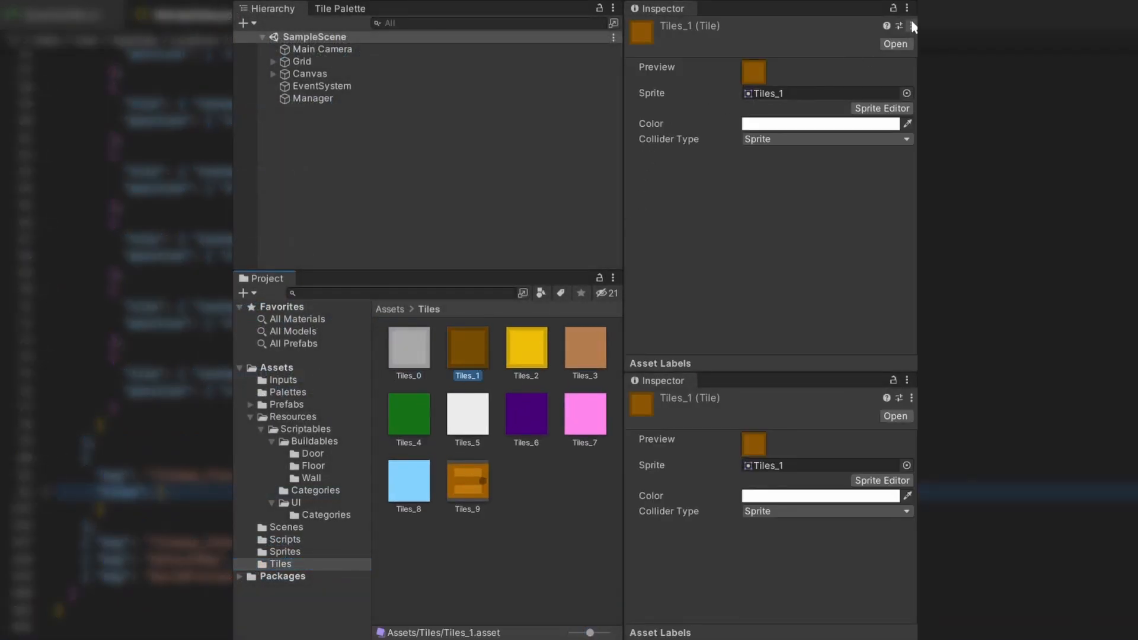
pyautogui.click(907, 7)
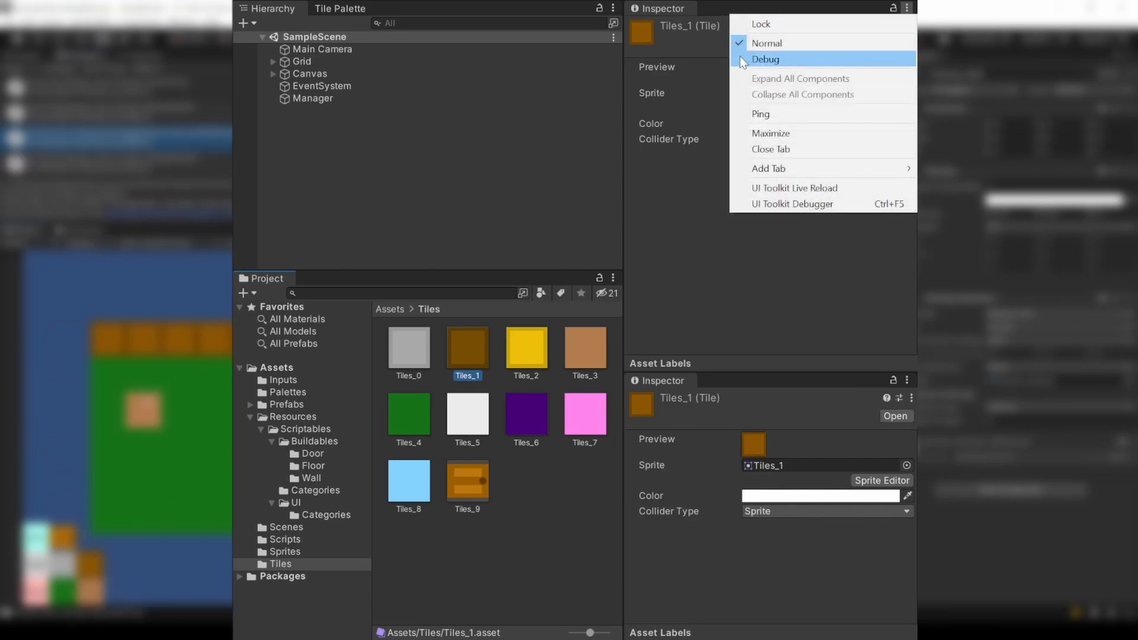
pyautogui.click(765, 58)
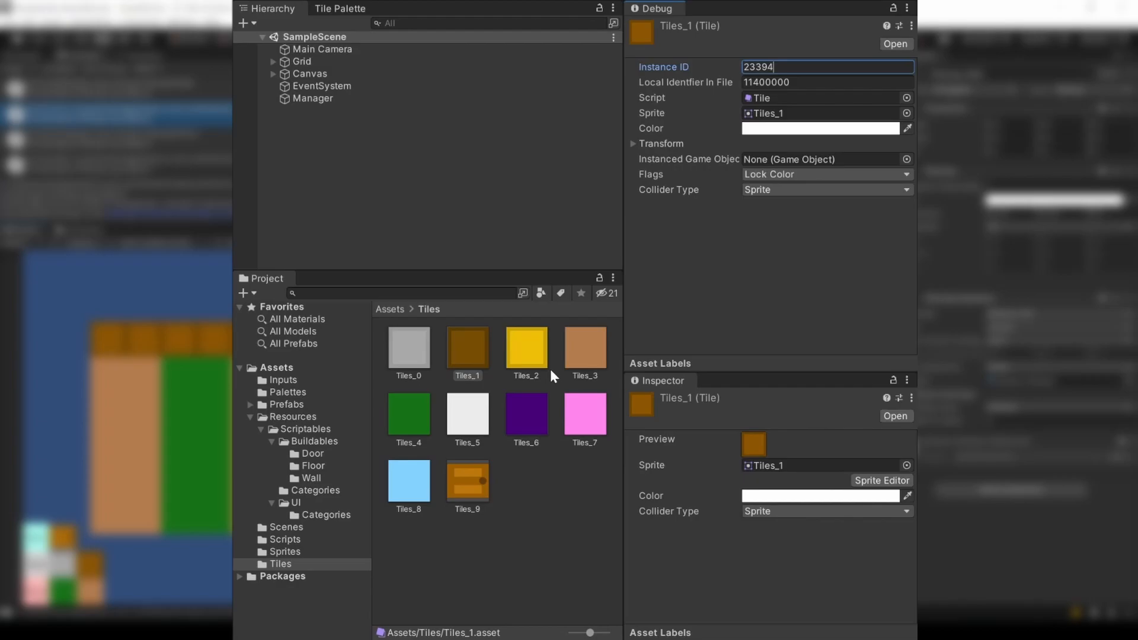
pyautogui.click(584, 347)
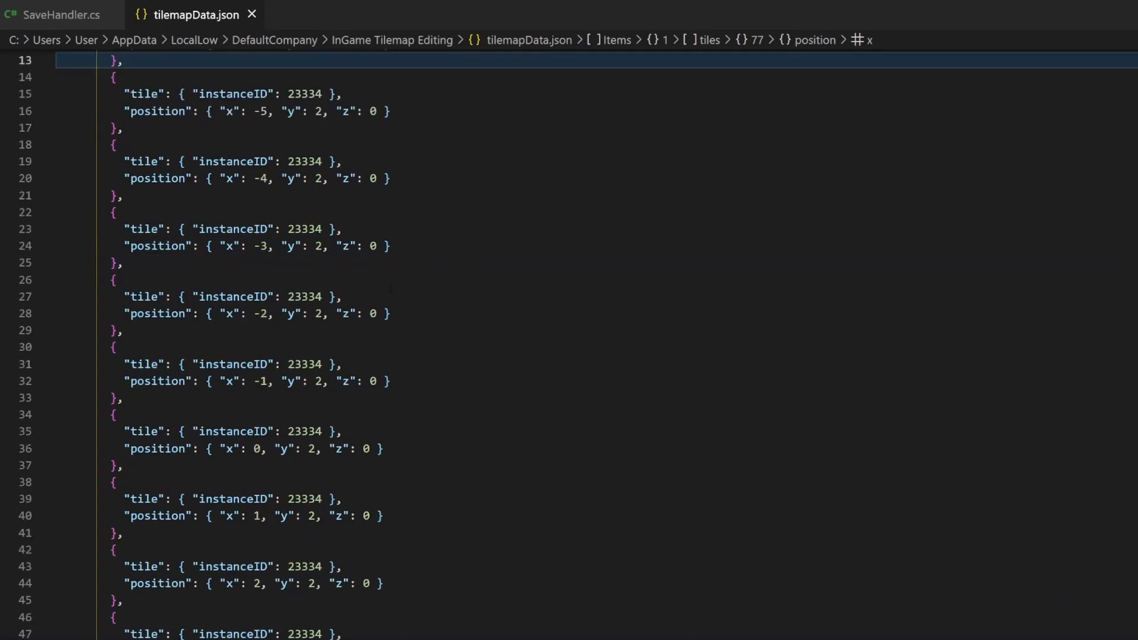
# Scroll tilemapData.json to the Tilemap_Floor instanceIDs, then go back to SaveHandler.cs
pyautogui.scroll(-3)
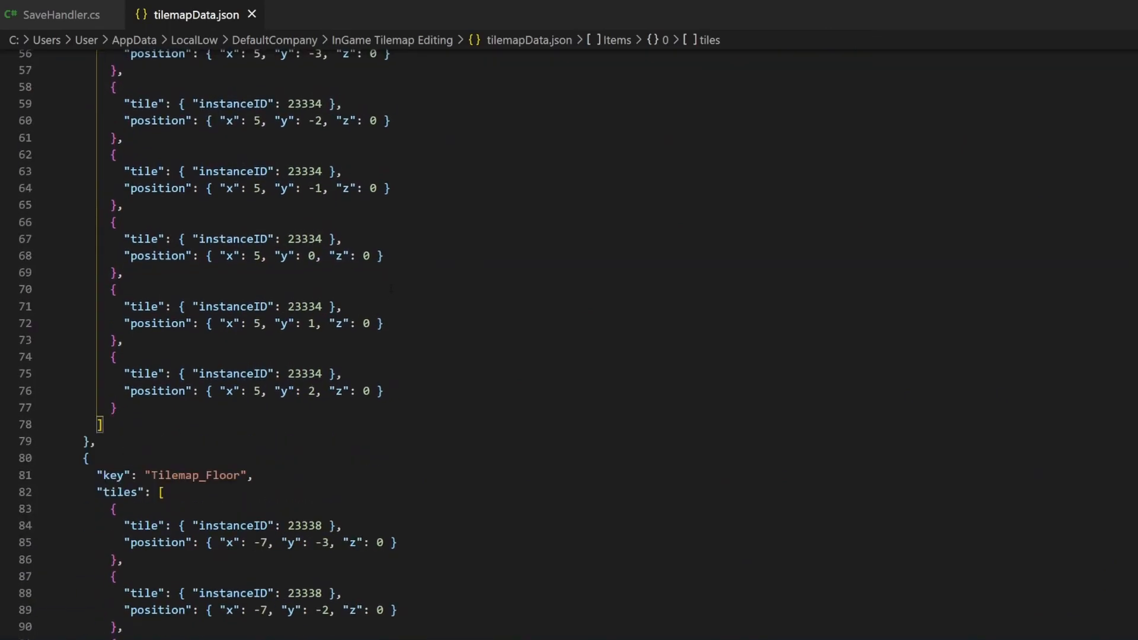
pyautogui.scroll(-3)
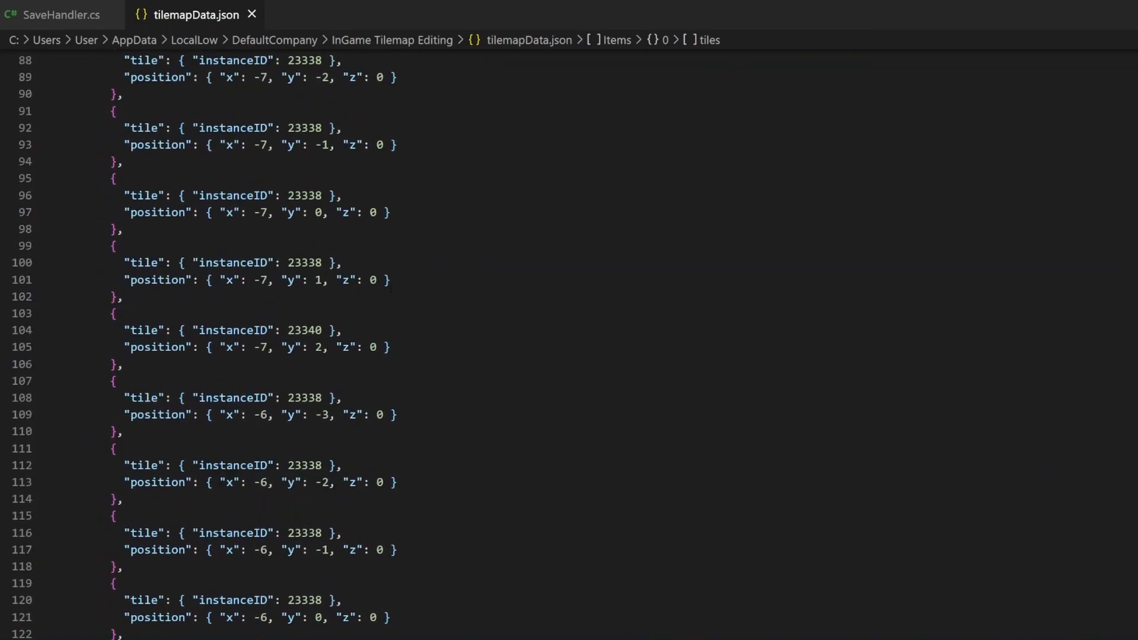
pyautogui.click(62, 15)
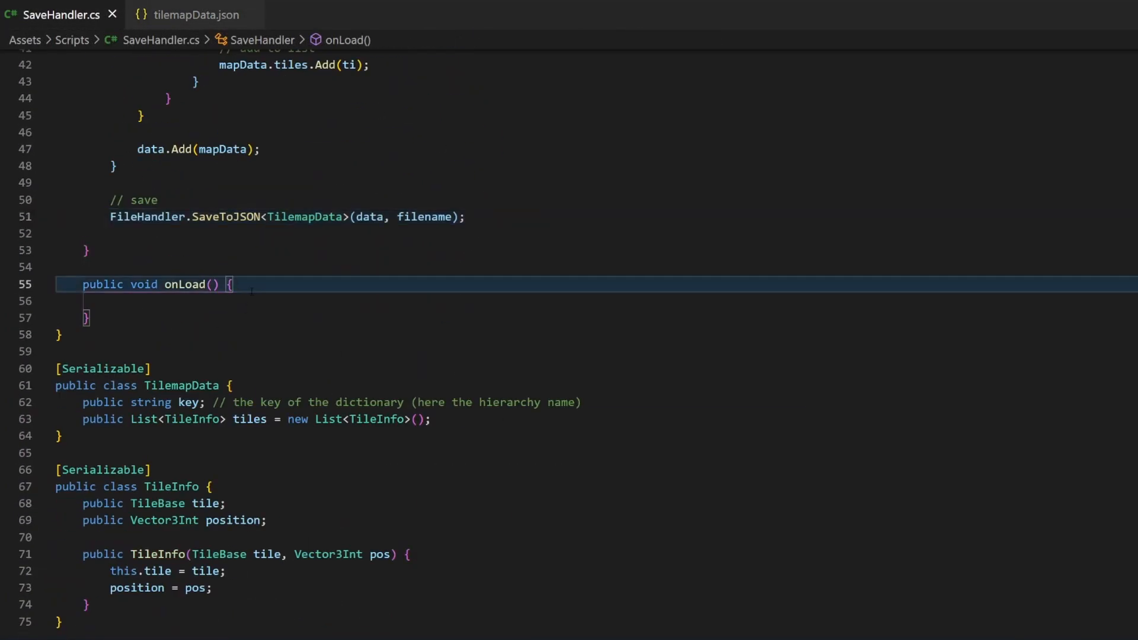
# Write List<TilemapData> data = FileHandler.ReadListFromJSON<TilemapData>(filename); at the start of onLoad
pyautogui.write('List<T')
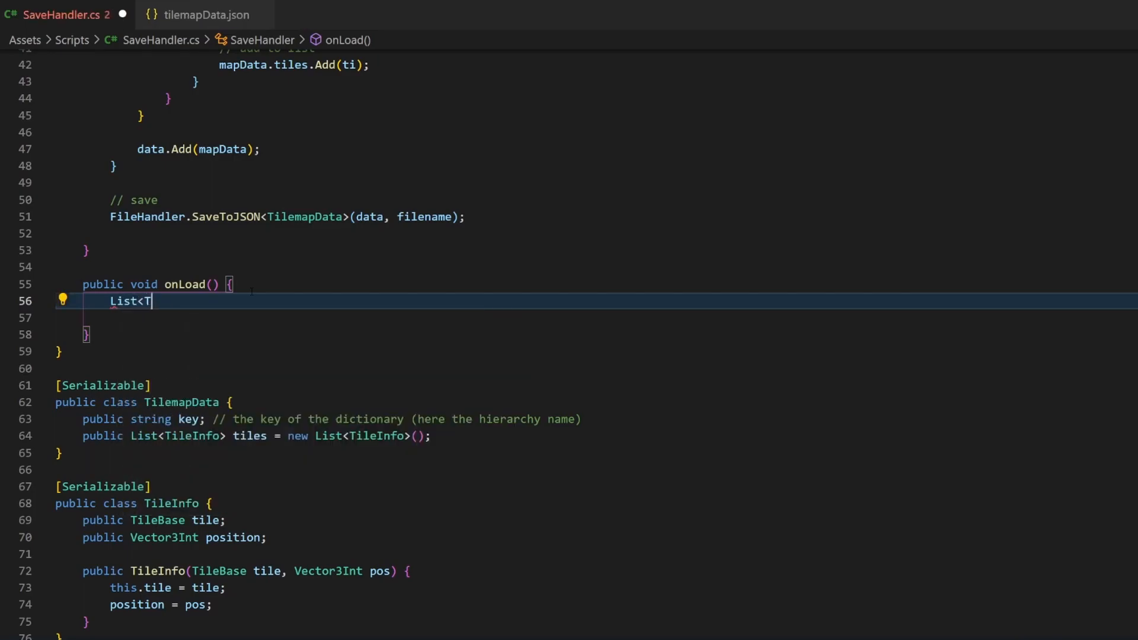
pyautogui.write('ilemapData>')
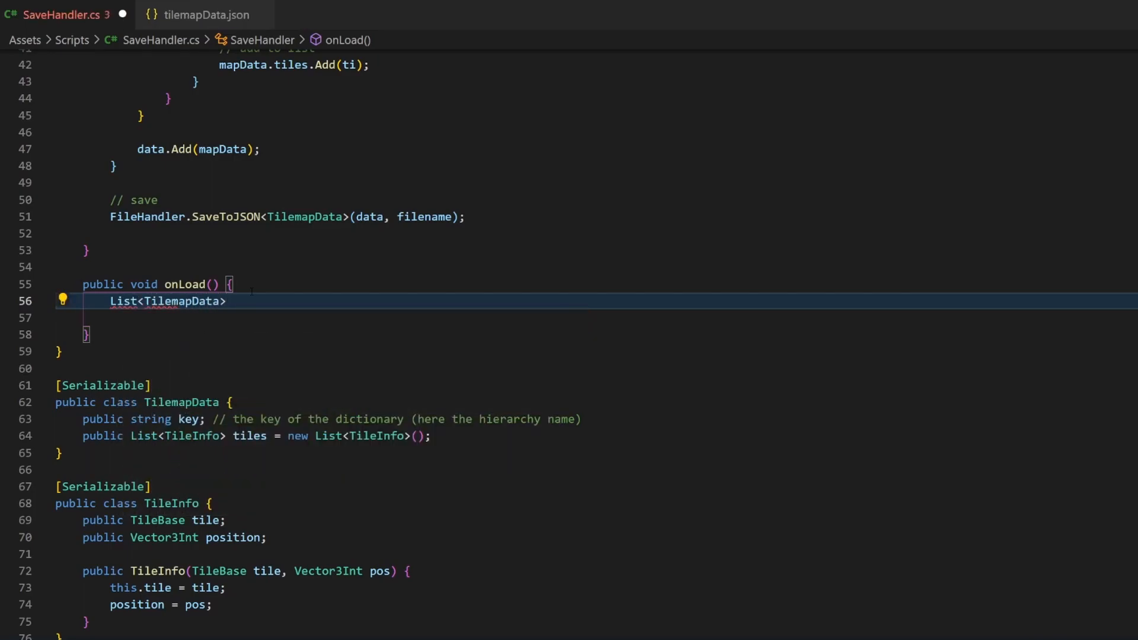
pyautogui.write('data = FileHandler.ReadListFromJSON')
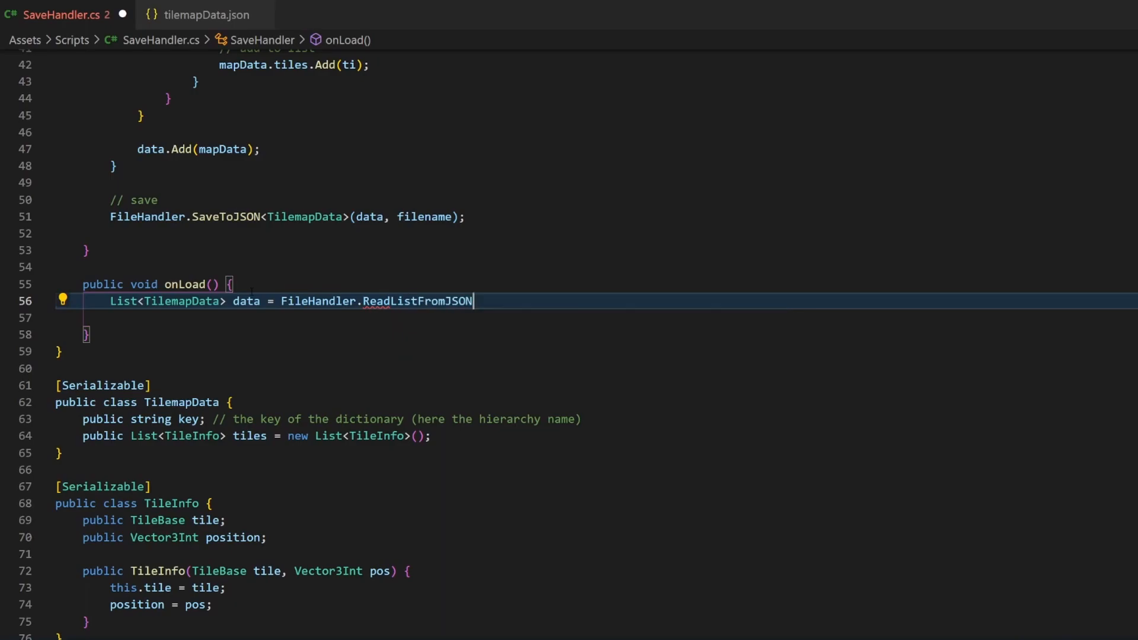
pyautogui.write('<TilemapData')
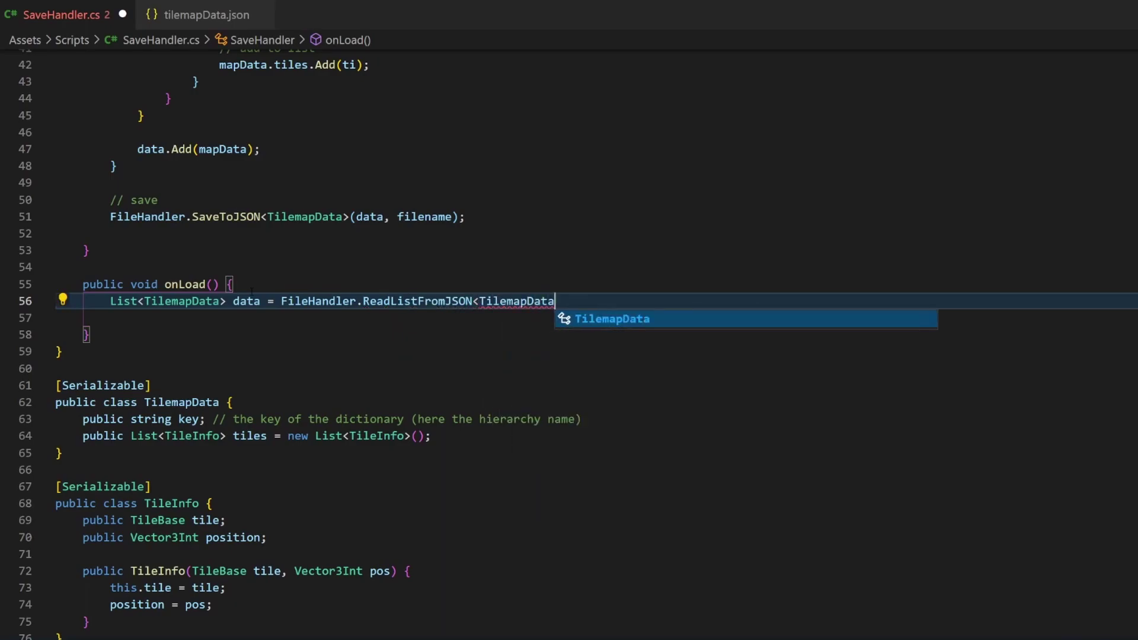
pyautogui.write('>(fi')
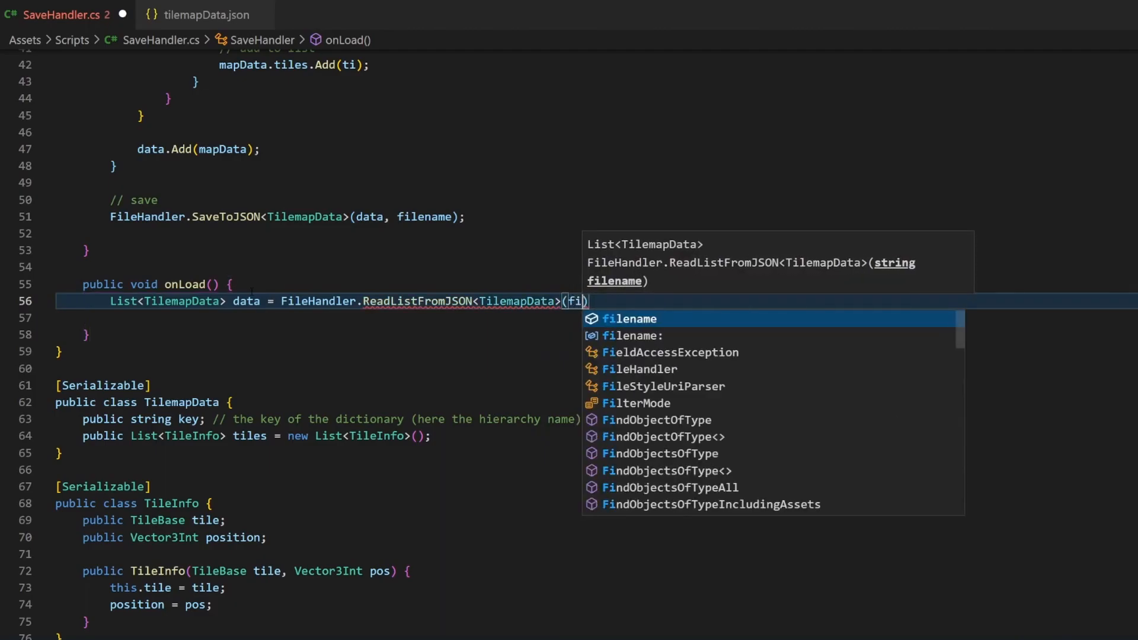
pyautogui.press('Tab')
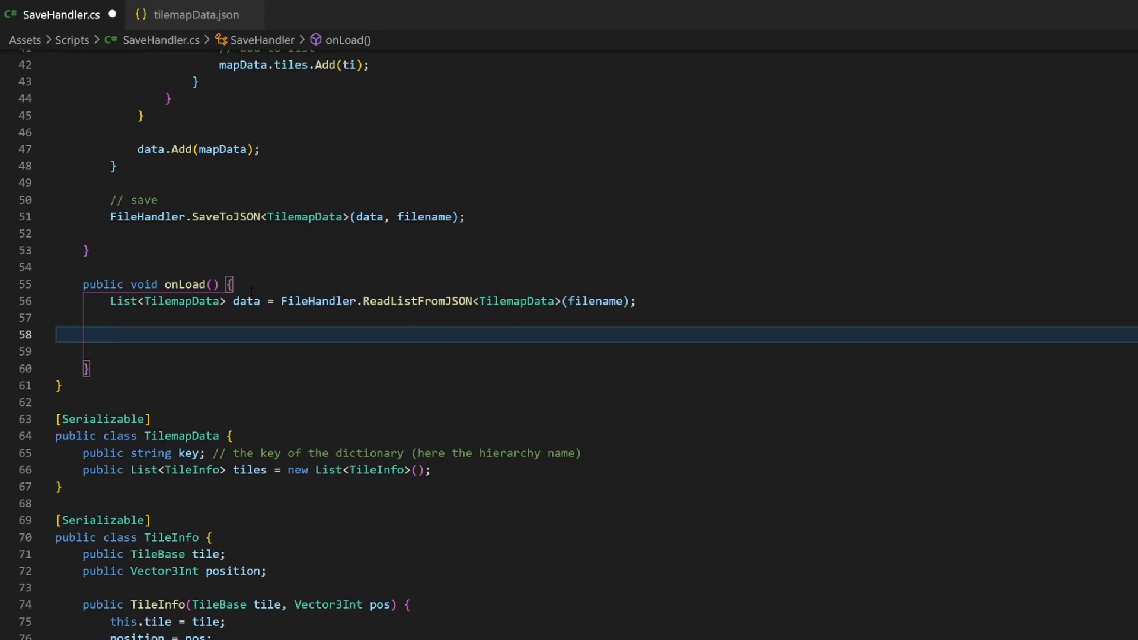
# Expand data's first entry, tile and tile asset in the debugger, then add foreach(var mapData in data)
pyautogui.click(385, 47)
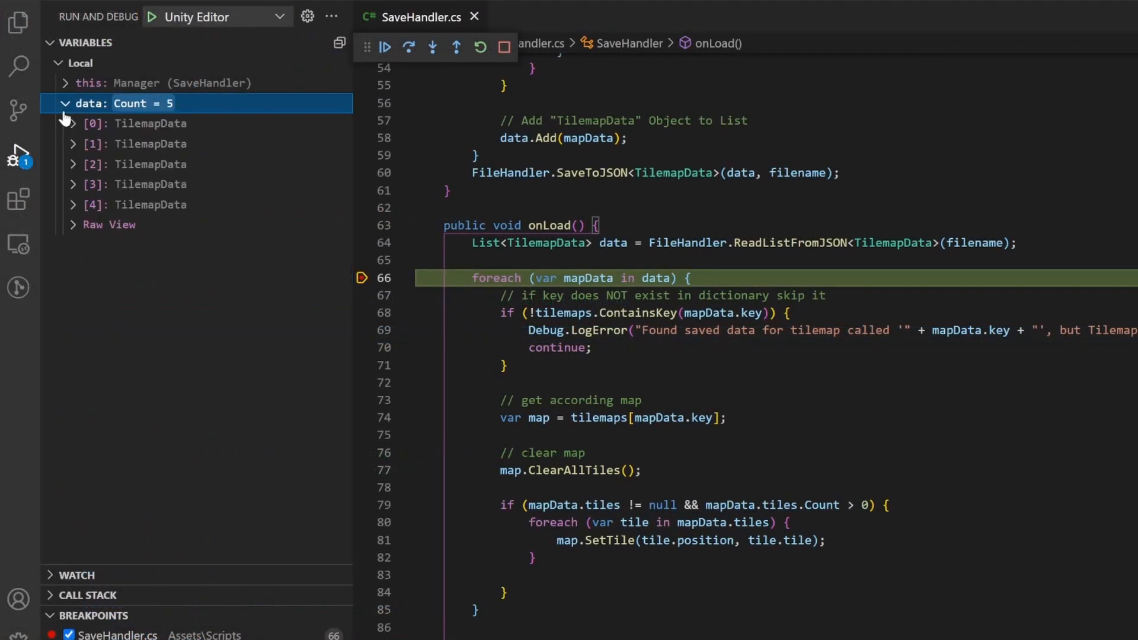
pyautogui.click(73, 123)
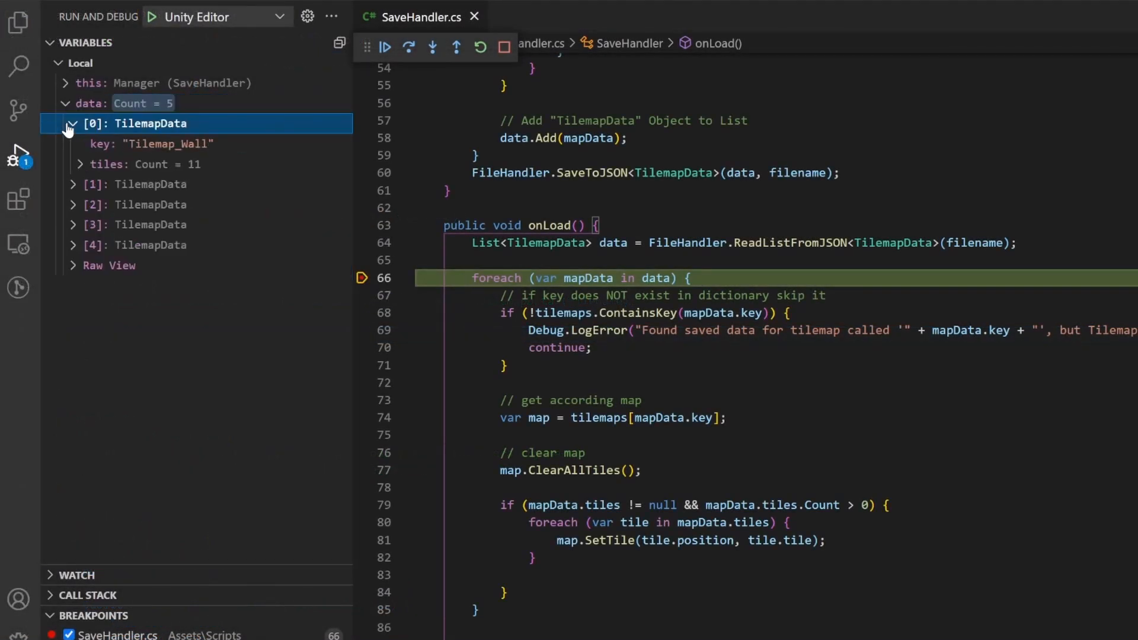
pyautogui.click(80, 164)
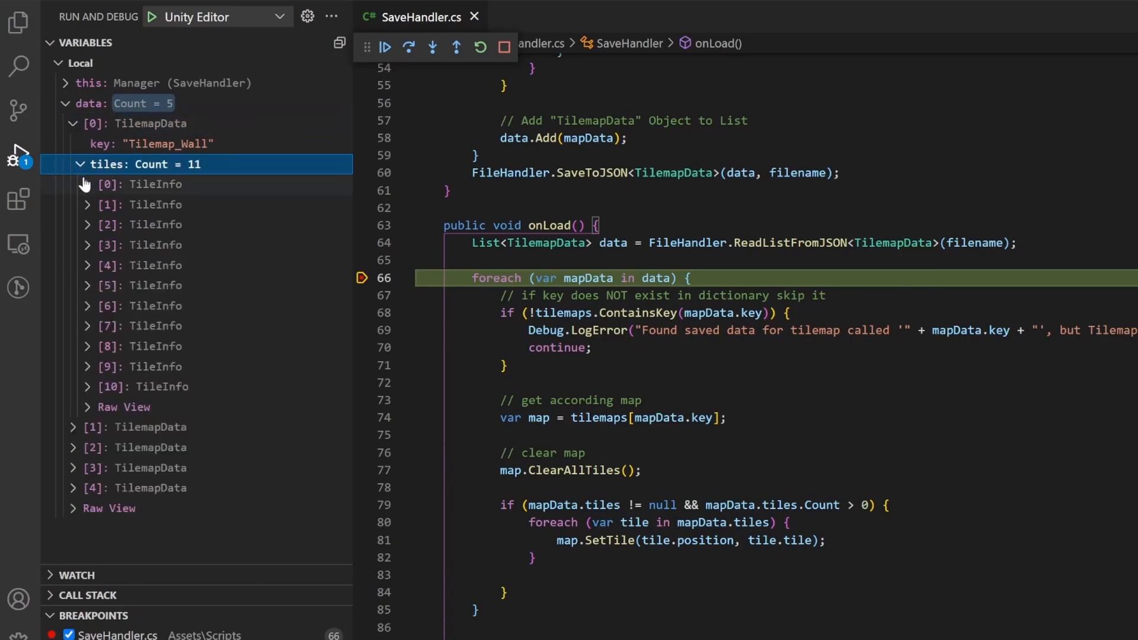
pyautogui.click(88, 184)
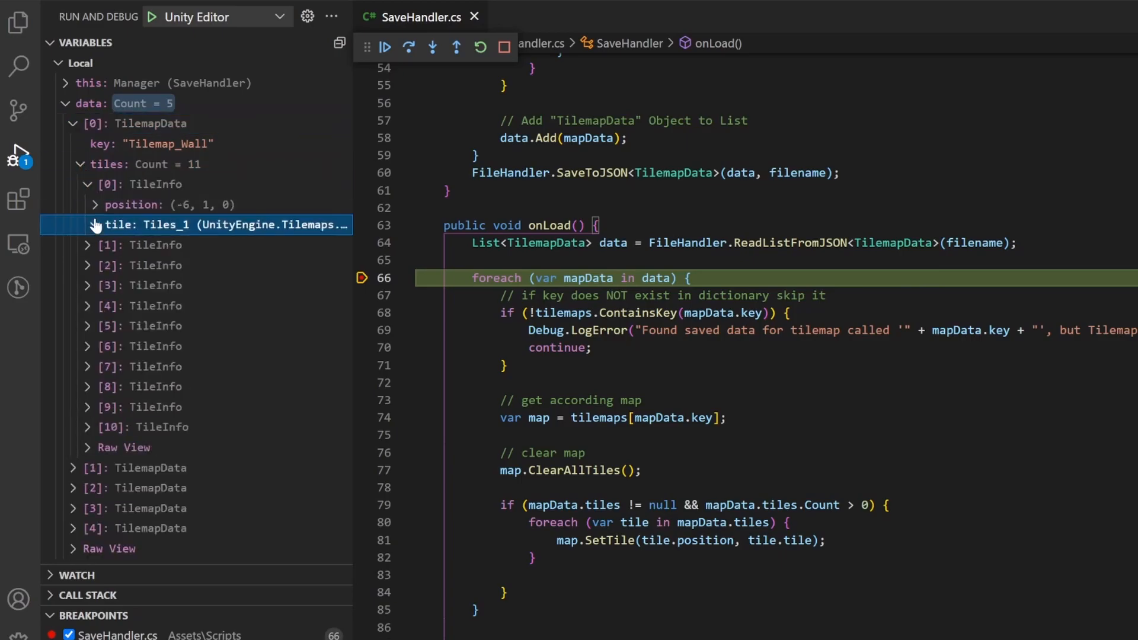
pyautogui.click(93, 225)
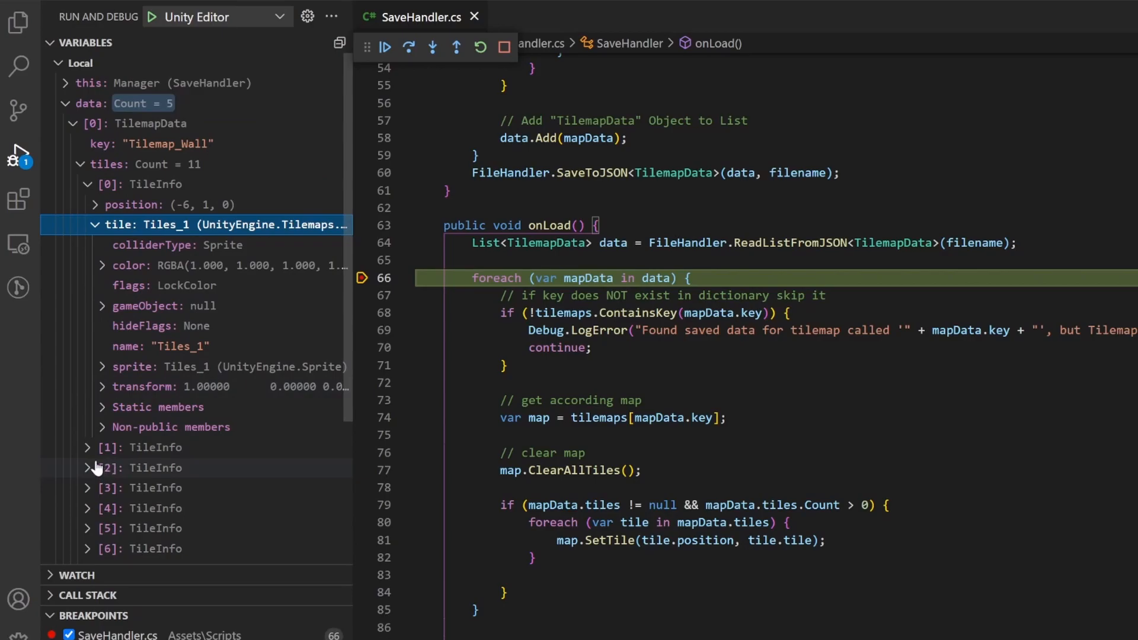
pyautogui.click(89, 448)
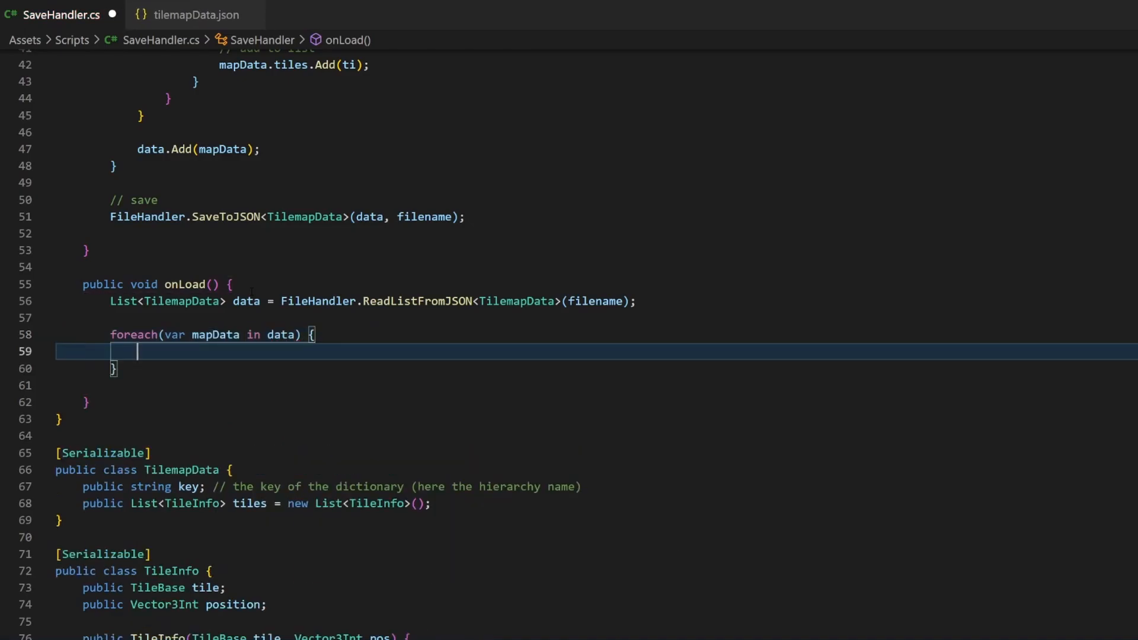
# Skip entries whose key isn't in tilemaps, logging an error and continuing
pyautogui.write('// skip if')
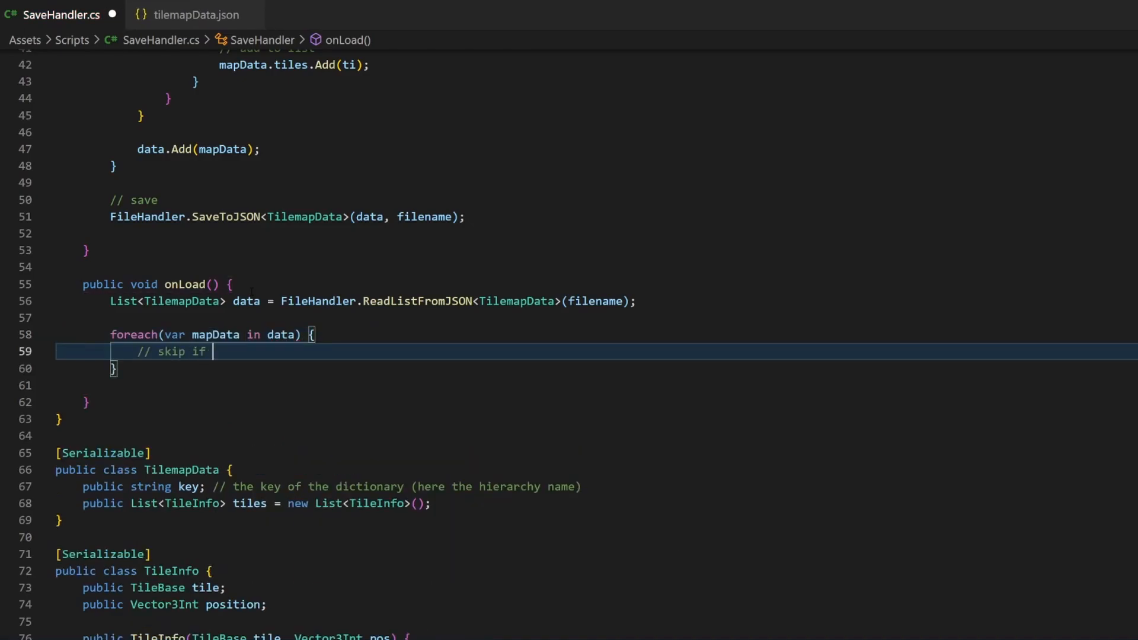
pyautogui.write('key does n')
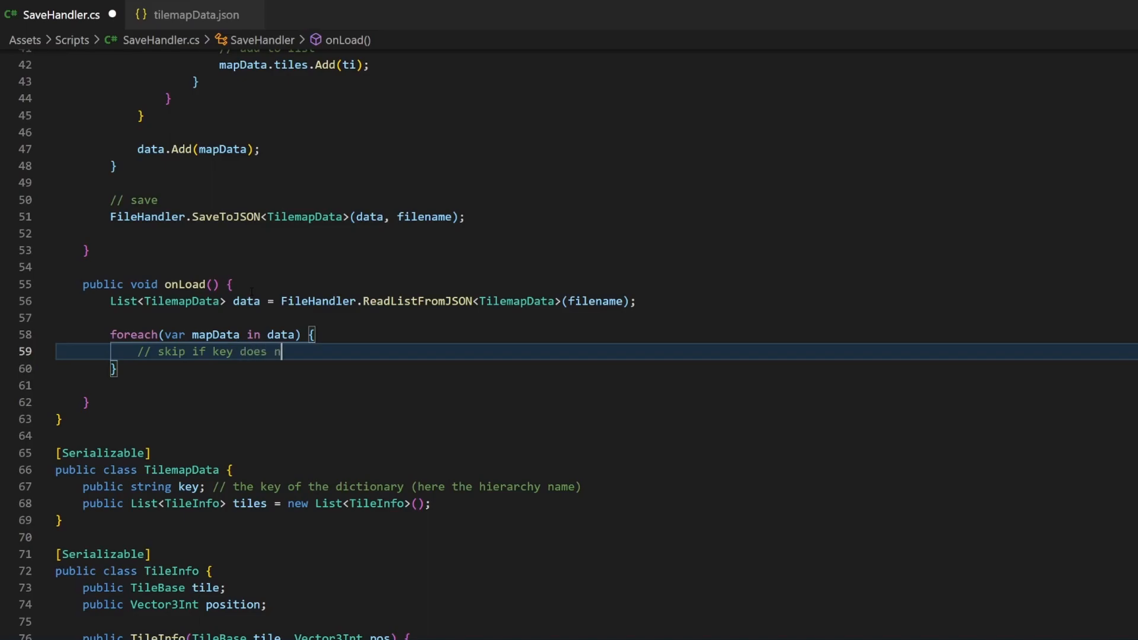
pyautogui.write('ot exists (no tilemap)')
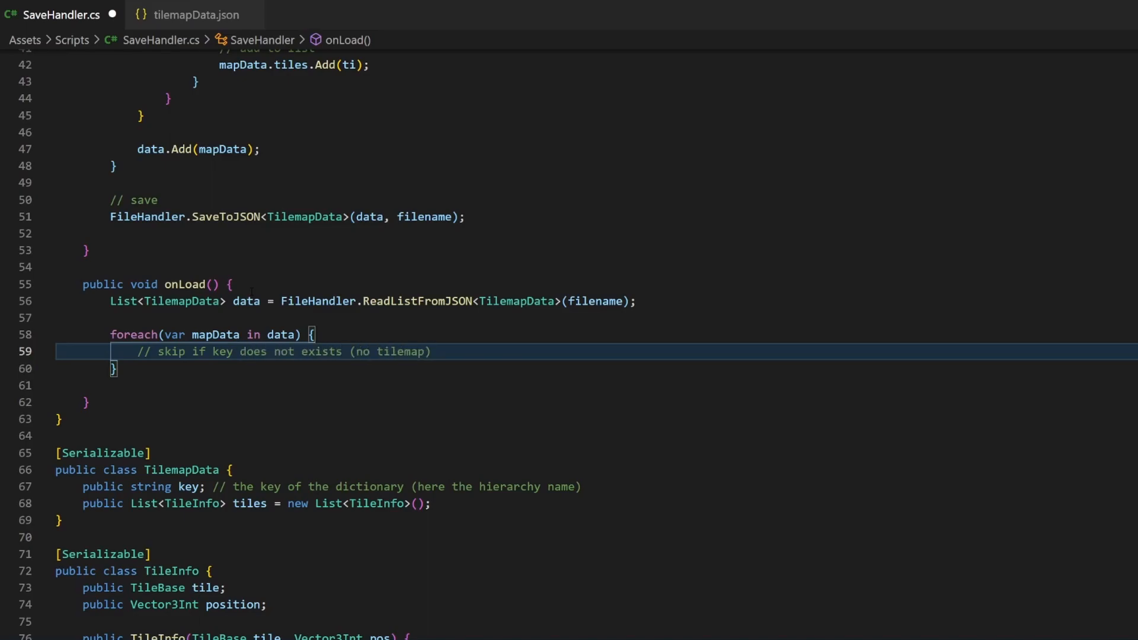
pyautogui.write('if(!tilemaps.')
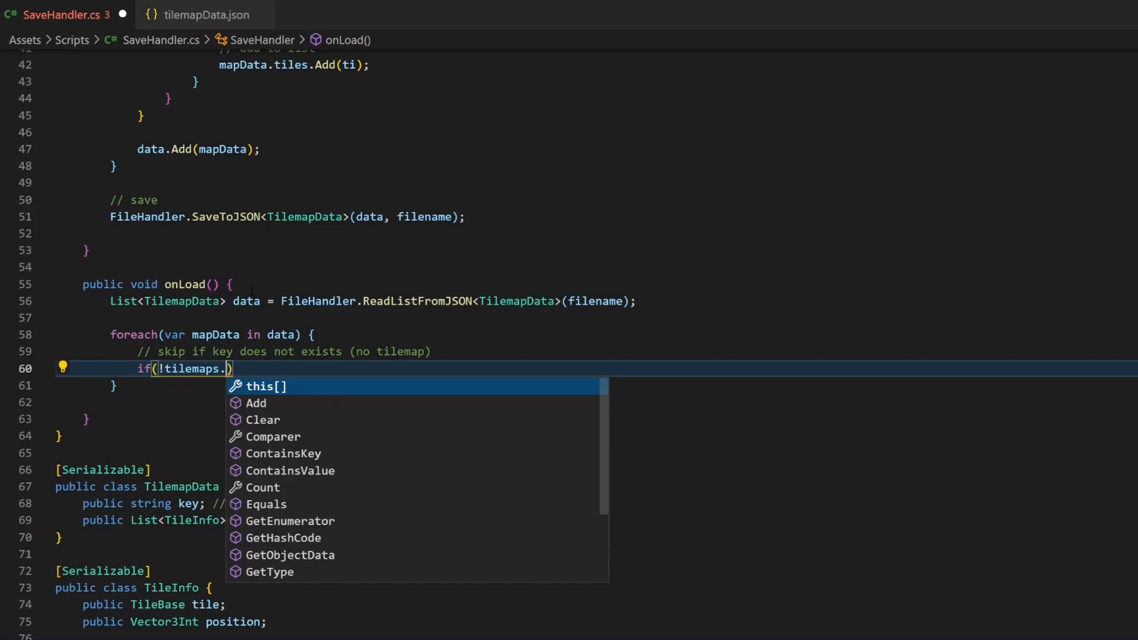
pyautogui.write('ContainsKey(mapData.key')
pyautogui.write('Debug.LogError("Found saved data for tilemap called \'" + mapData.key + "')
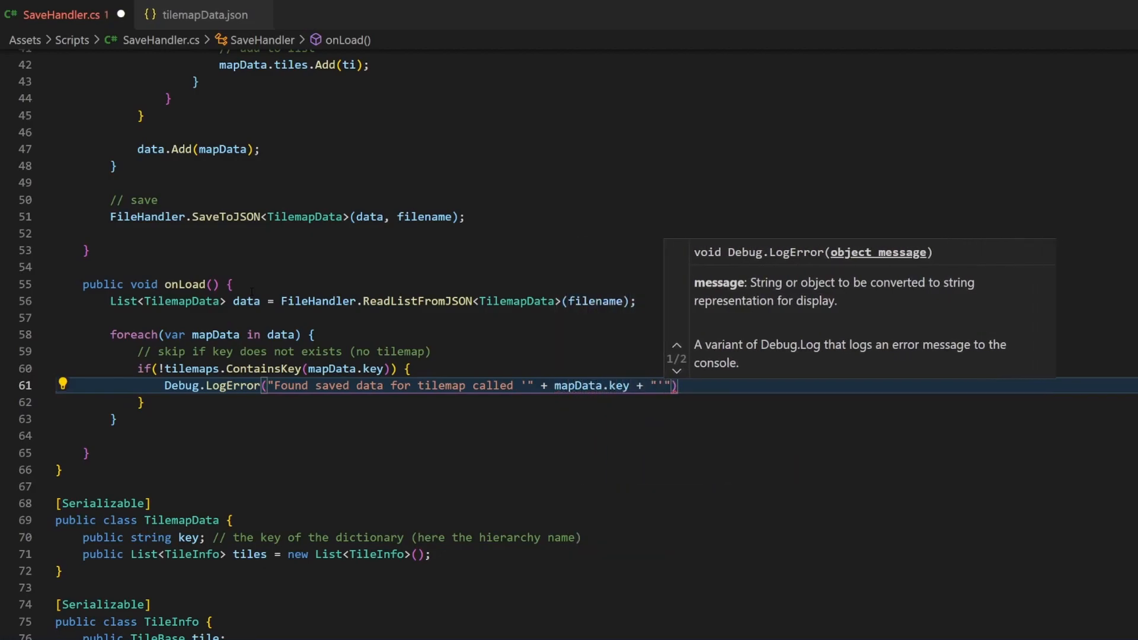
pyautogui.write(', but tilemaps does not exist. Skip.')
pyautogui.write('continue;')
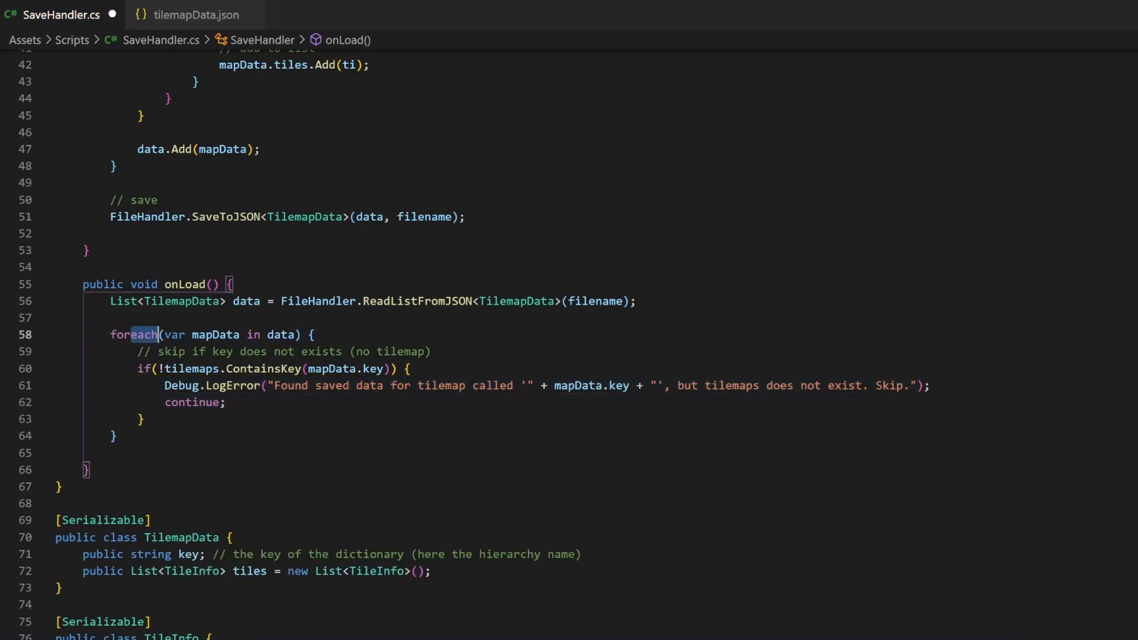
# Get map = tilemaps[mapData.key], clear its tiles, and check mapData.tiles isn't null or empty
pyautogui.write('// get tilemap')
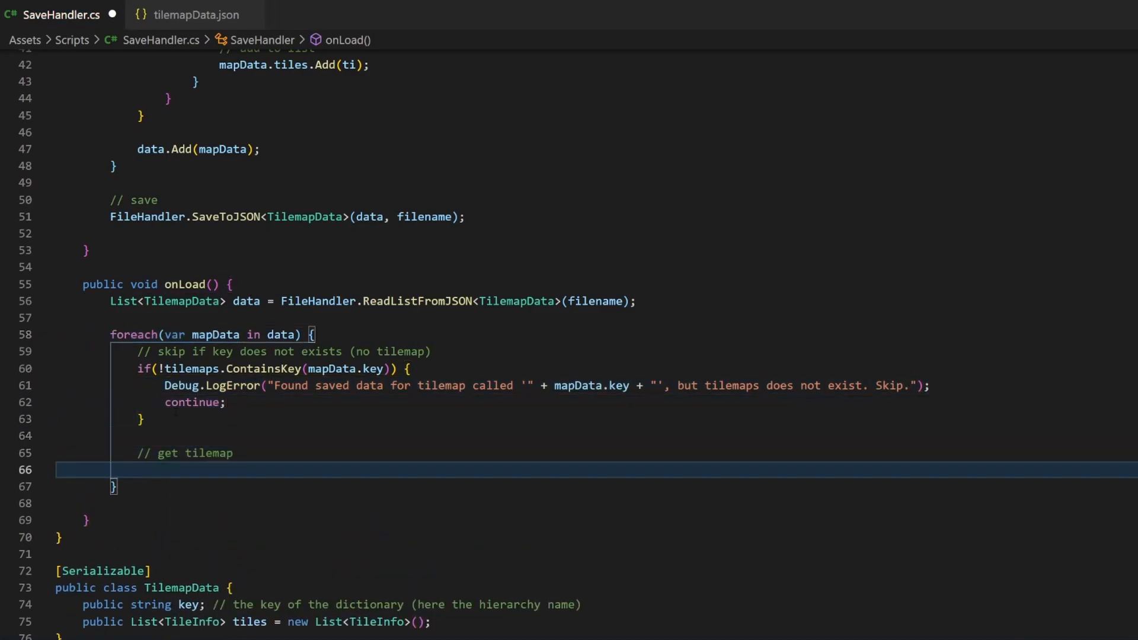
pyautogui.write('var map = tilemaps[mapData.key];')
pyautogui.write('map.ClearAllTiles();')
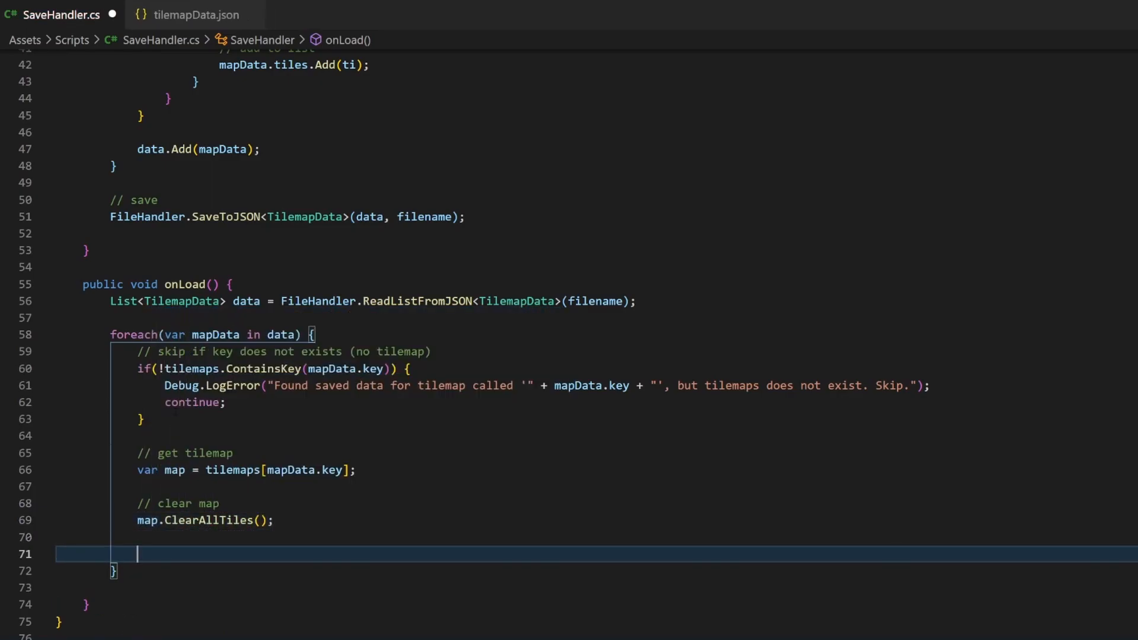
pyautogui.write('if(mapData.tiles)')
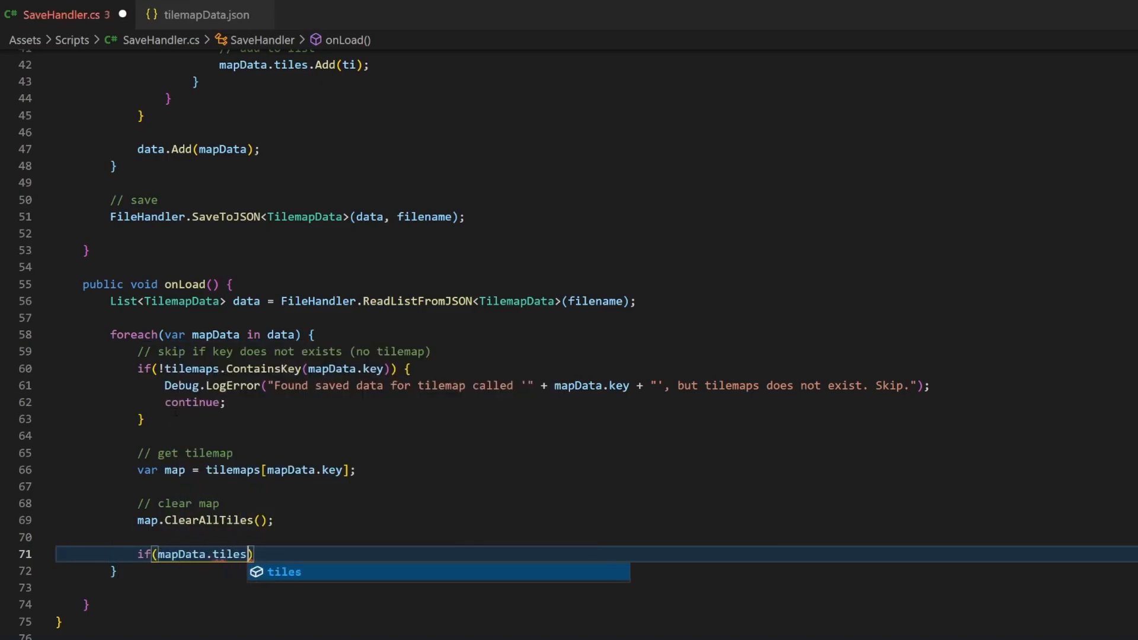
pyautogui.write('!= null && mapData.ti')
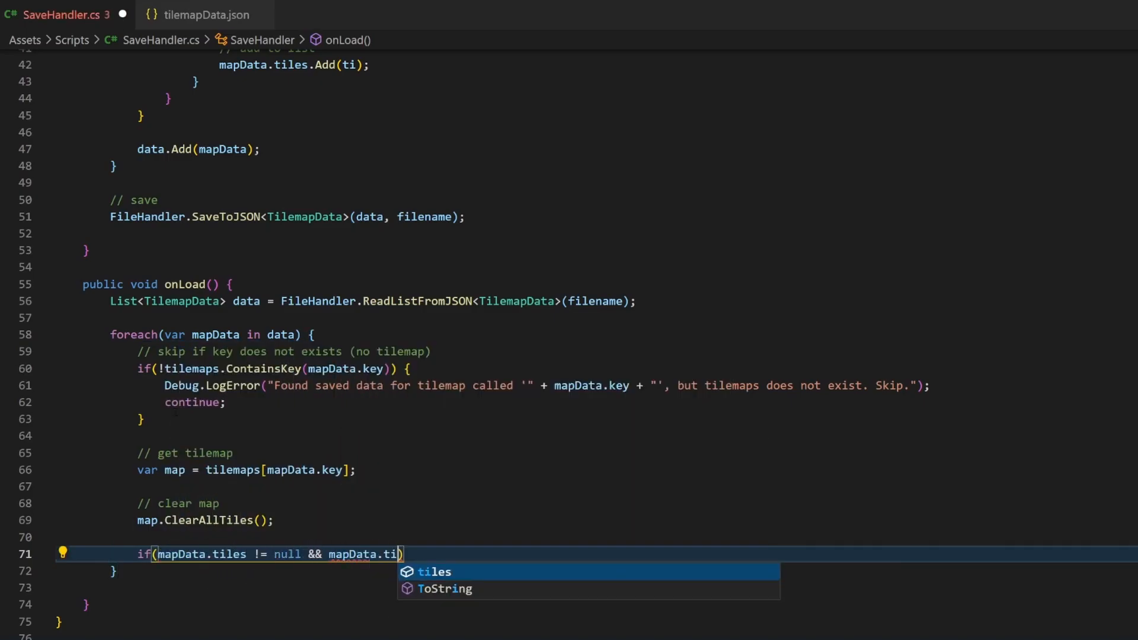
pyautogui.write('foreach(var tile in mapData.tiles) {')
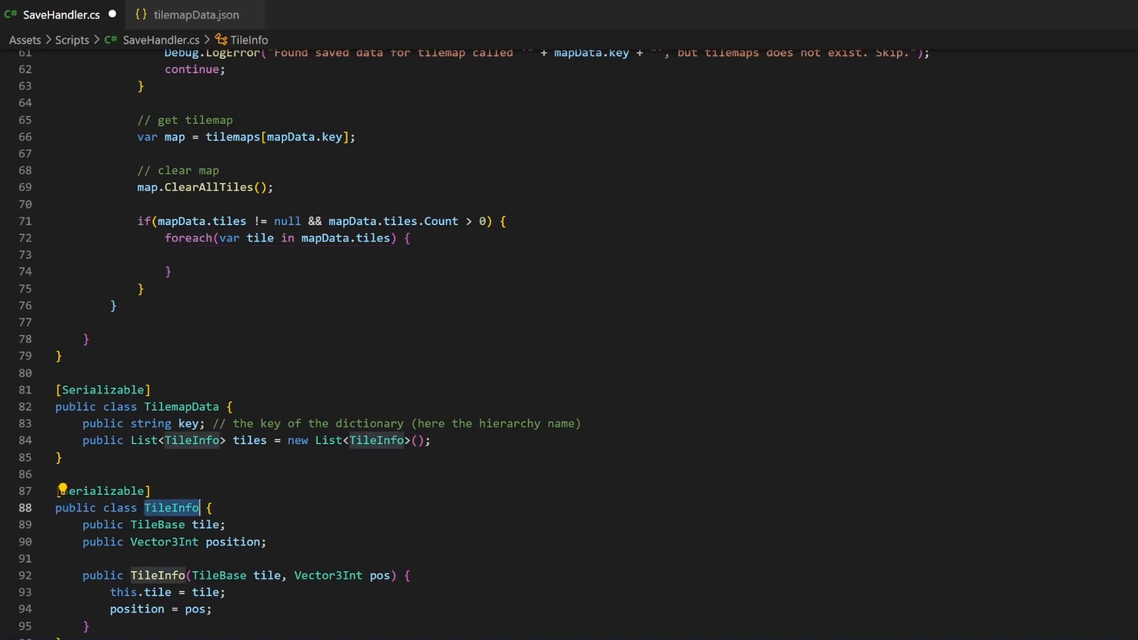
# Loop over mapData.tiles as TileInfo and call map.SetTile(tile.position, tile.tile)
pyautogui.write('TileInfo')
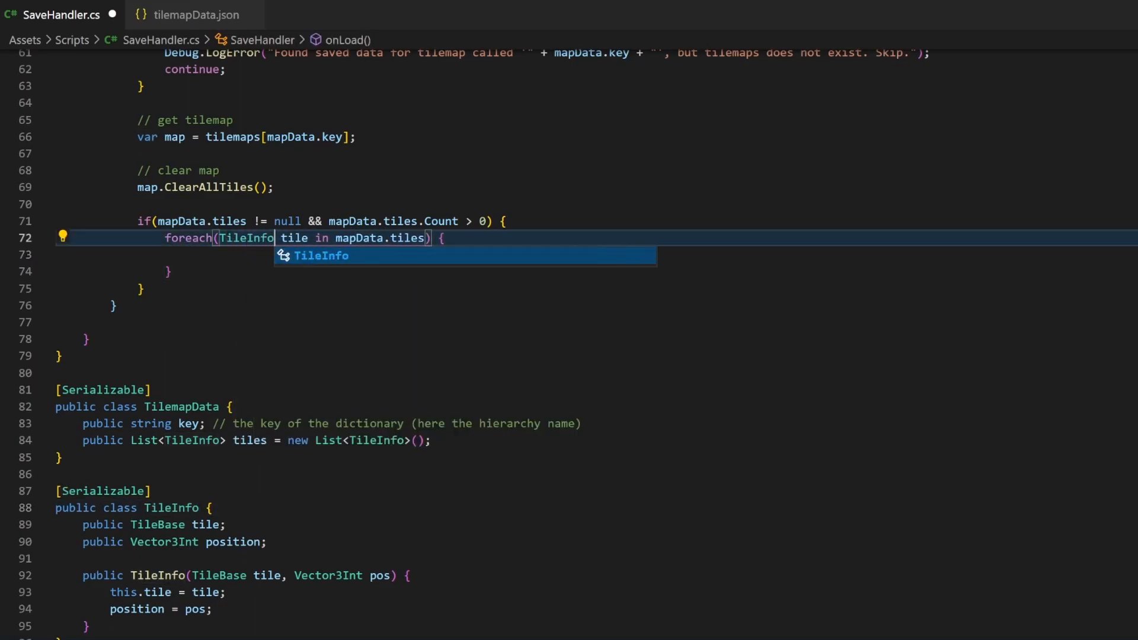
pyautogui.write('map.SetTile(')
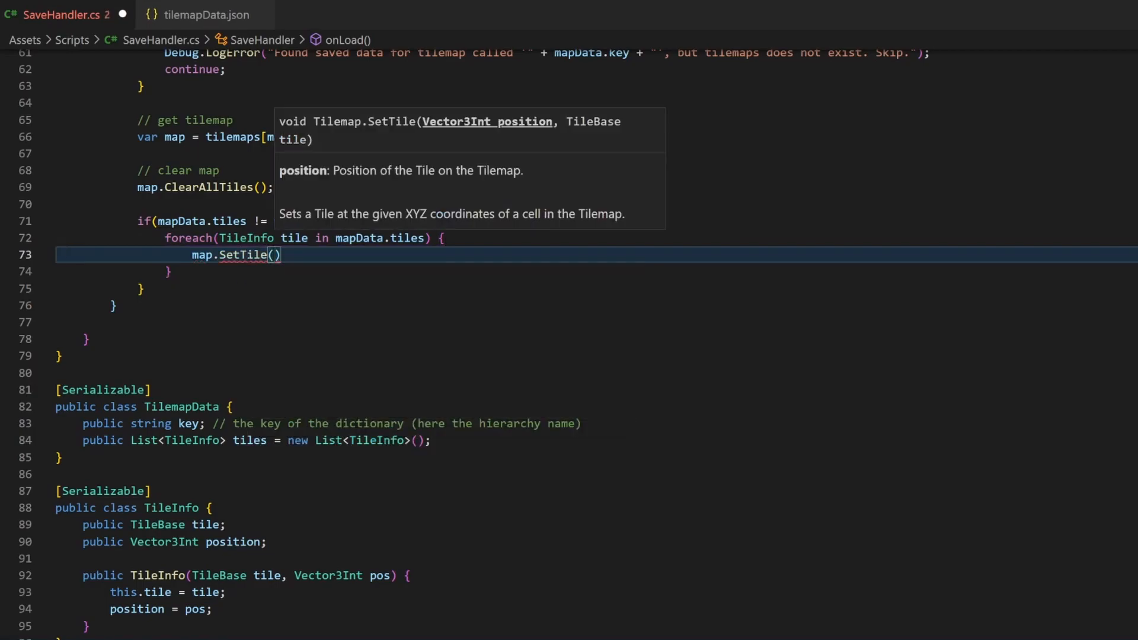
pyautogui.write('tile.po')
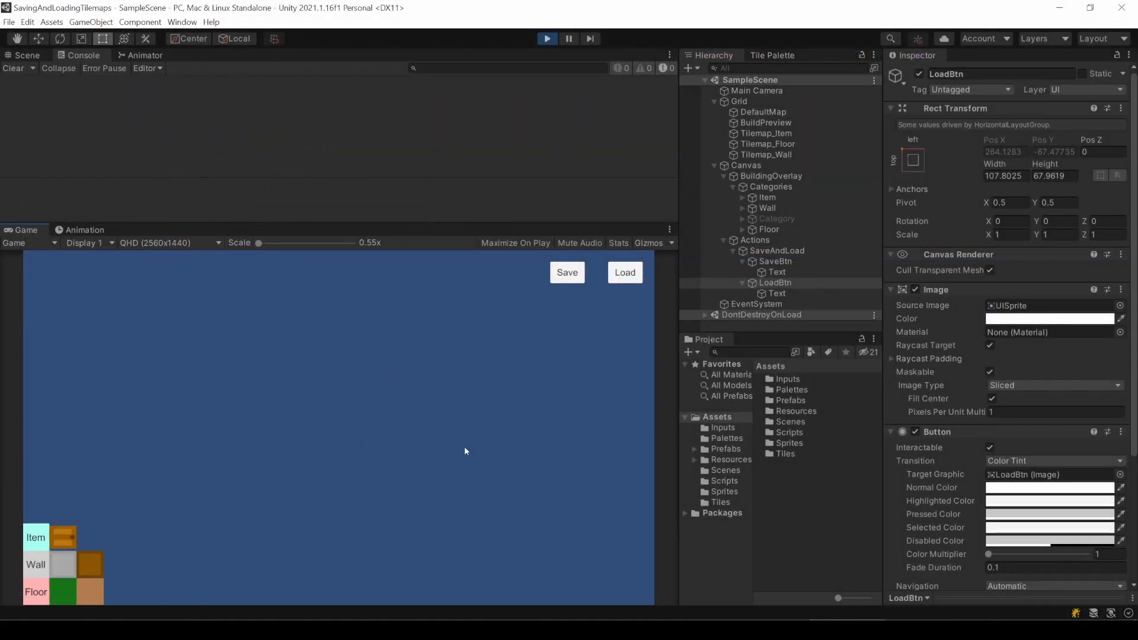
# Load the saved tilemaps in Play mode, choose the green floor tile, reload, and restart Play mode
pyautogui.click(625, 273)
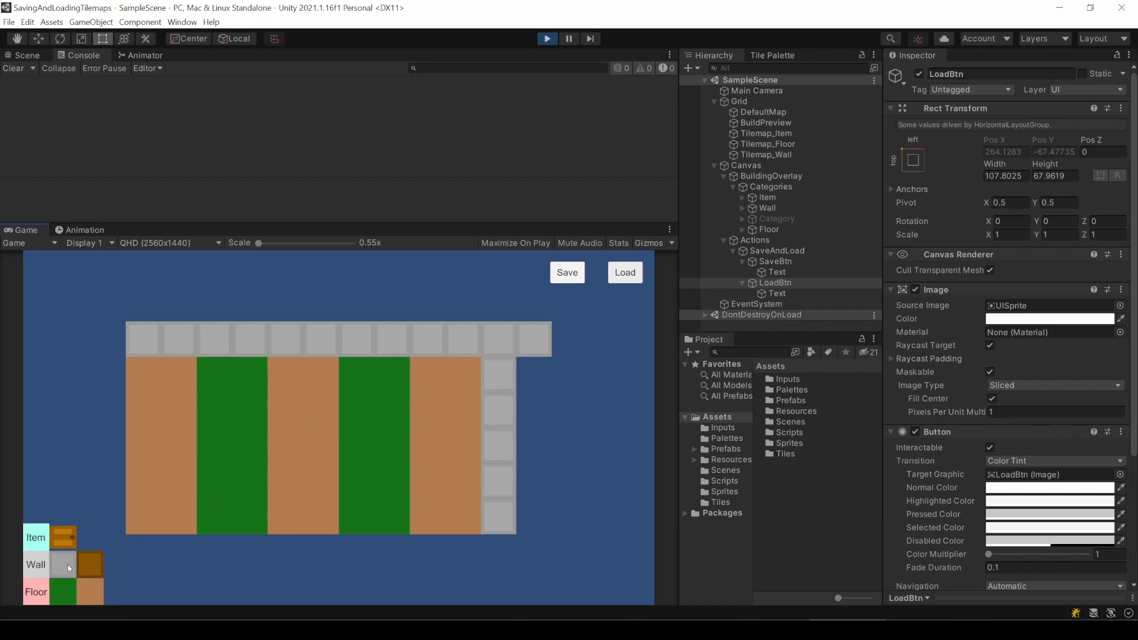
pyautogui.moveTo(82, 595)
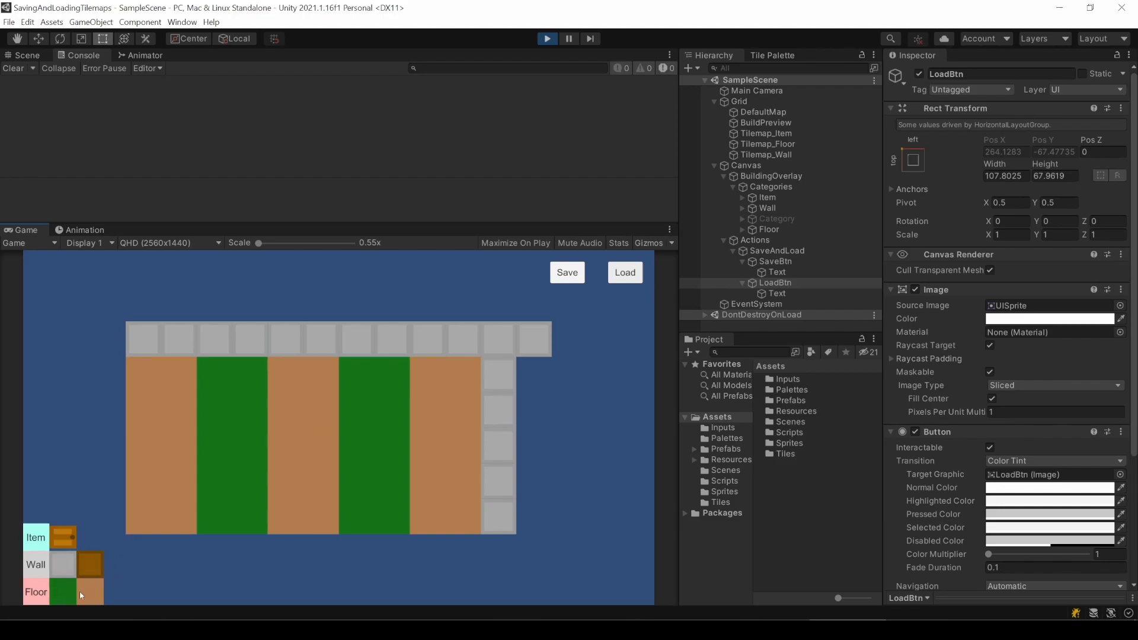
pyautogui.click(624, 272)
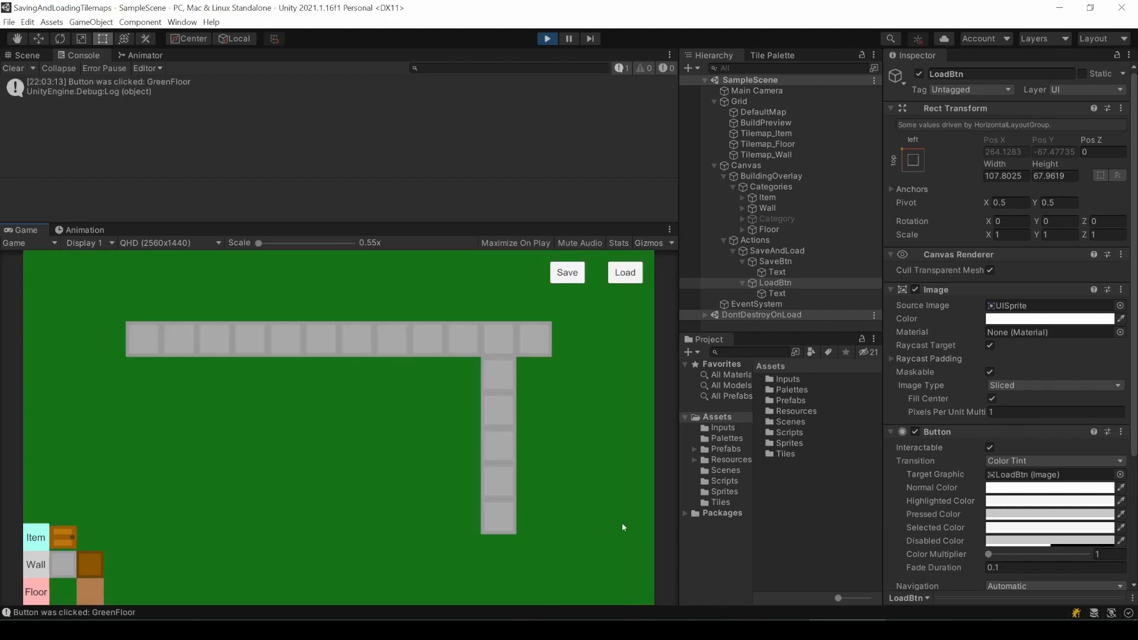
pyautogui.moveTo(553, 473)
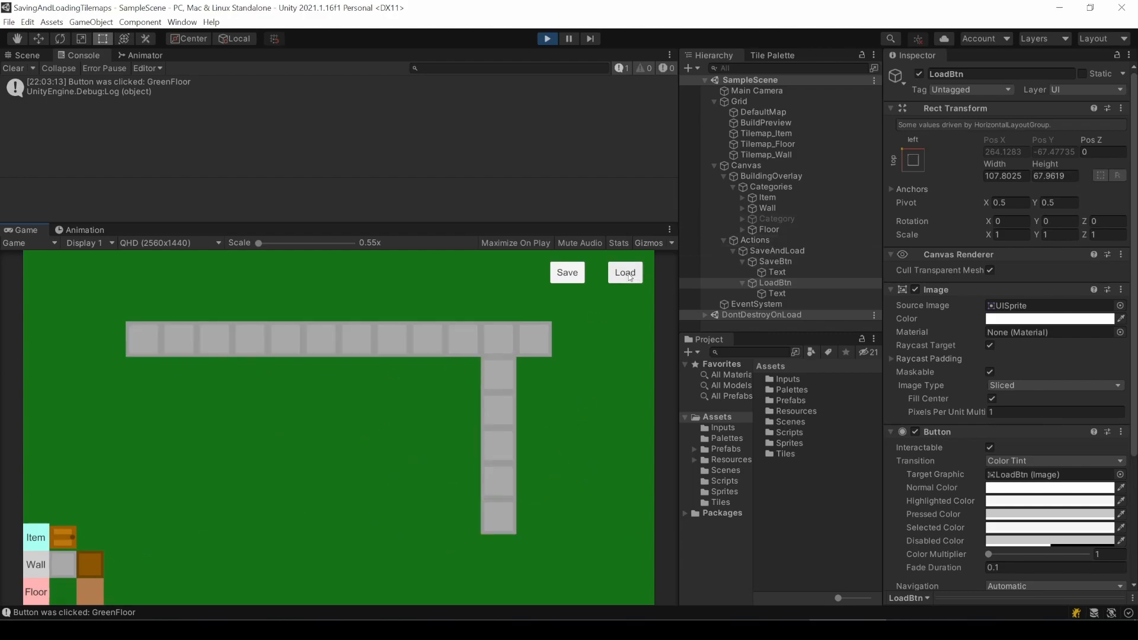
pyautogui.click(624, 272)
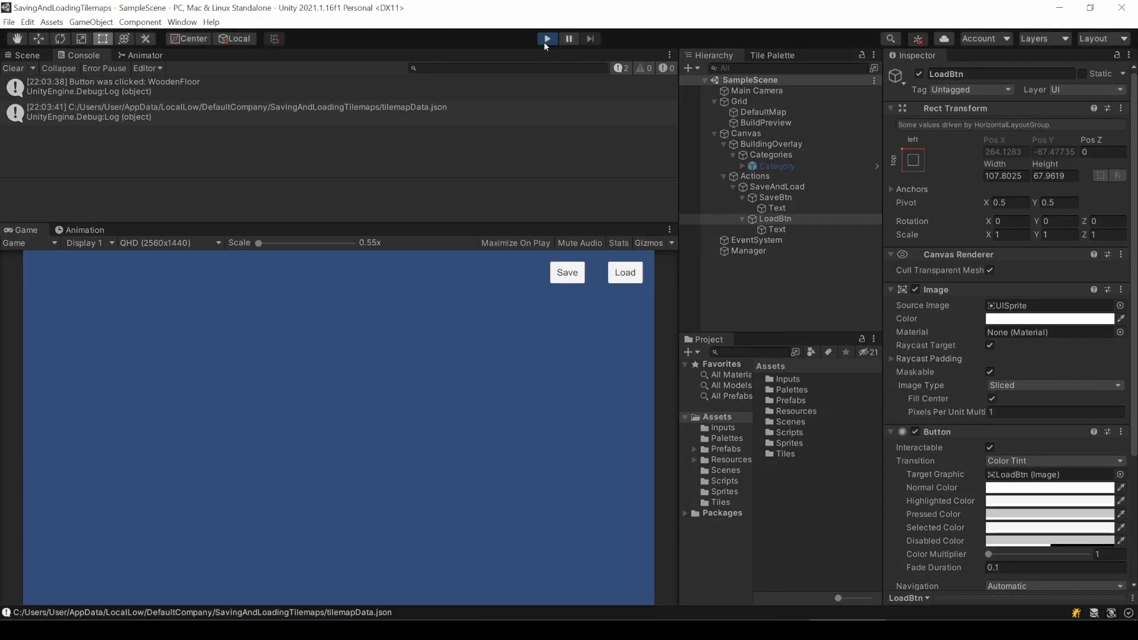
pyautogui.click(625, 272)
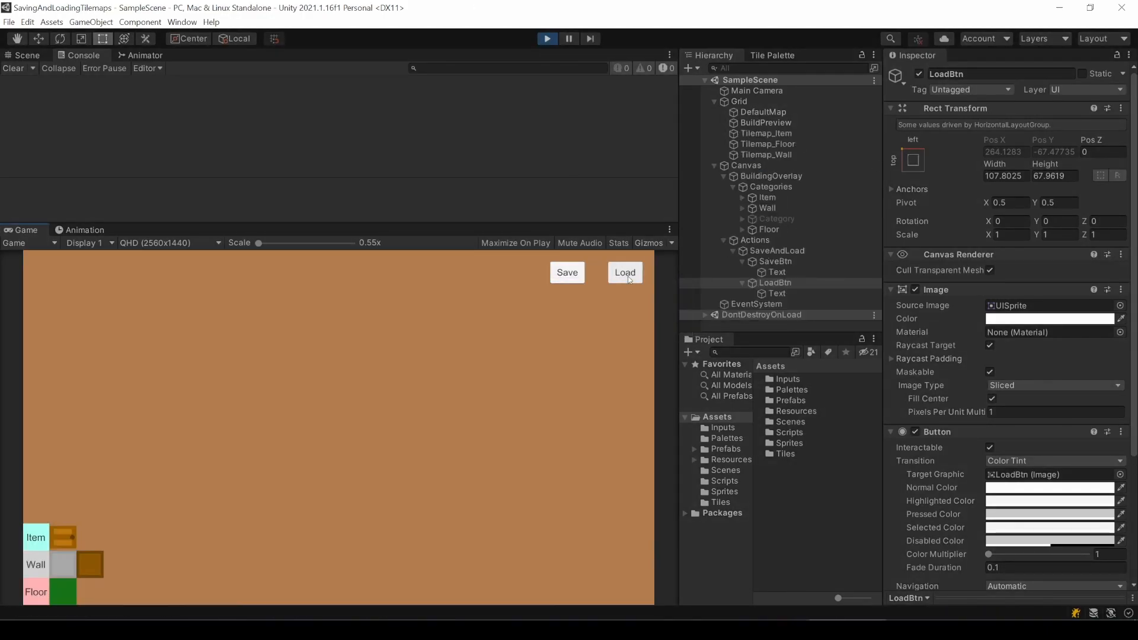